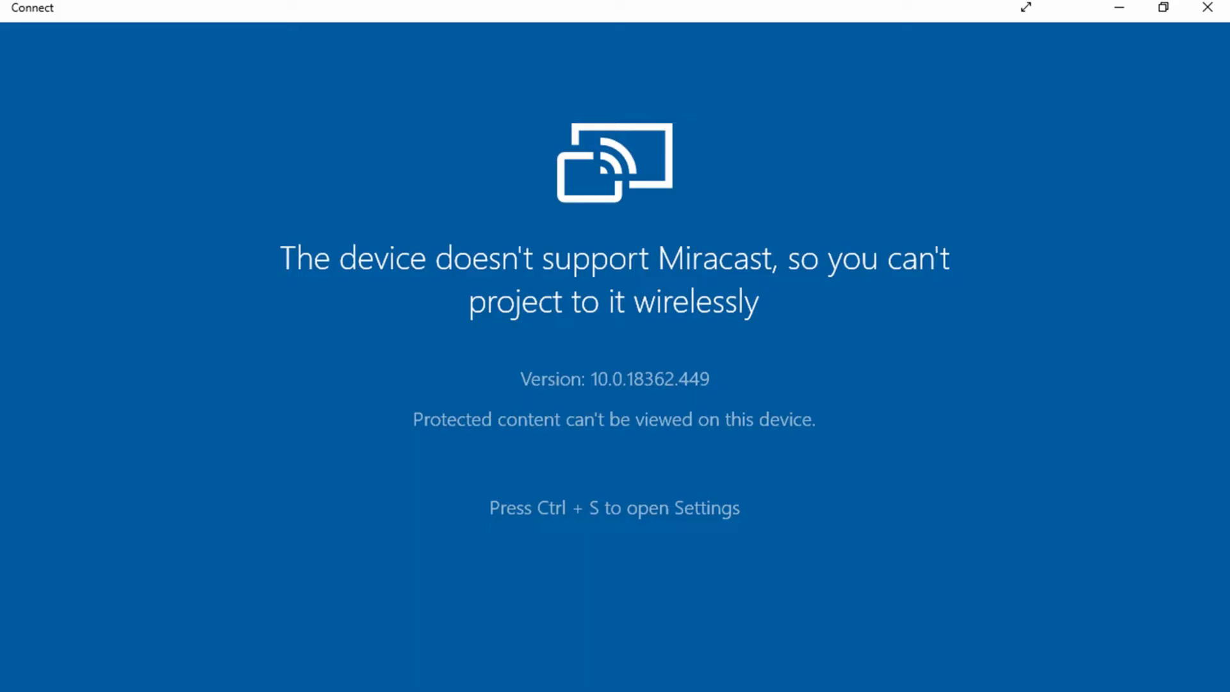
# - Close the Connect window after it reports the device lacks Miracast support
pyautogui.press('ctrl+s')
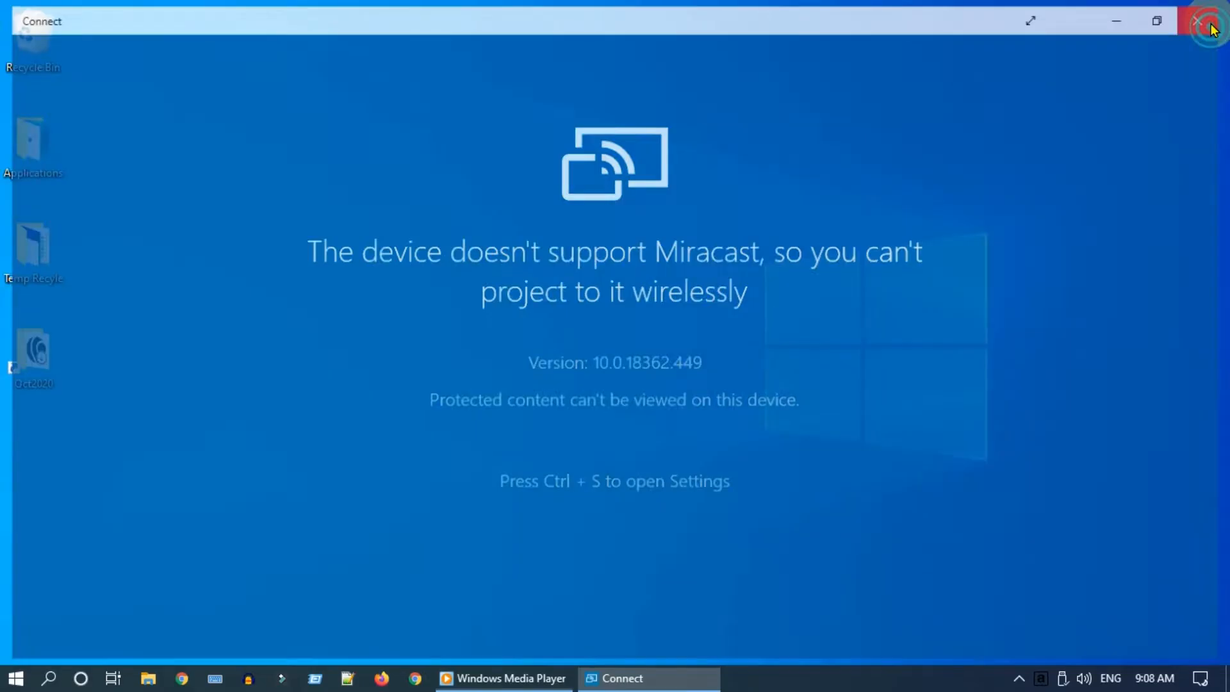
pyautogui.click(1210, 21)
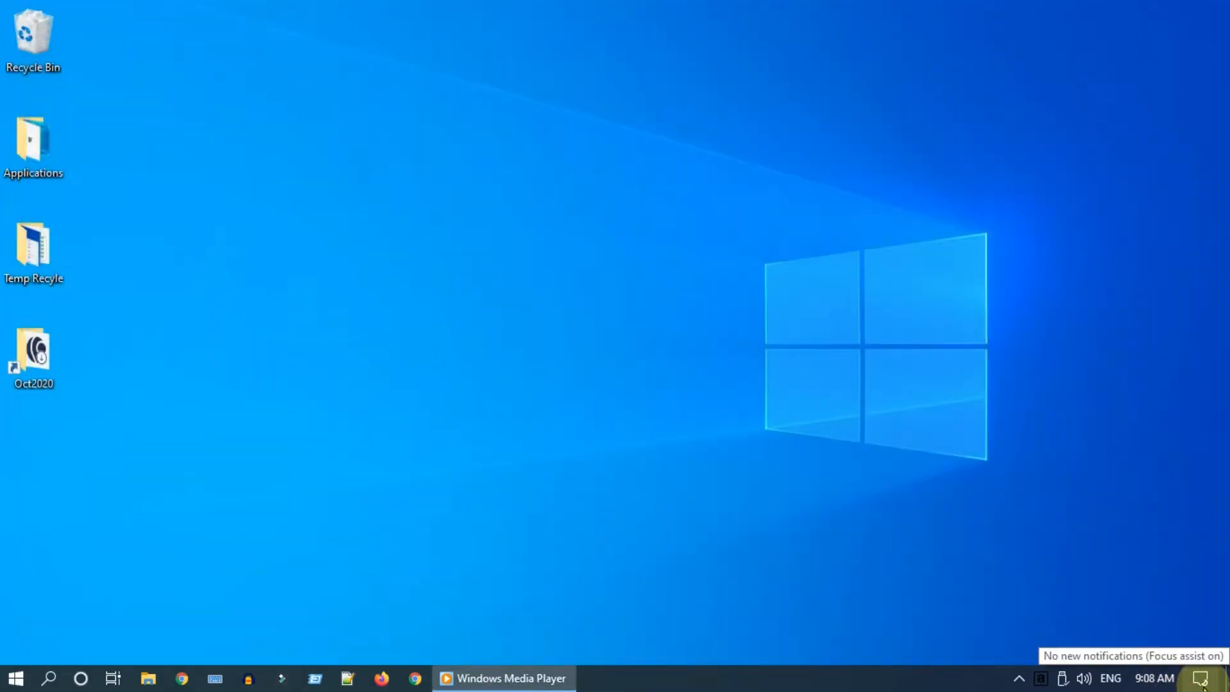
# - From Action Center, turn airplane mode off and switch Wi-Fi on so nearby networks are listed
pyautogui.click(1214, 678)
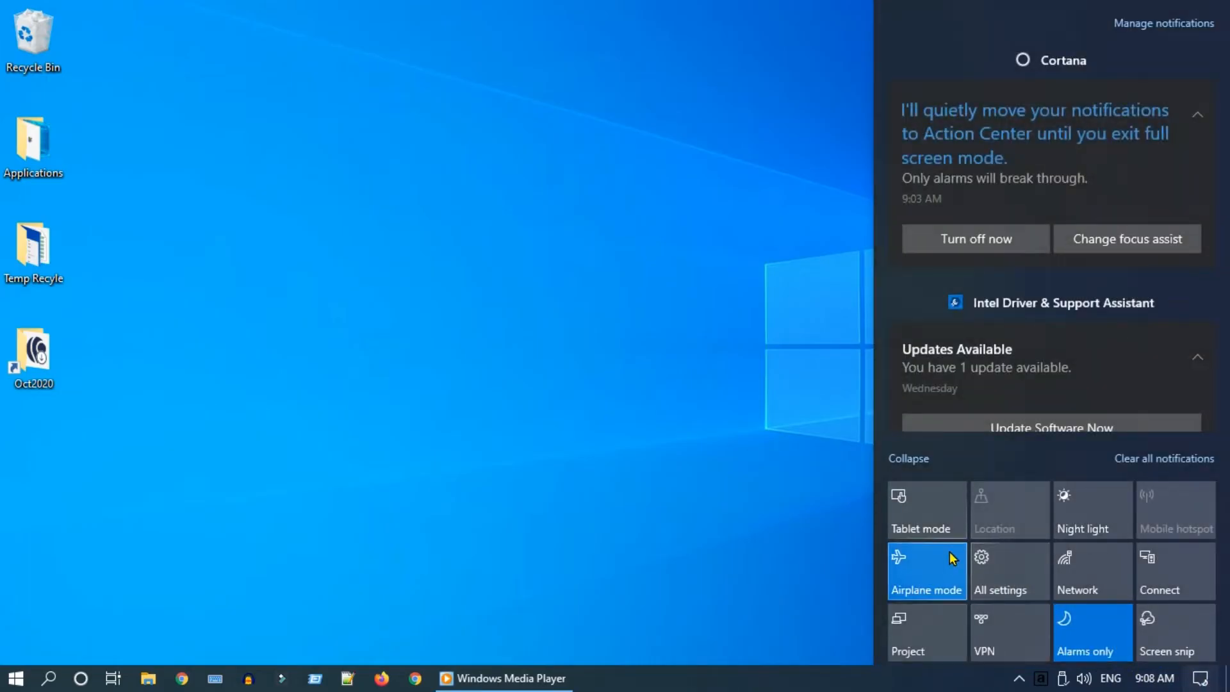
pyautogui.click(925, 570)
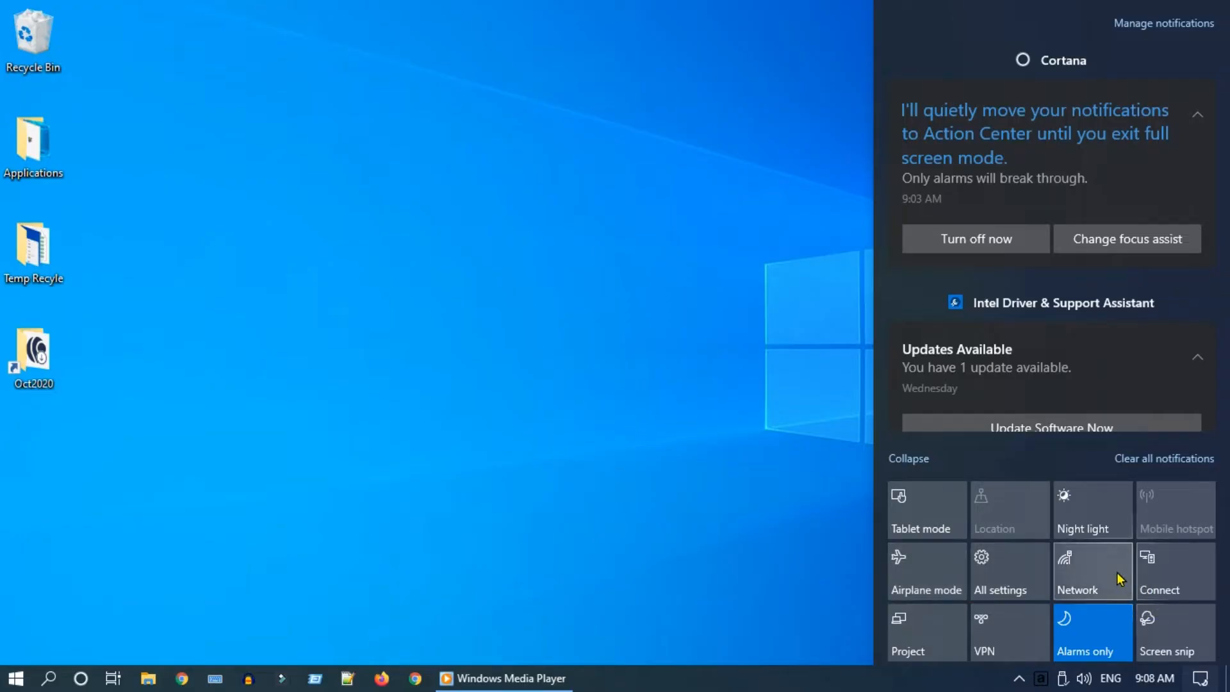
pyautogui.click(1077, 571)
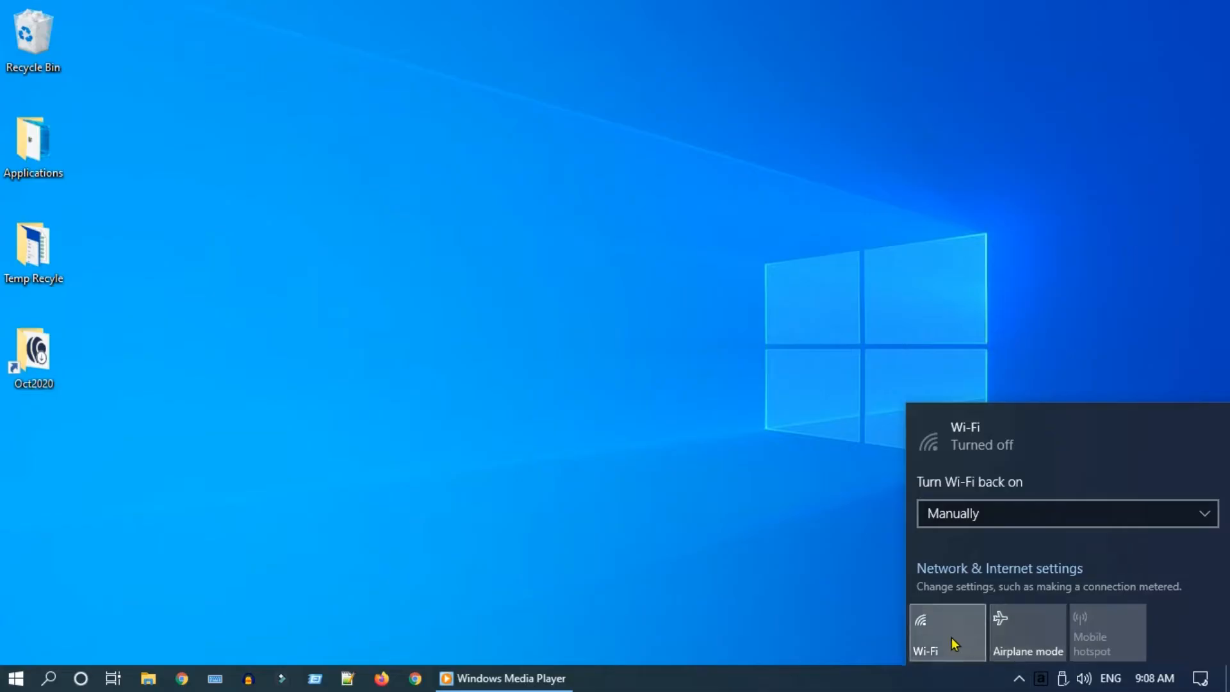
pyautogui.click(946, 632)
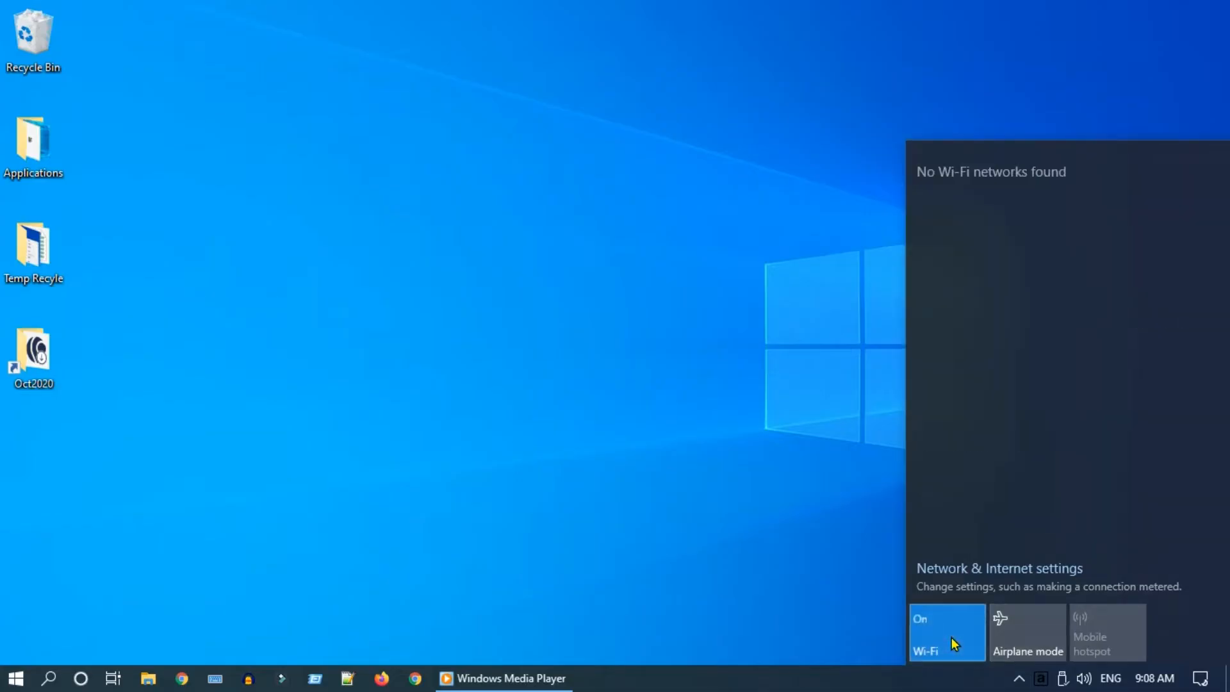
pyautogui.click(945, 632)
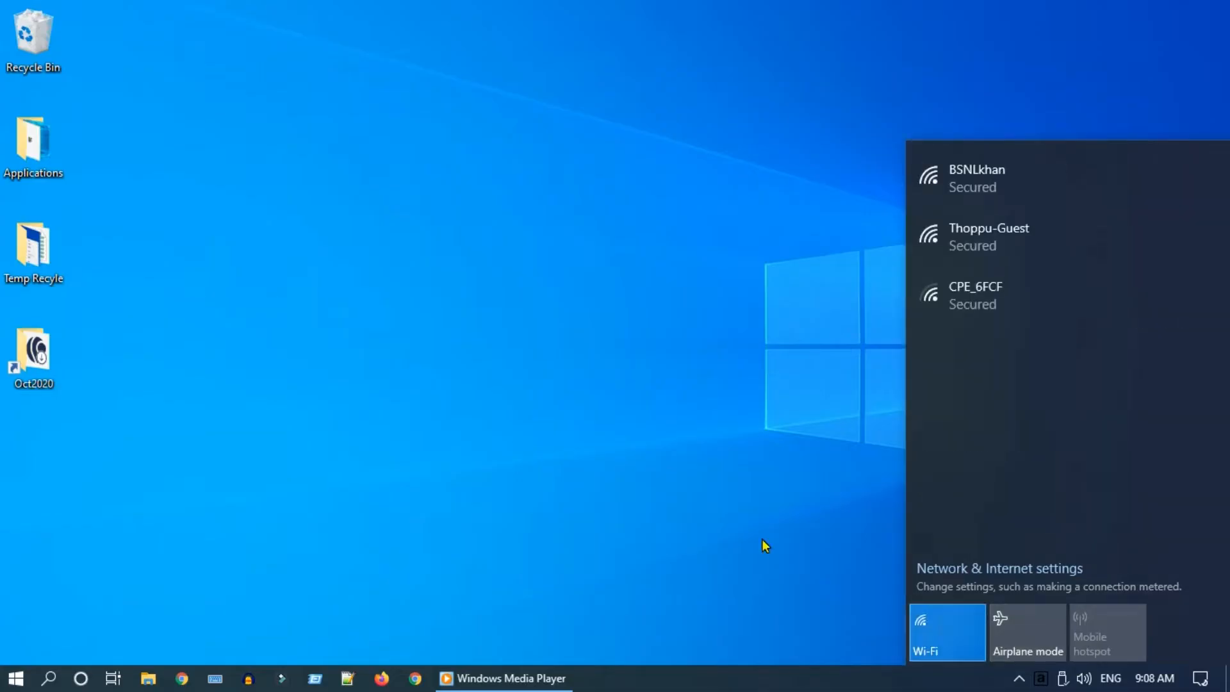
pyautogui.click(49, 678)
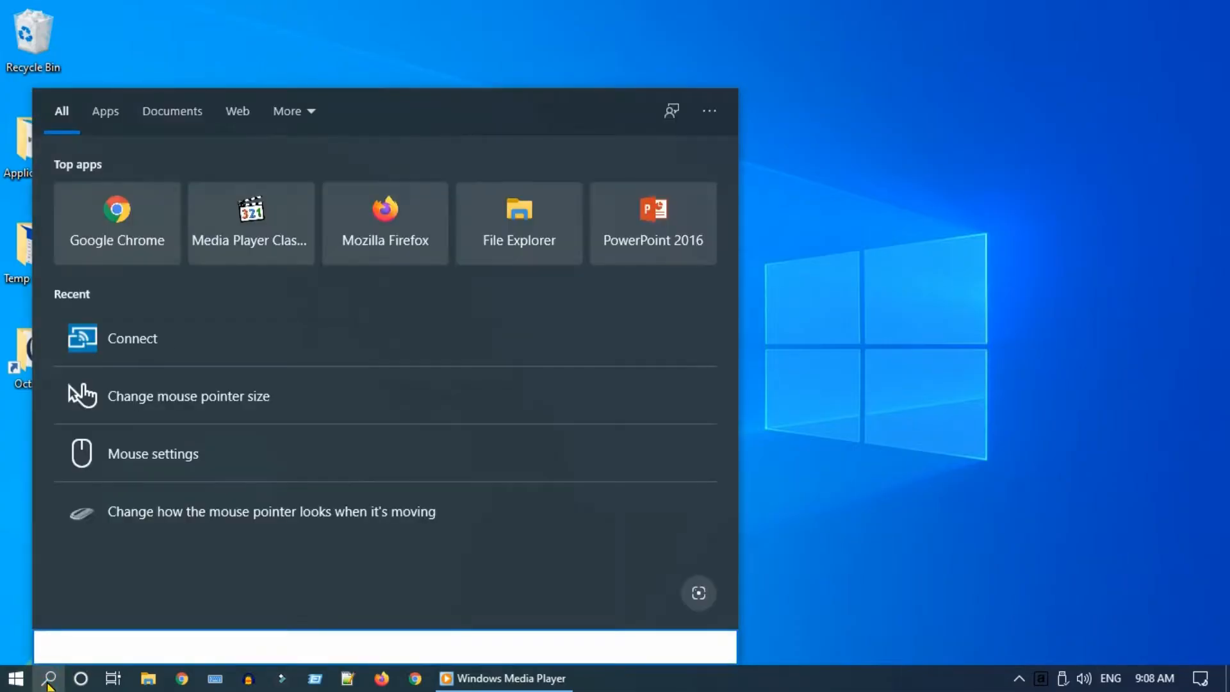
# - Launch Connect from Start so the PC 'Central' reports it is ready for wireless connection
pyautogui.click(132, 338)
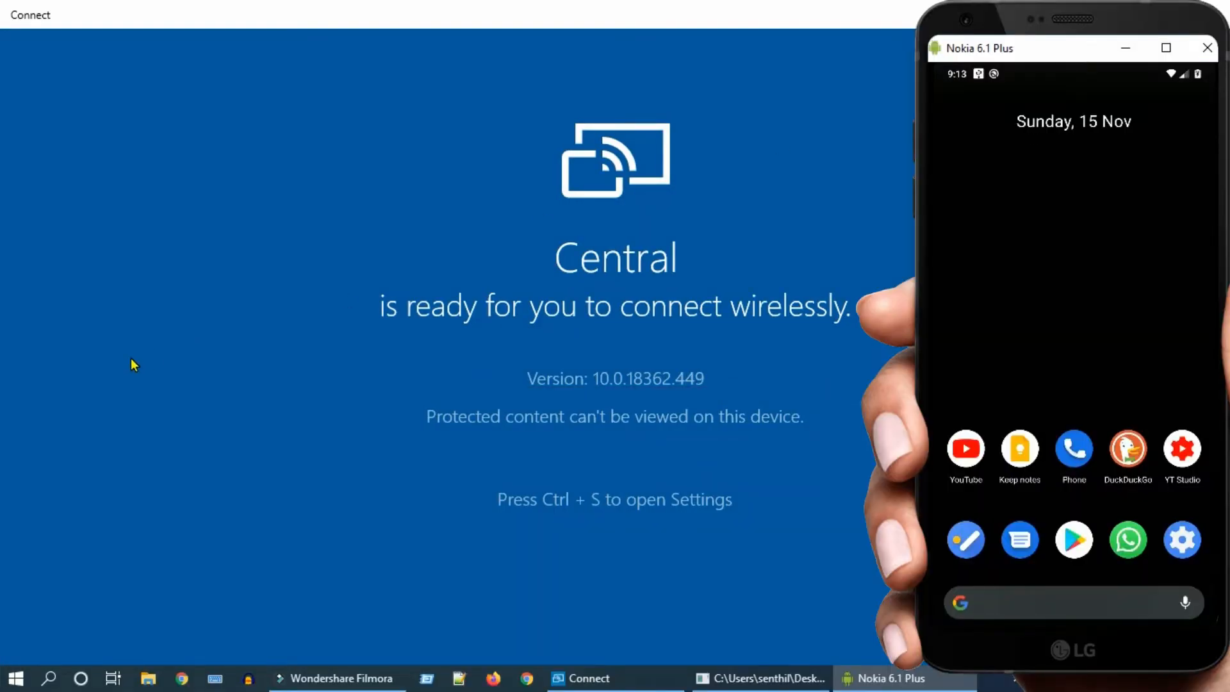
pyautogui.moveTo(88, 377)
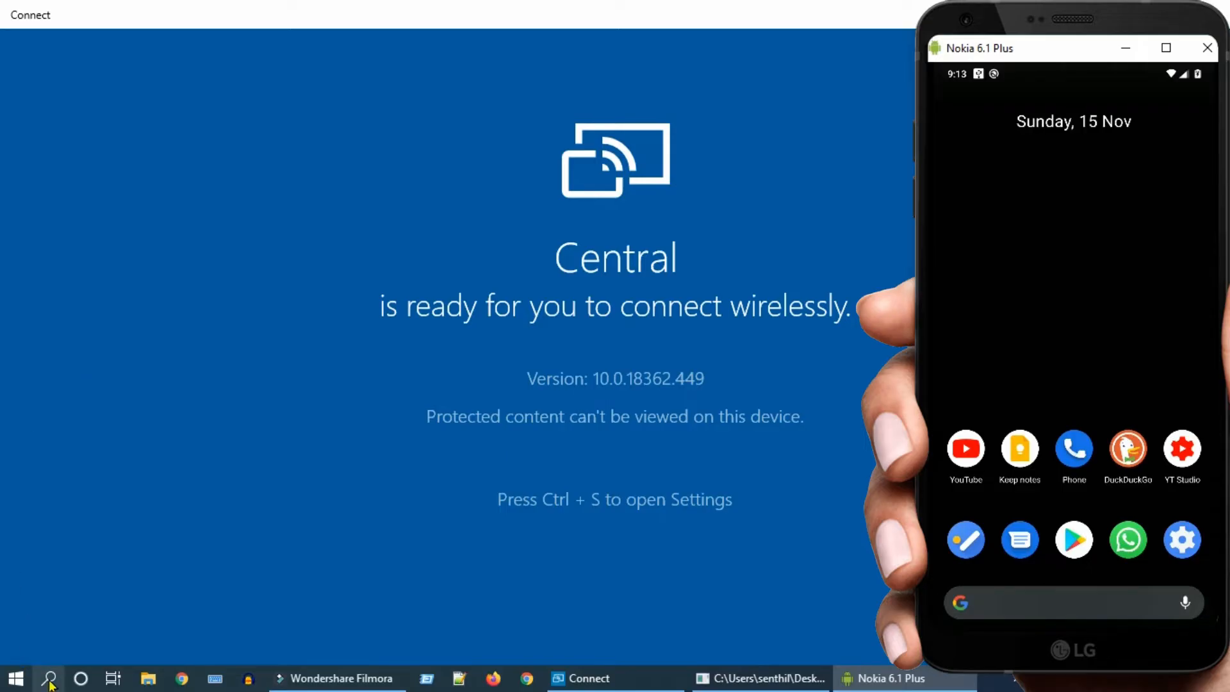
pyautogui.click(49, 679)
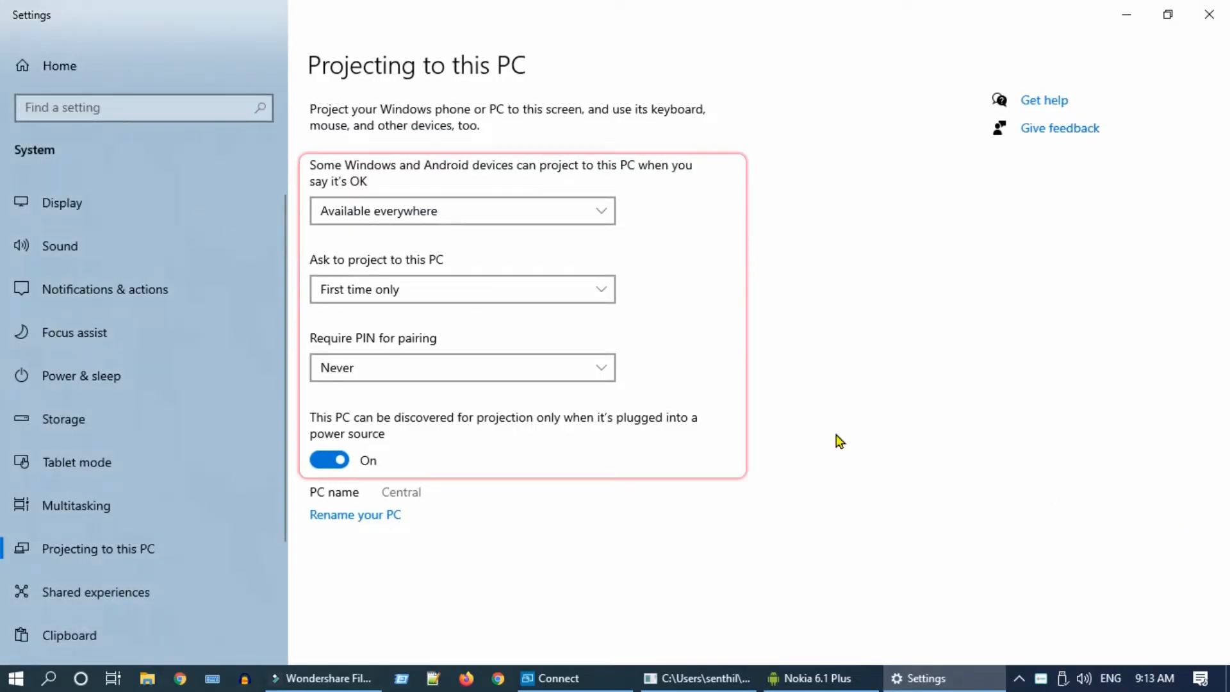
pyautogui.moveTo(721, 408)
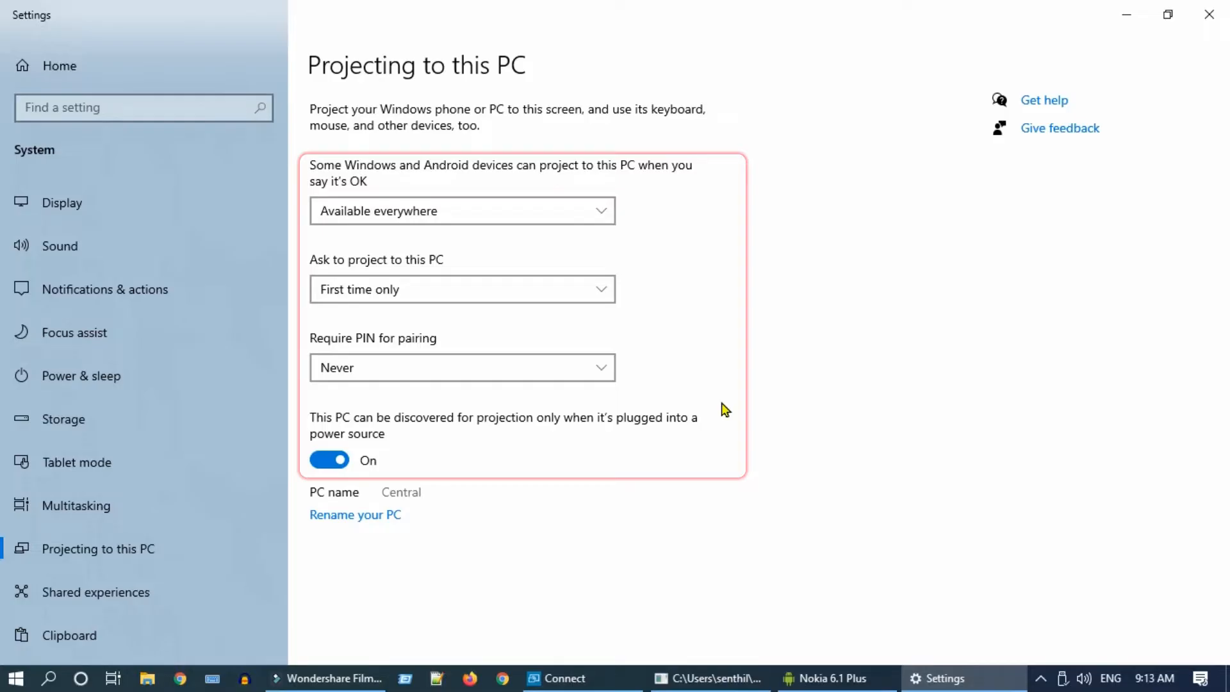
pyautogui.moveTo(1170, 117)
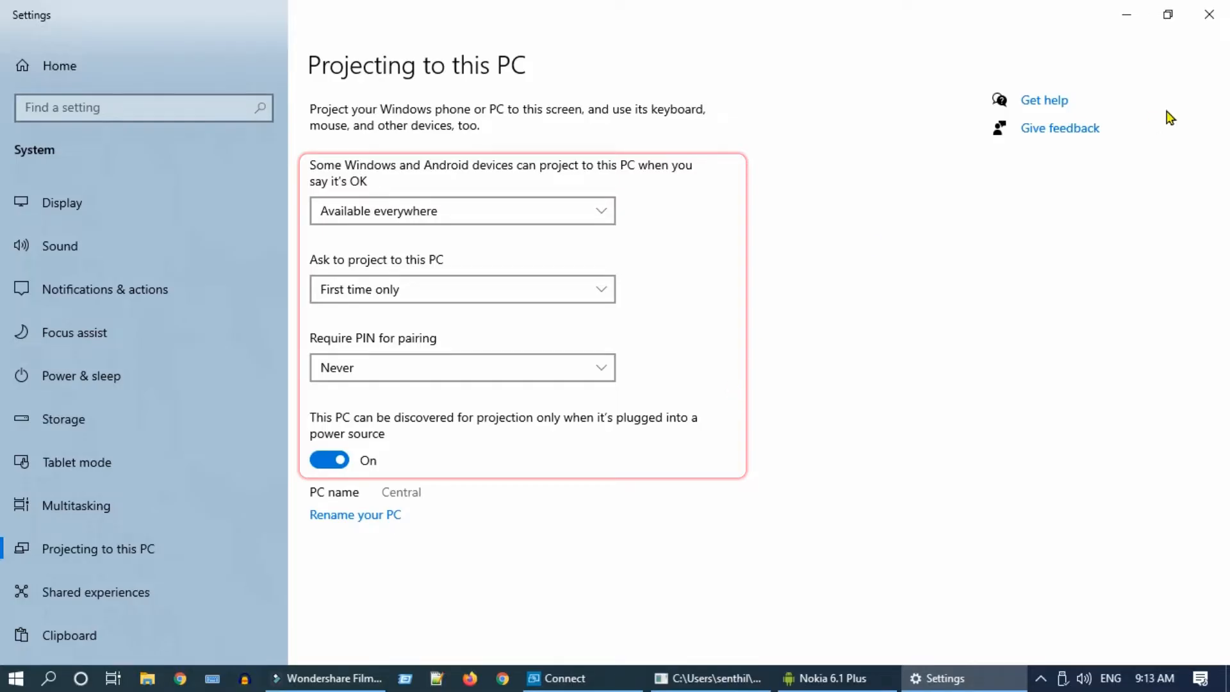
# - Close the Projecting to this PC settings window after reviewing the availability options
pyautogui.click(557, 678)
pyautogui.write('firewall')
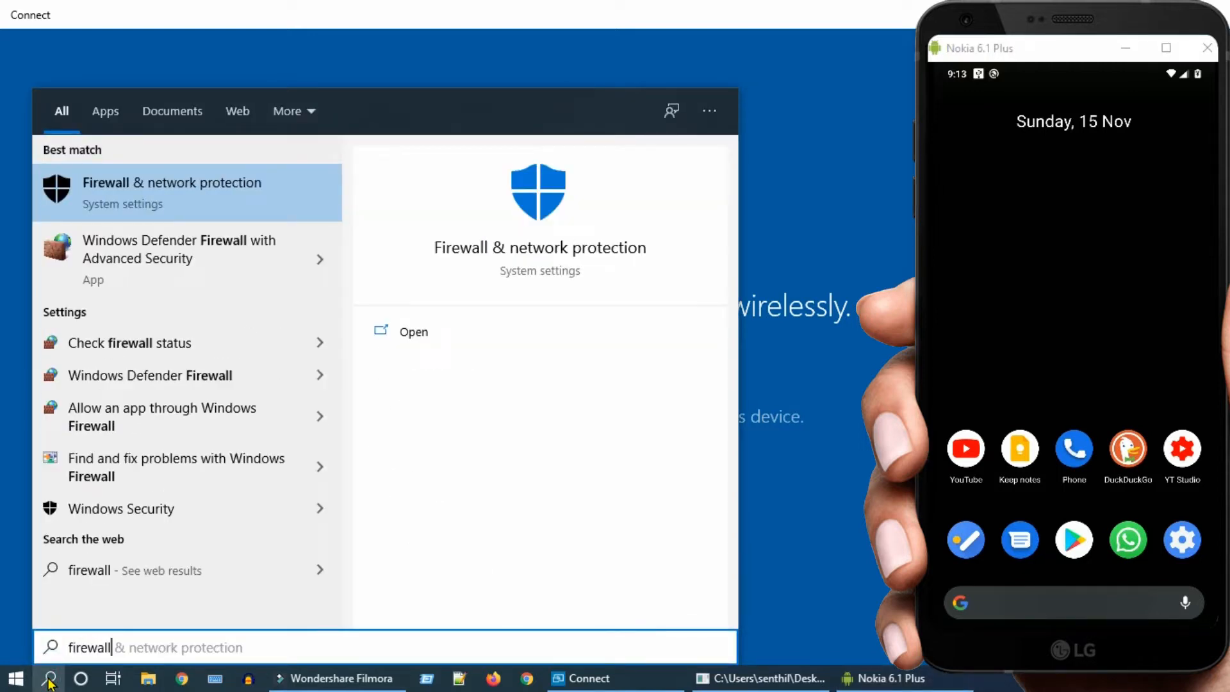
pyautogui.moveTo(276, 193)
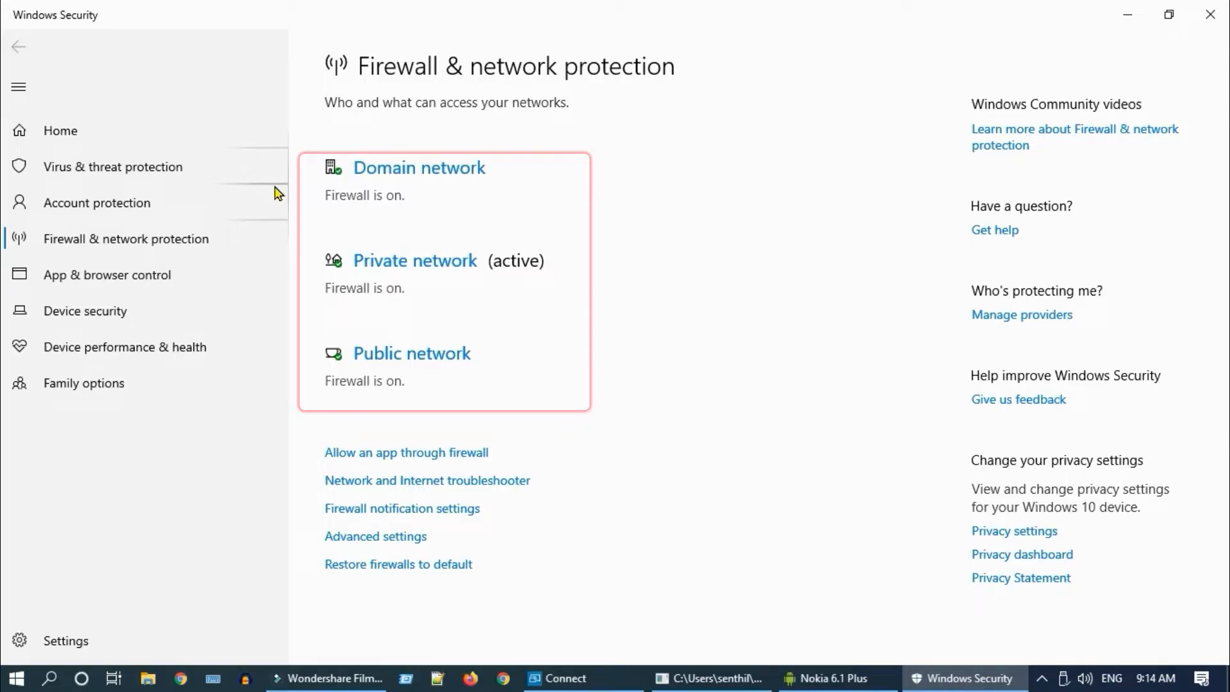
# - Turn Windows Defender Firewall off on the Domain and Private/Public network pages, then return to the overview
pyautogui.click(419, 166)
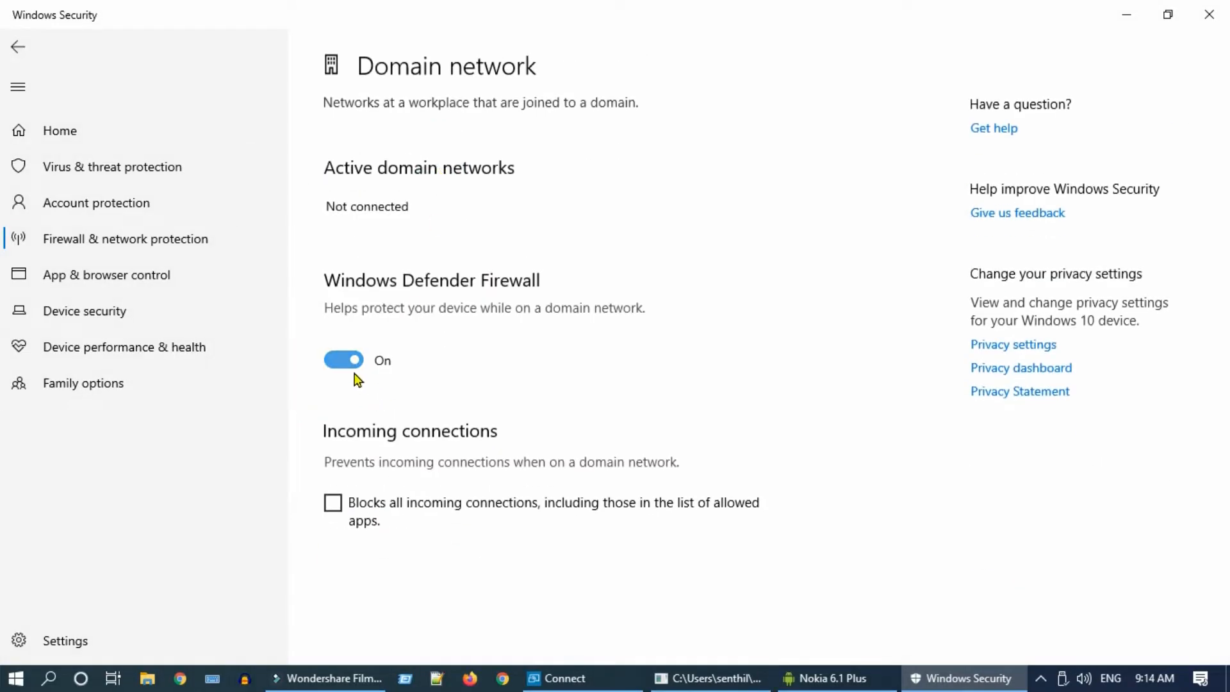
pyautogui.click(343, 361)
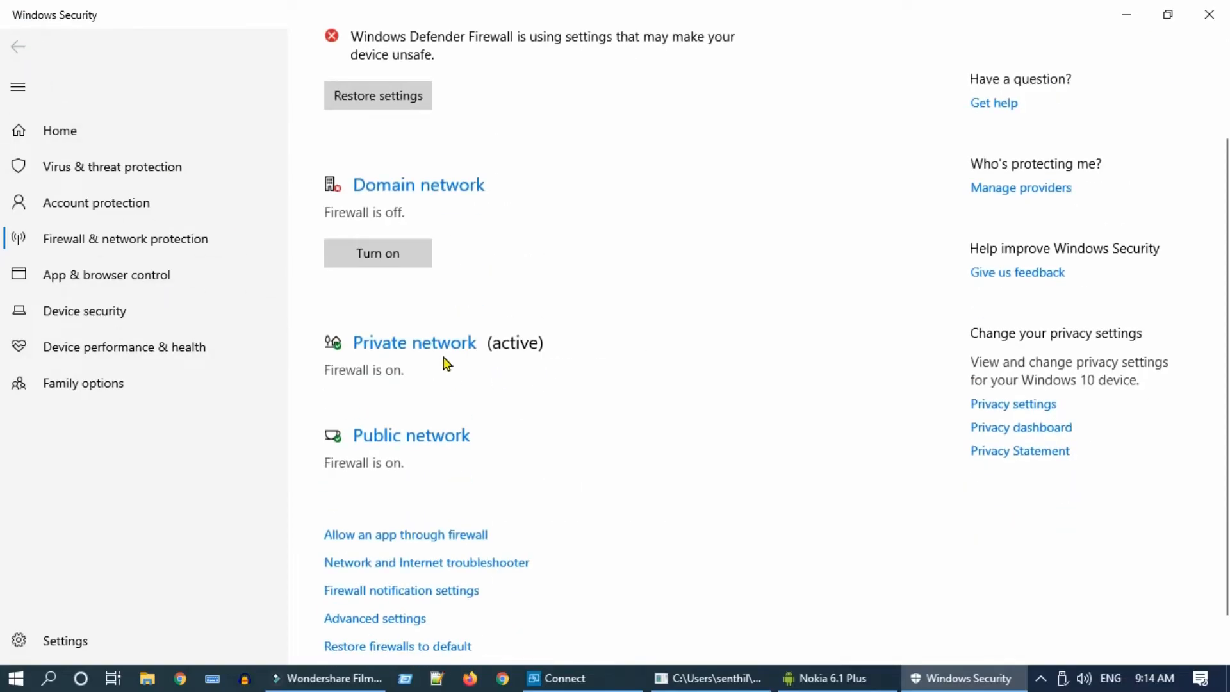
pyautogui.click(414, 343)
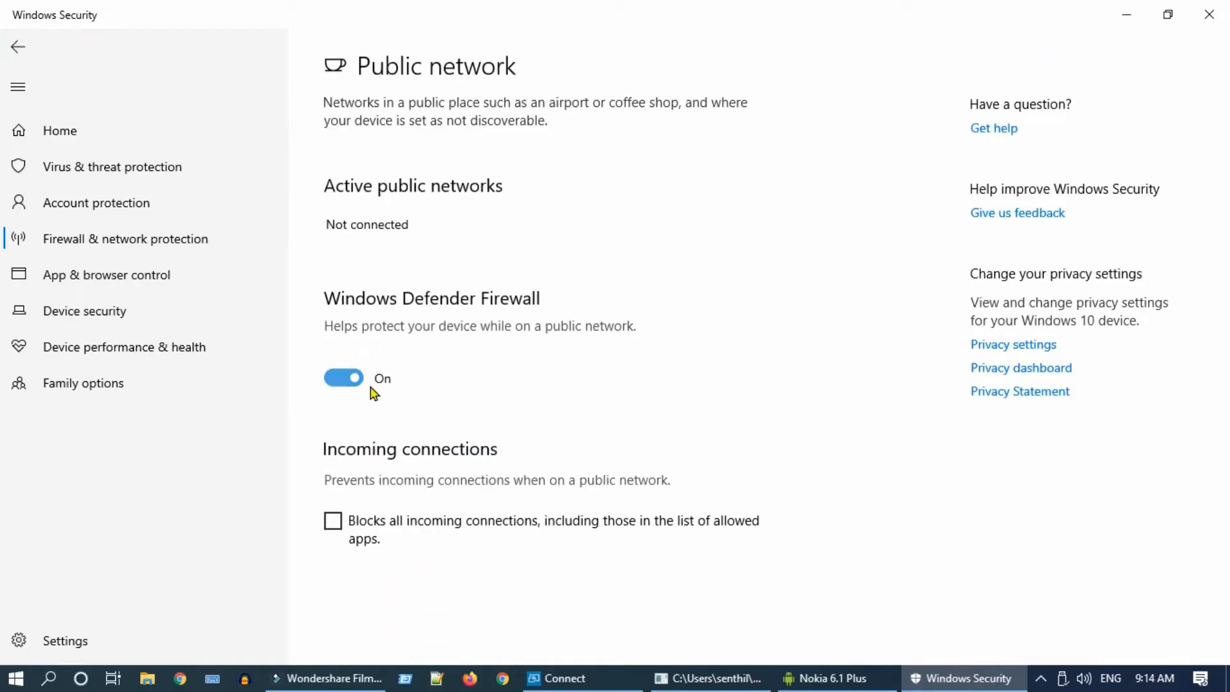
pyautogui.click(344, 376)
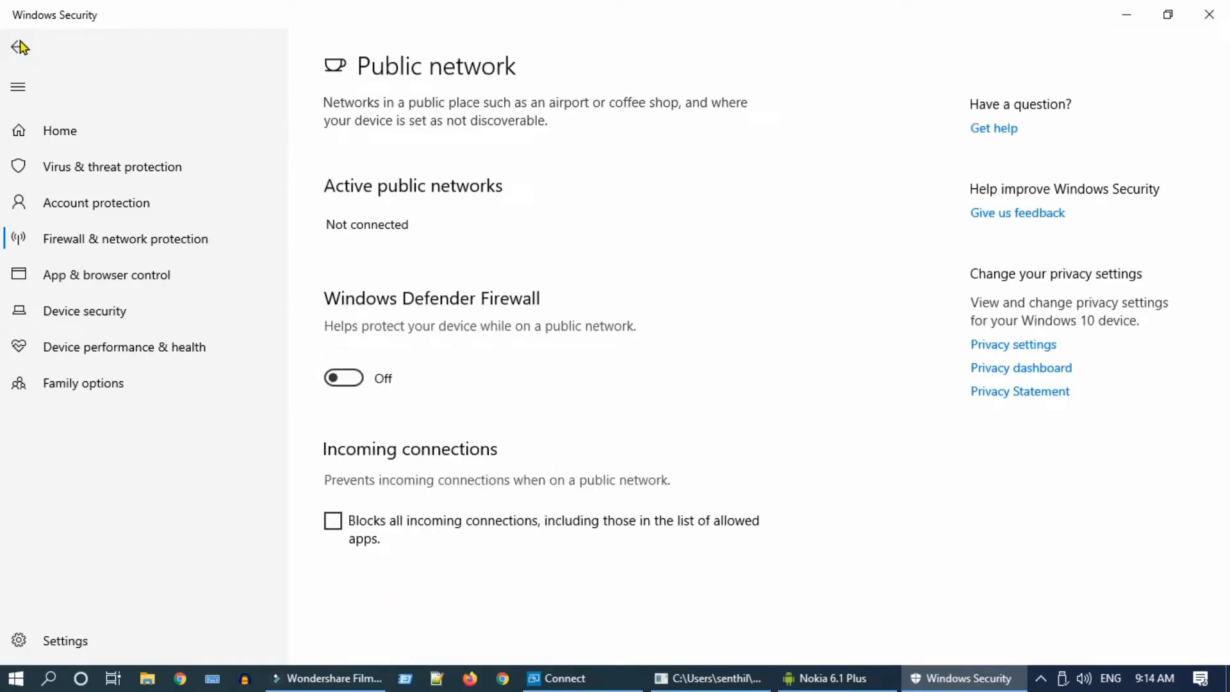
pyautogui.click(19, 47)
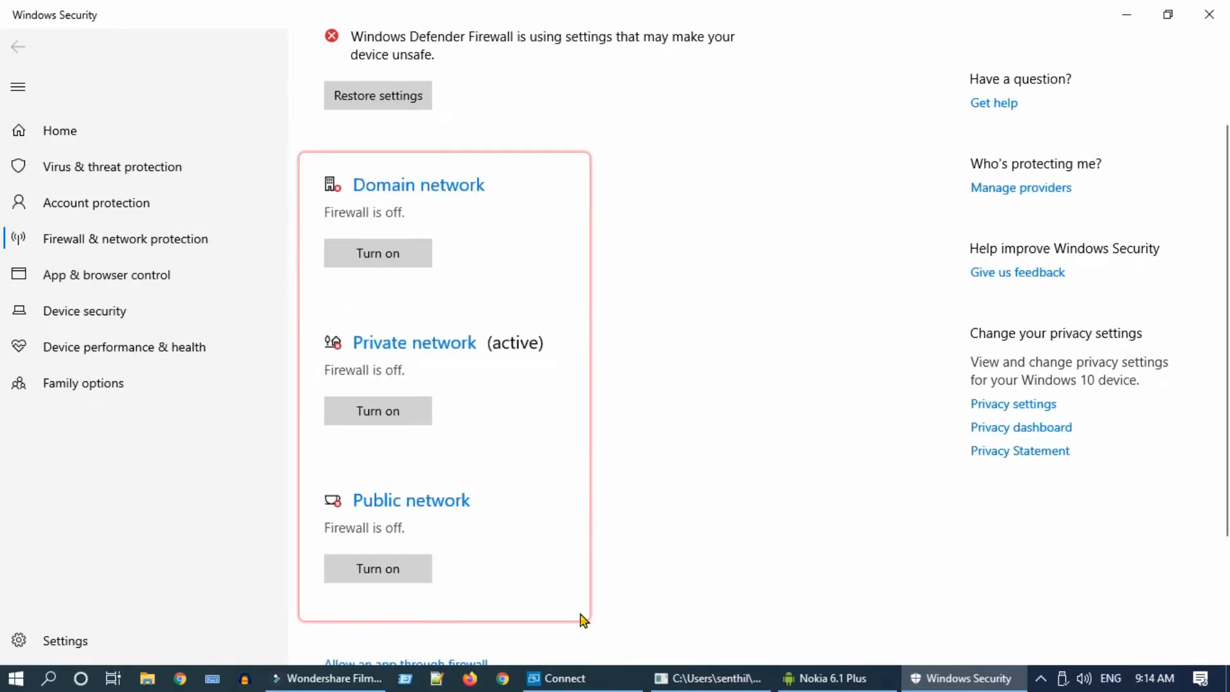
pyautogui.moveTo(1192, 48)
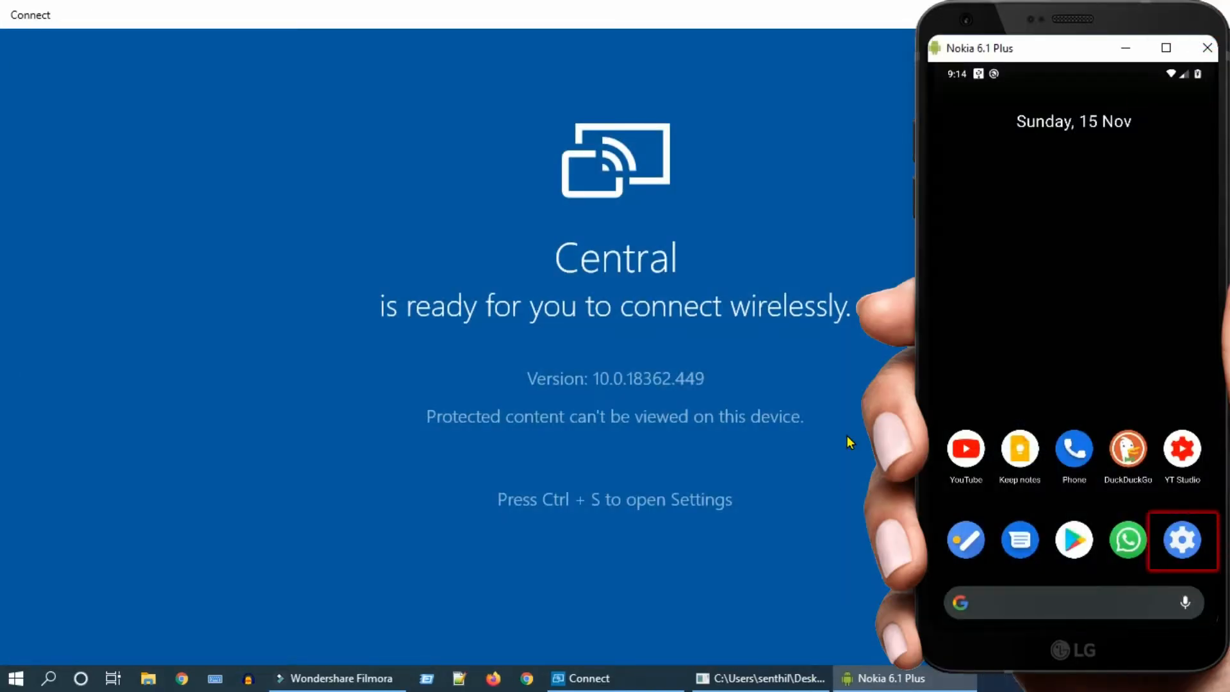
# - From the Nokia phone's cast preferences, cast its screen to the PC named Central
pyautogui.click(1180, 539)
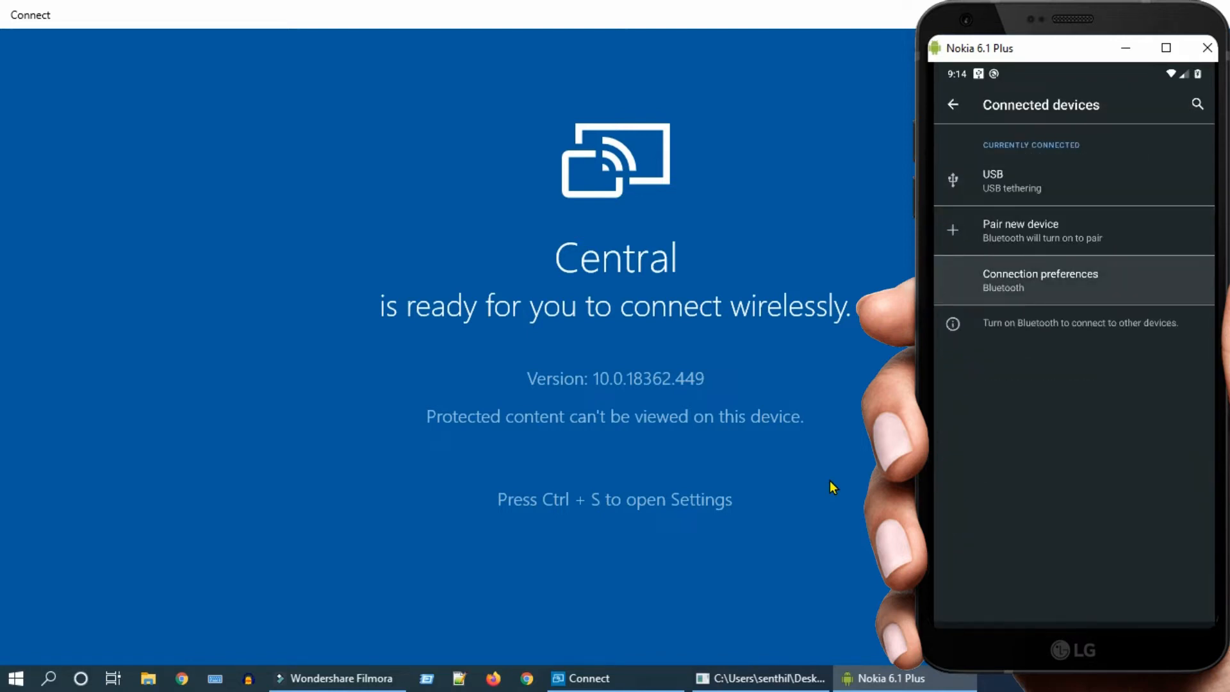
pyautogui.click(1040, 281)
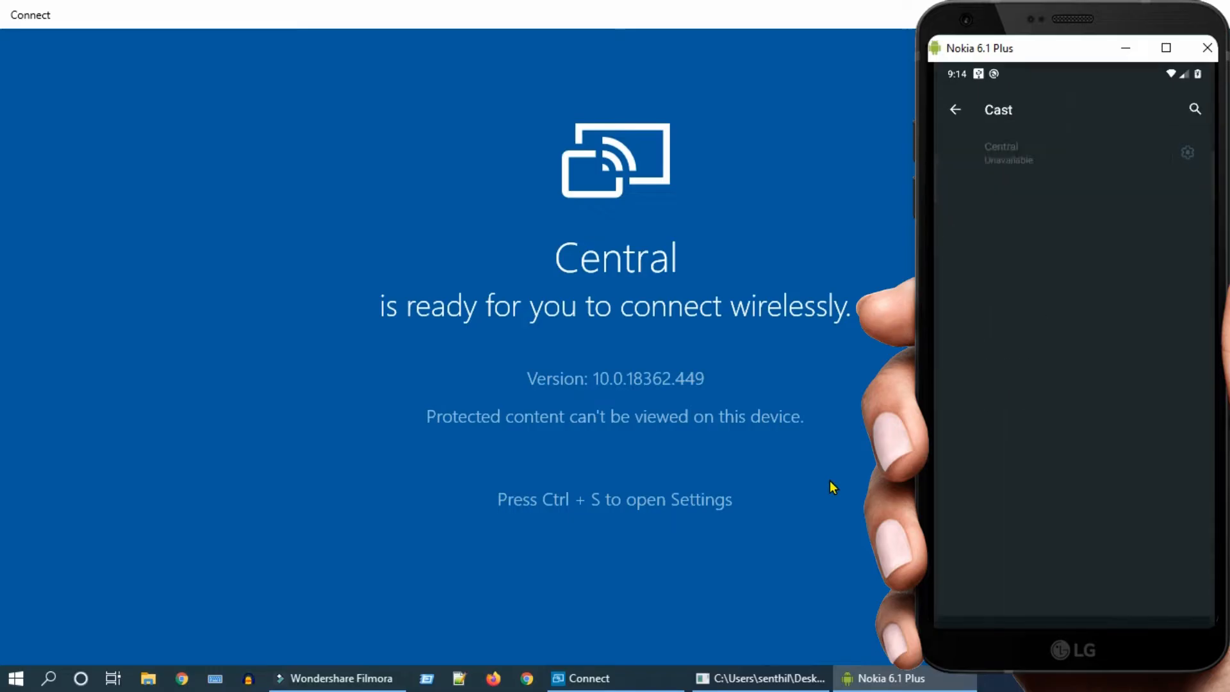
pyautogui.click(1005, 148)
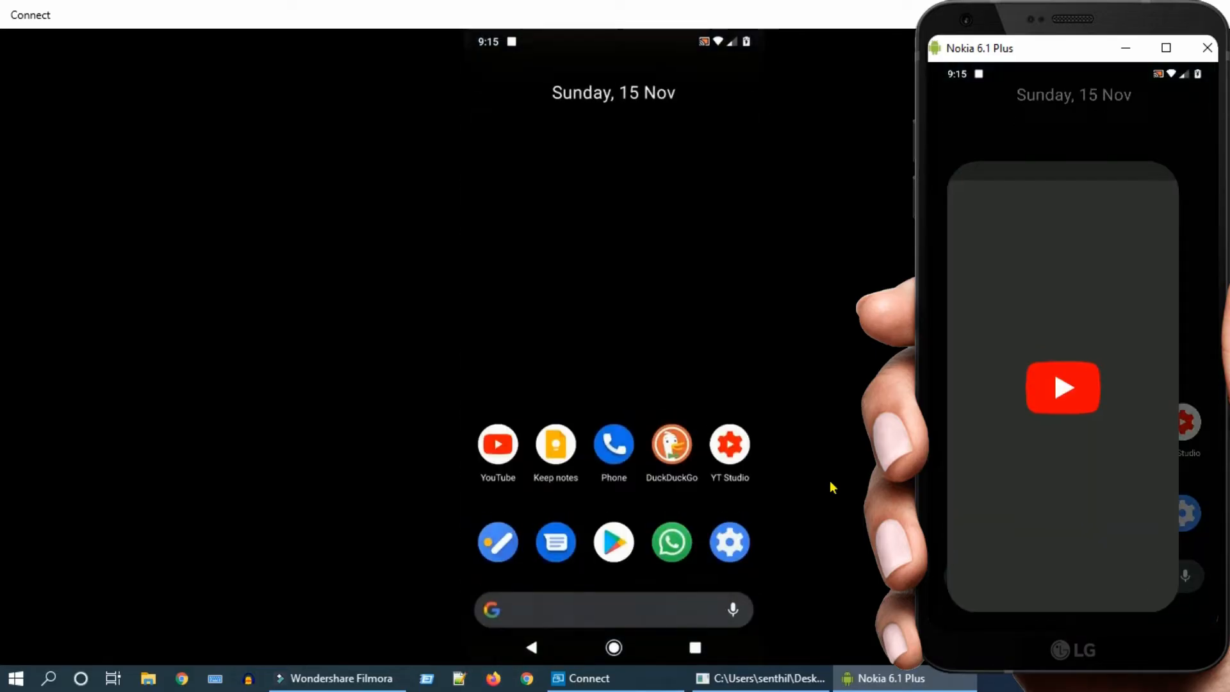
pyautogui.click(498, 444)
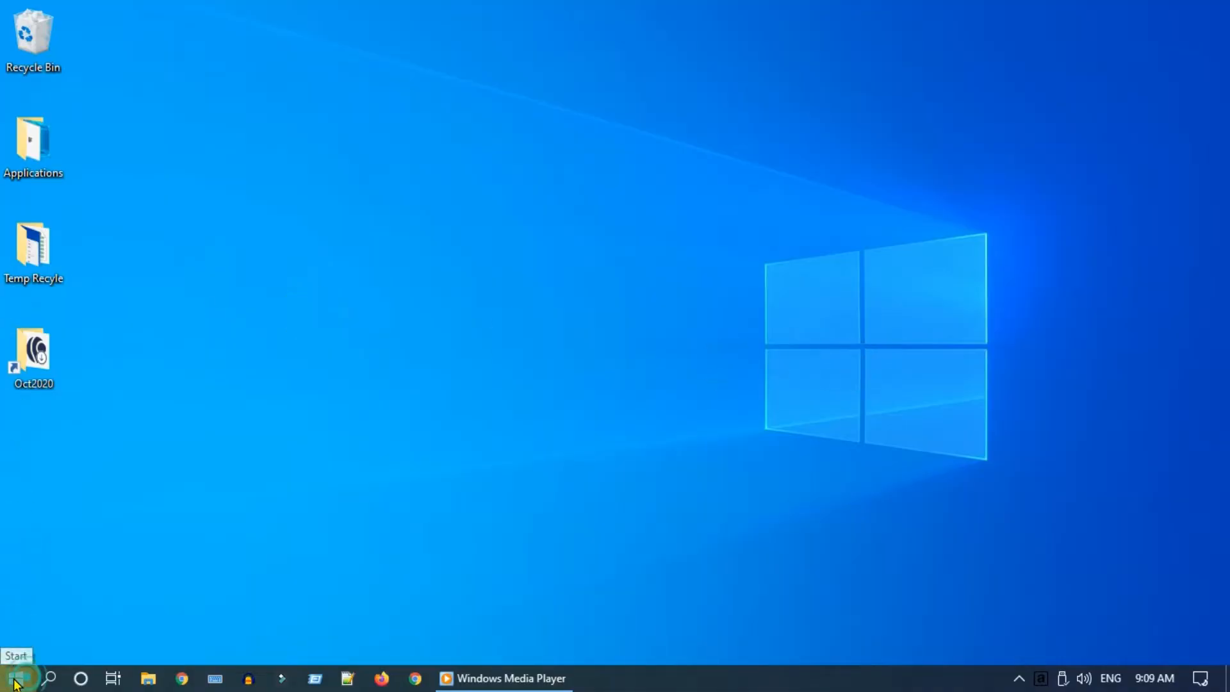
# - In Device Manager, uninstall the Intel HD Graphics 4600 display adapter and confirm
pyautogui.rightClick(14, 678)
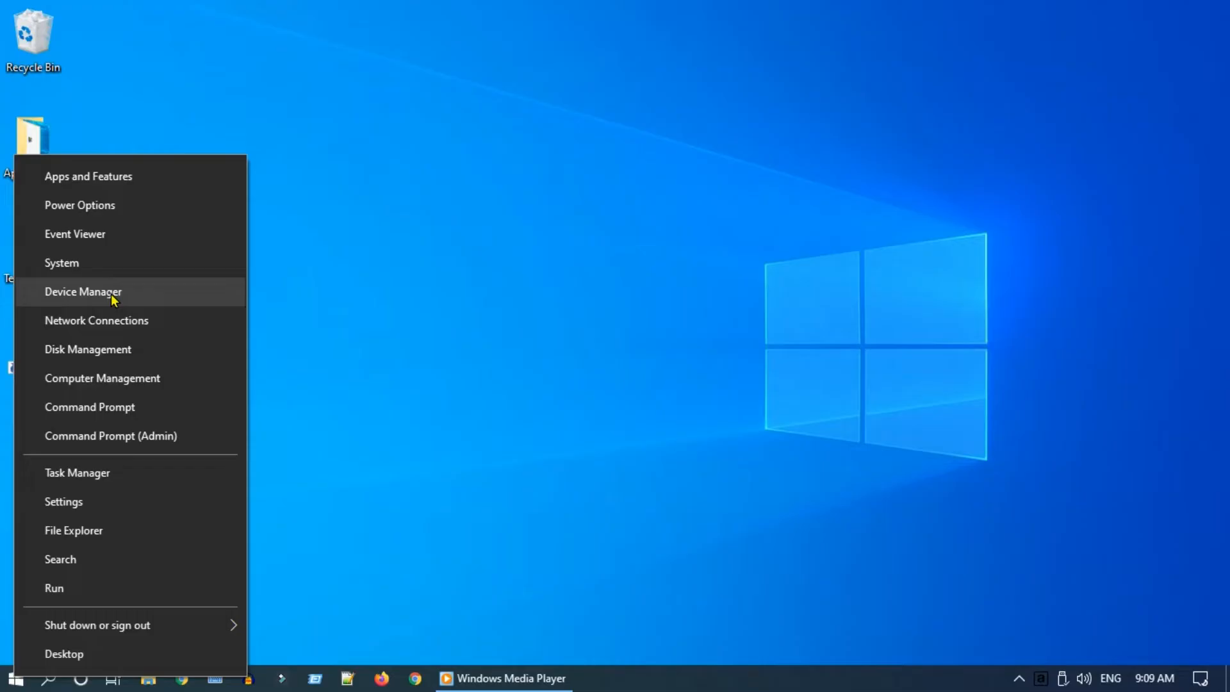
pyautogui.moveTo(162, 306)
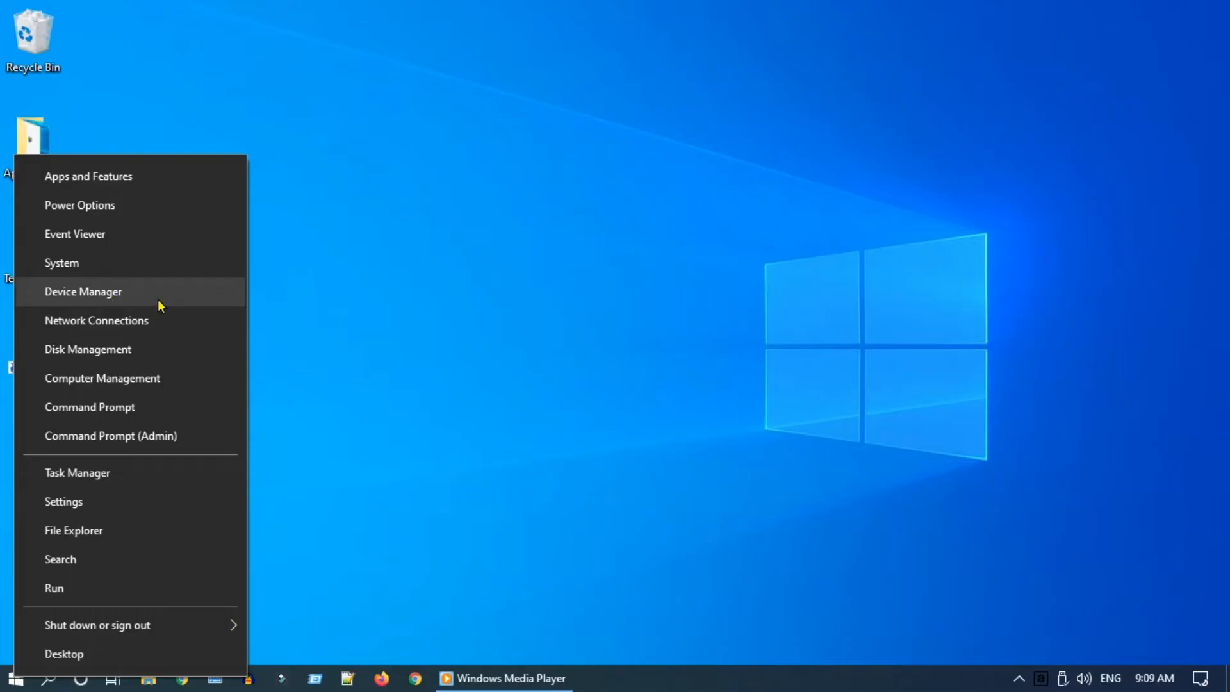
pyautogui.click(83, 291)
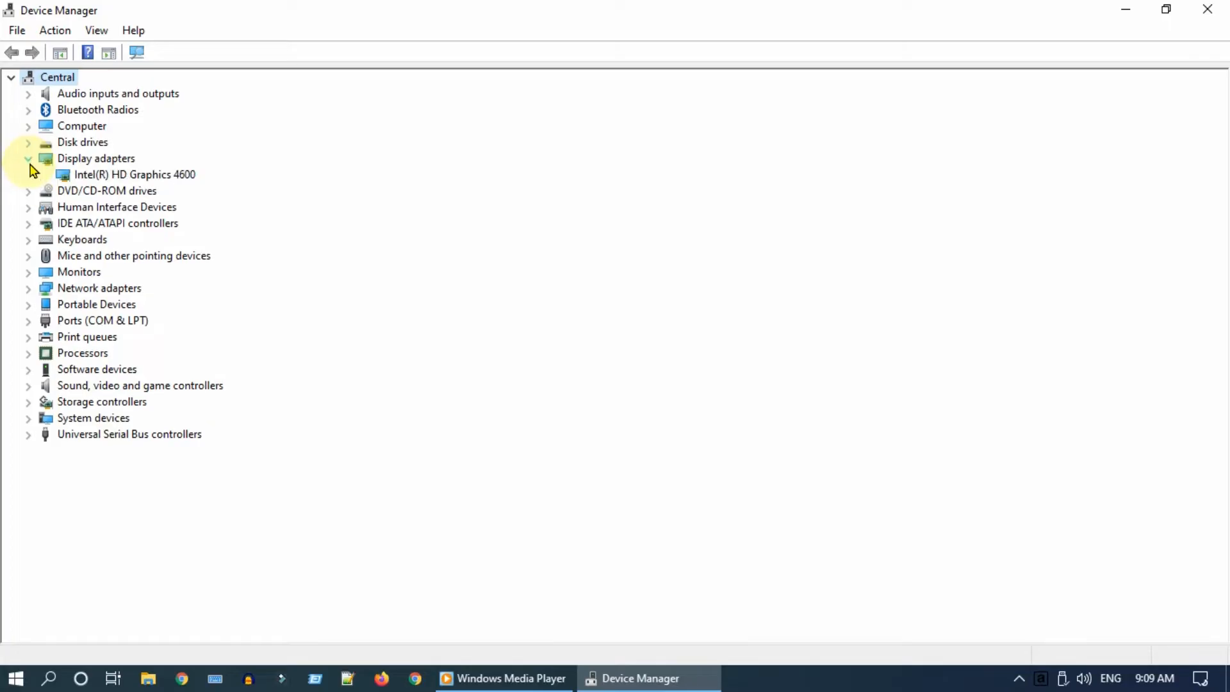
pyautogui.rightClick(135, 175)
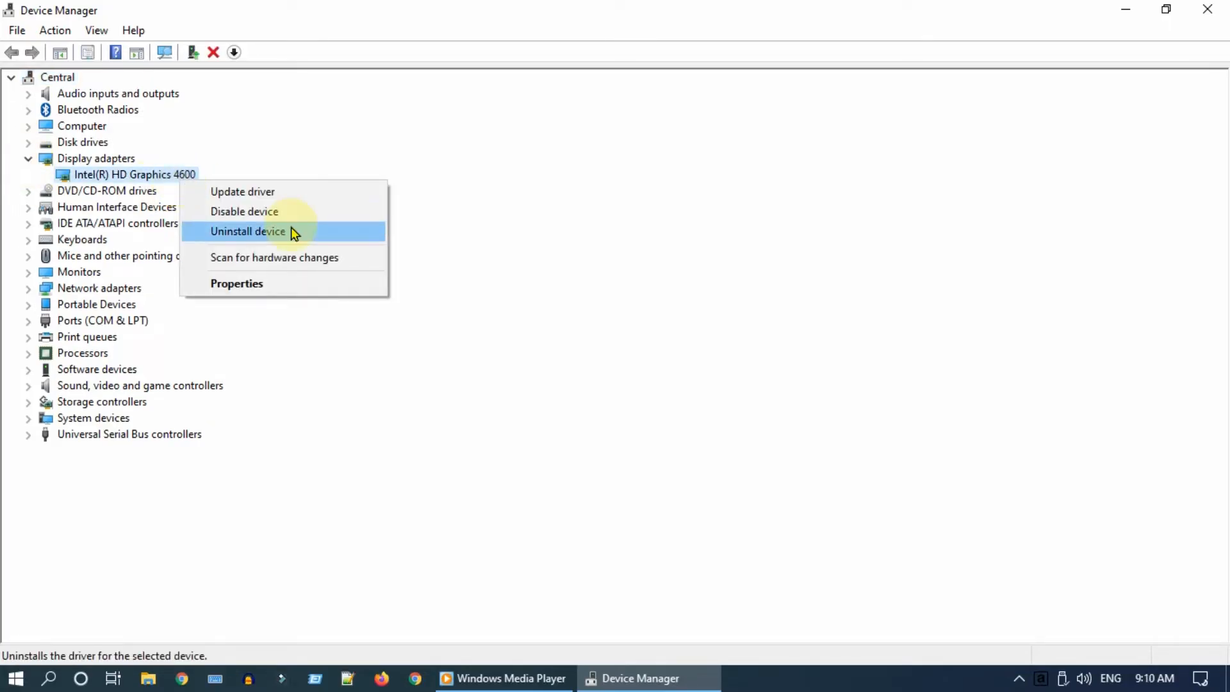
pyautogui.click(247, 230)
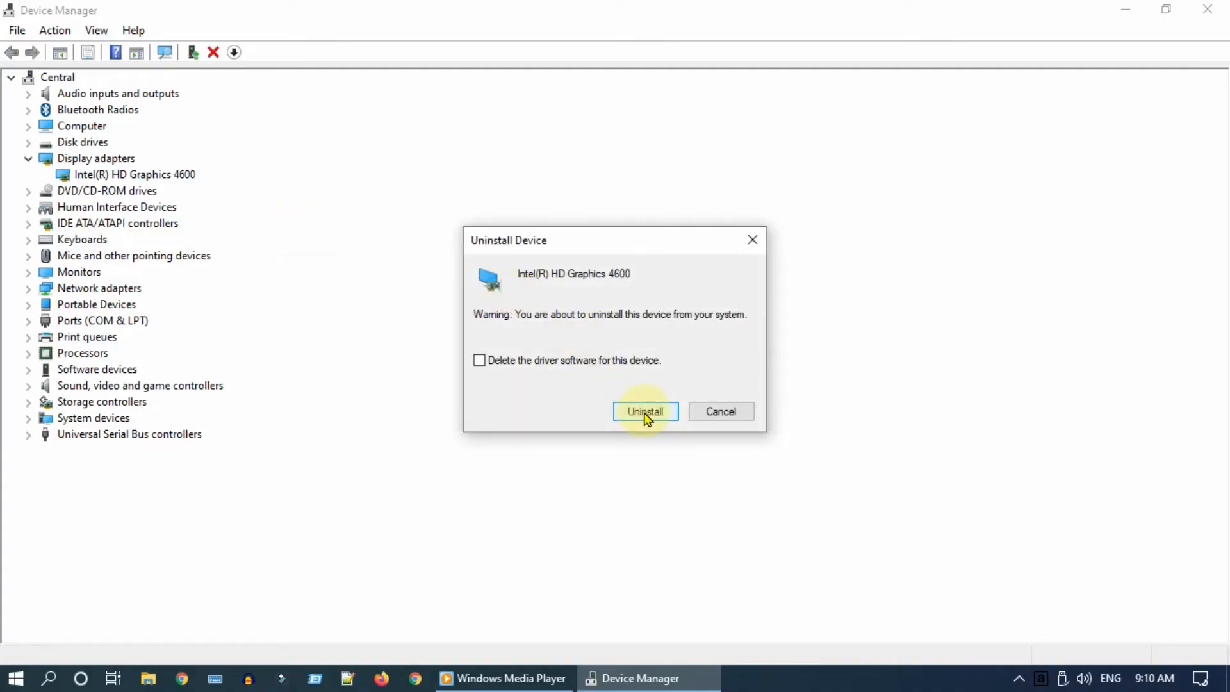
pyautogui.click(644, 411)
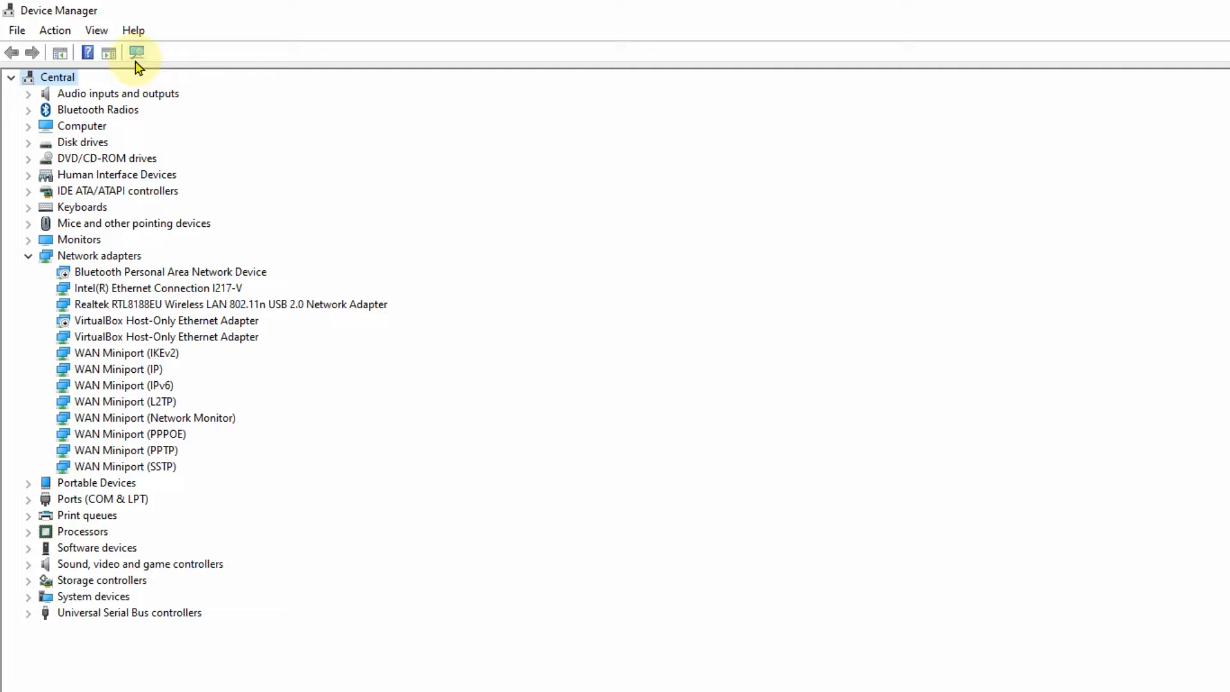
pyautogui.moveTo(136, 53)
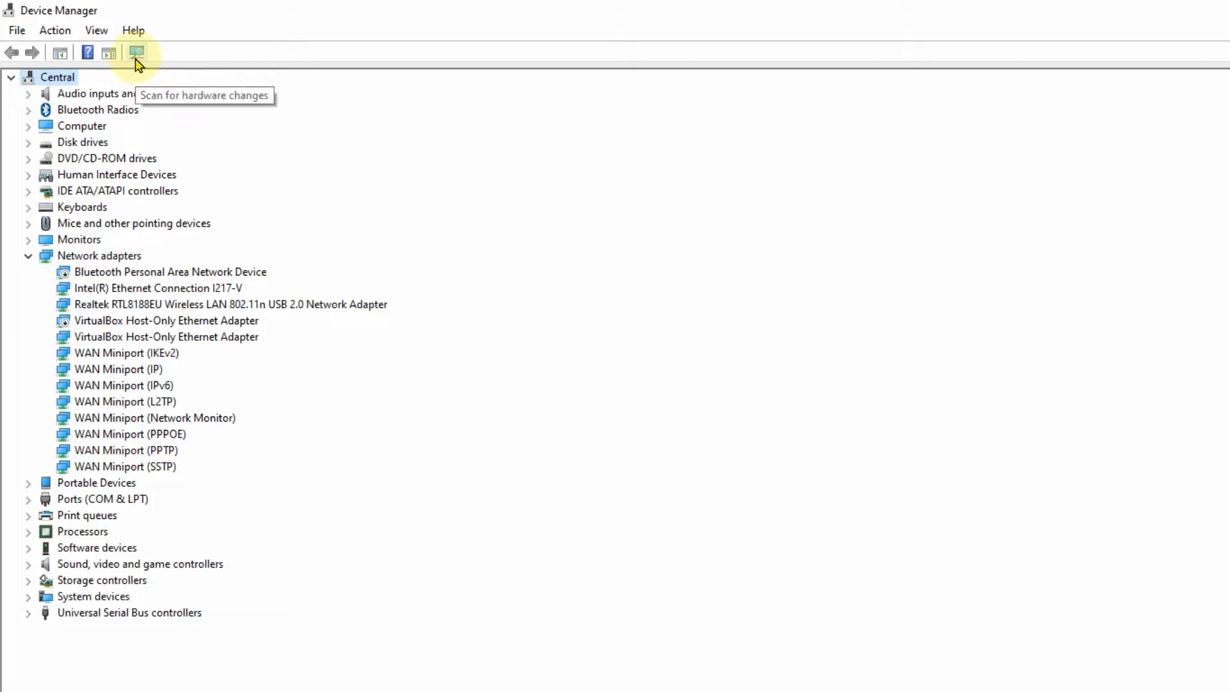
# - Scan for hardware changes and check Display adapters shows the Intel HD Graphics 4600 restored
pyautogui.click(136, 53)
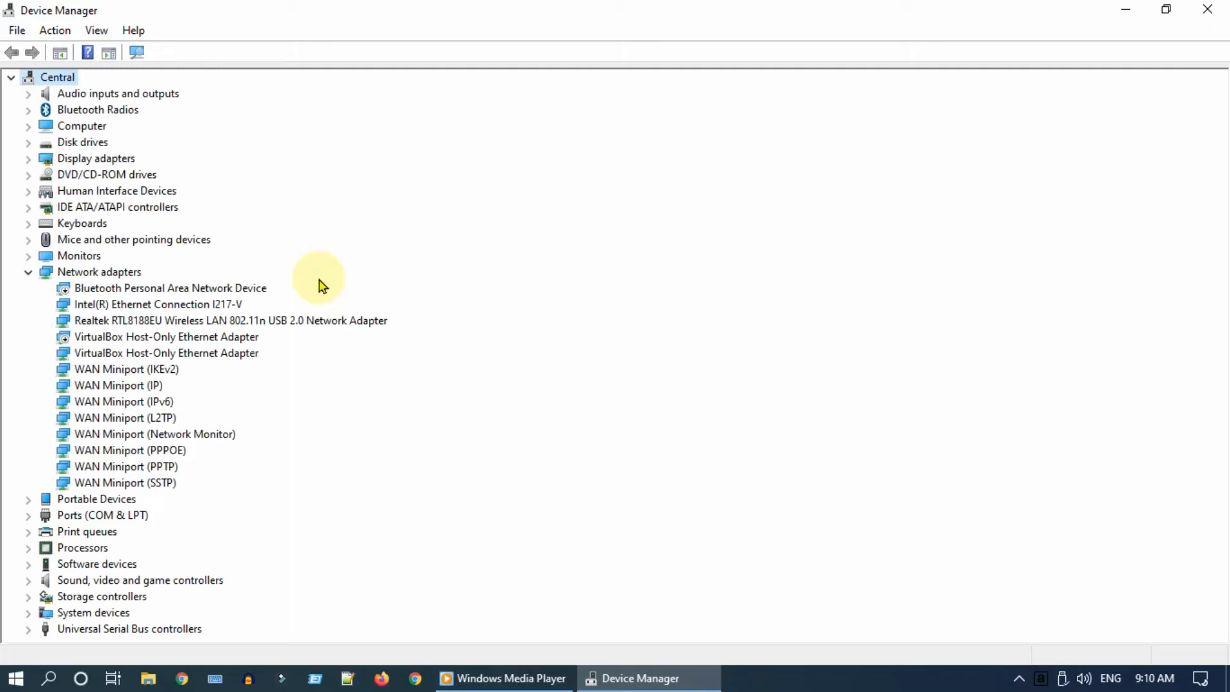
pyautogui.click(28, 158)
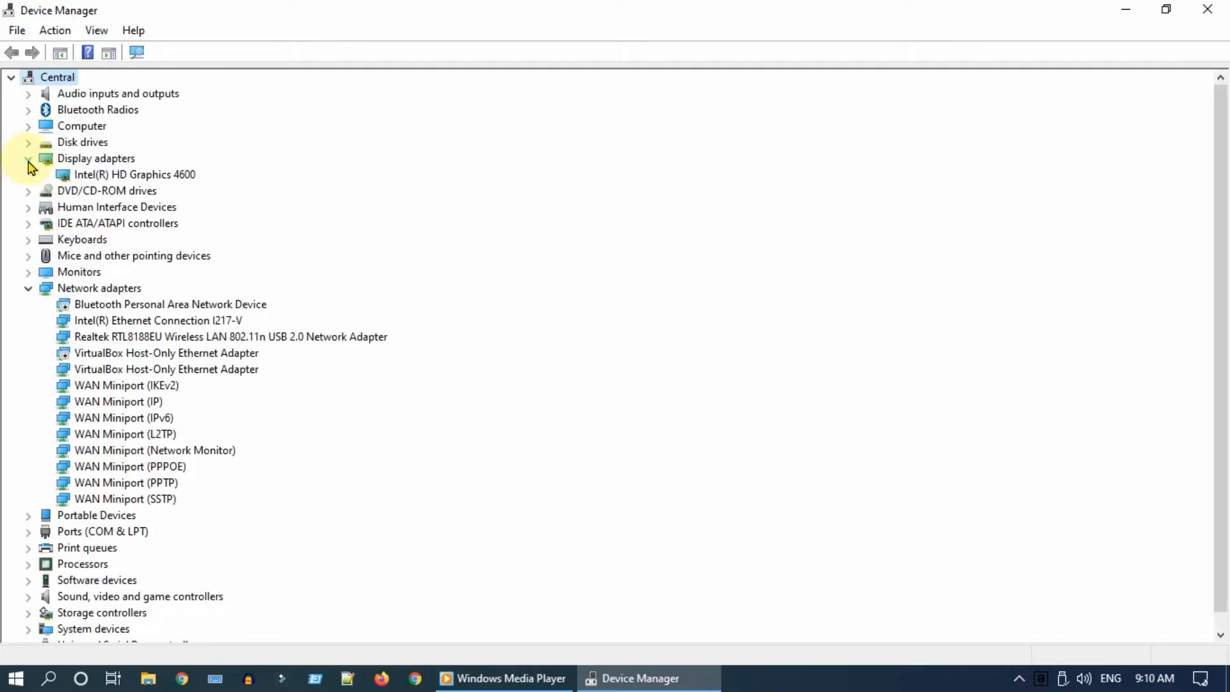
pyautogui.click(27, 157)
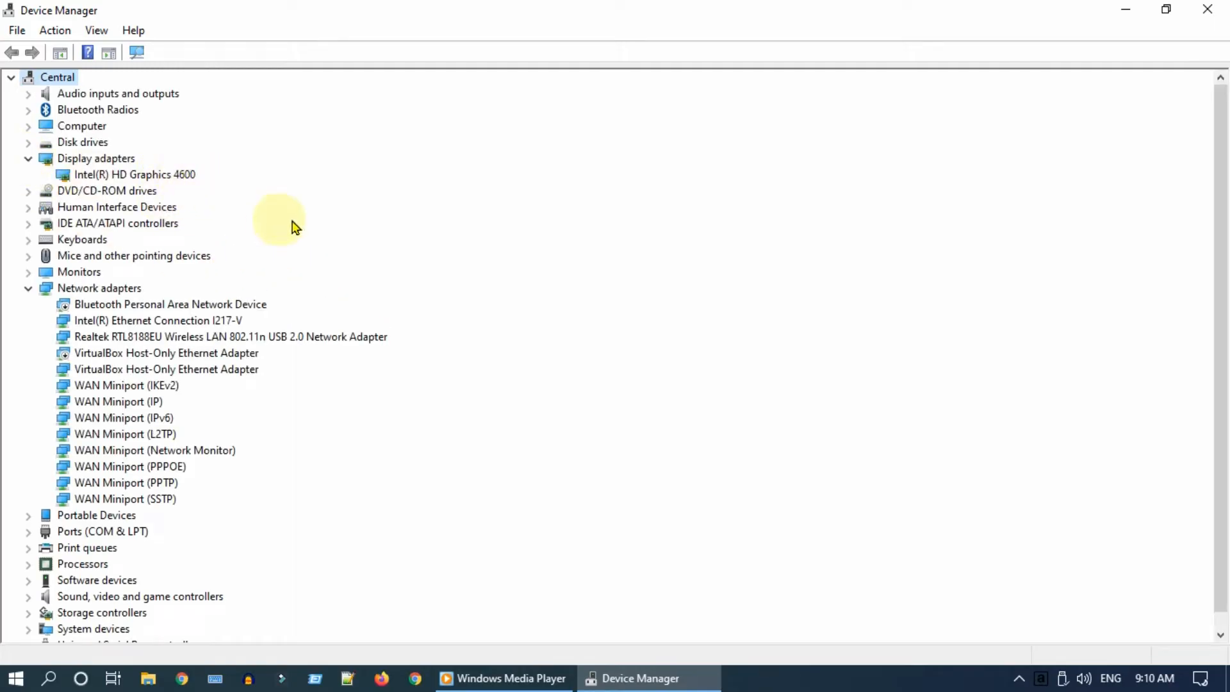
pyautogui.click(29, 158)
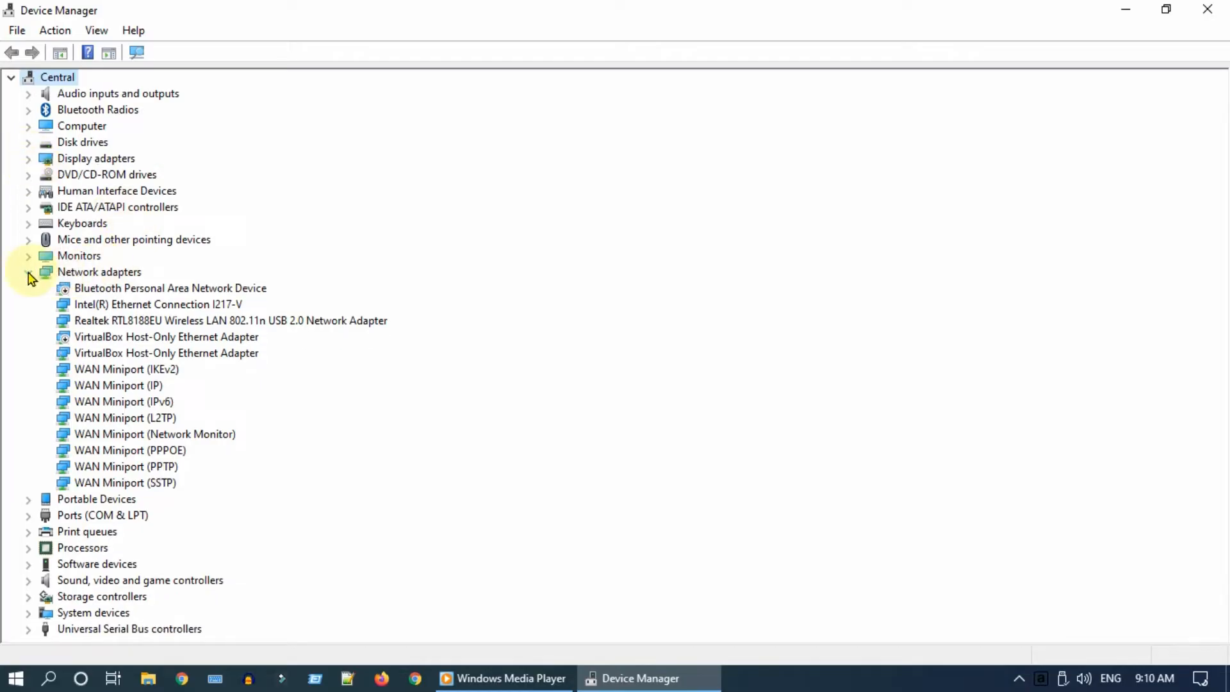
pyautogui.click(27, 272)
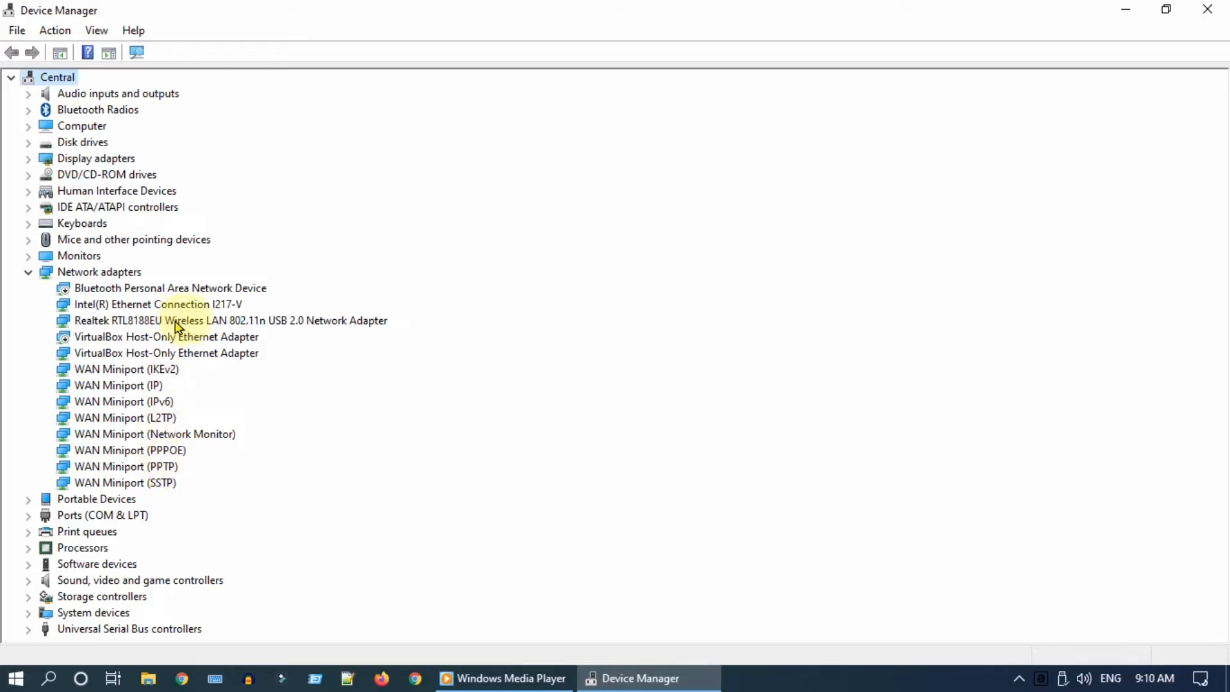
# - Uninstall the Realtek RTL8188EU wireless adapter, rescan hardware to restore it, and close Device Manager
pyautogui.click(231, 321)
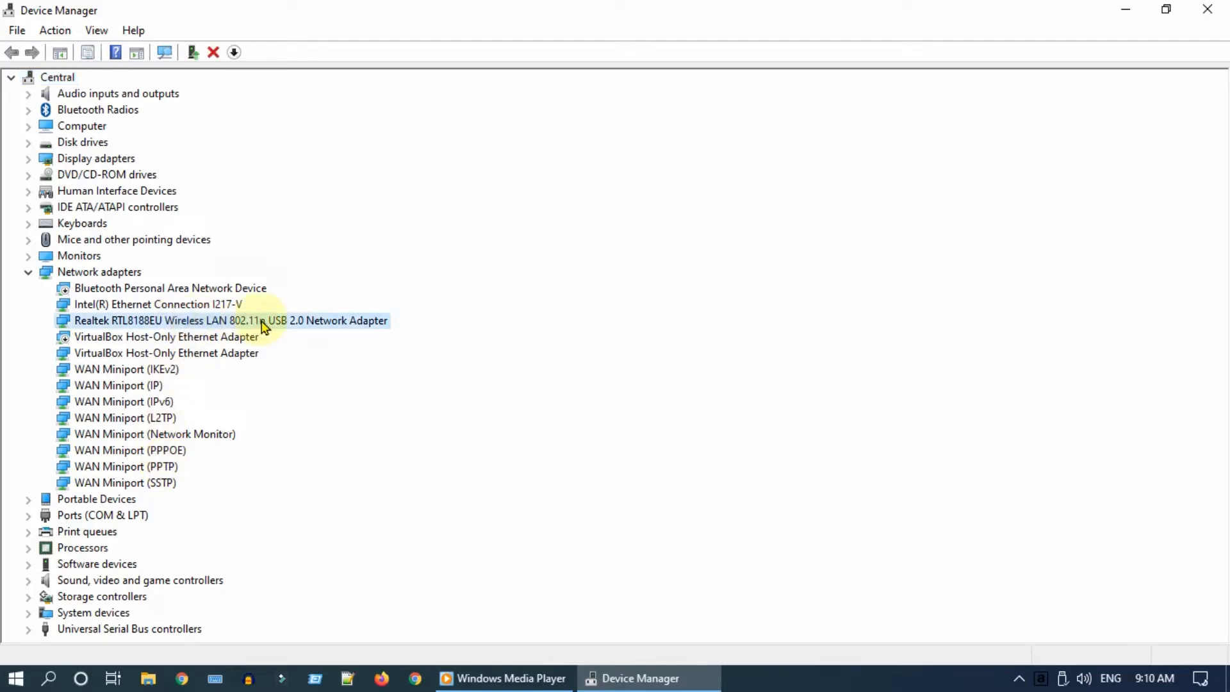
pyautogui.rightClick(230, 320)
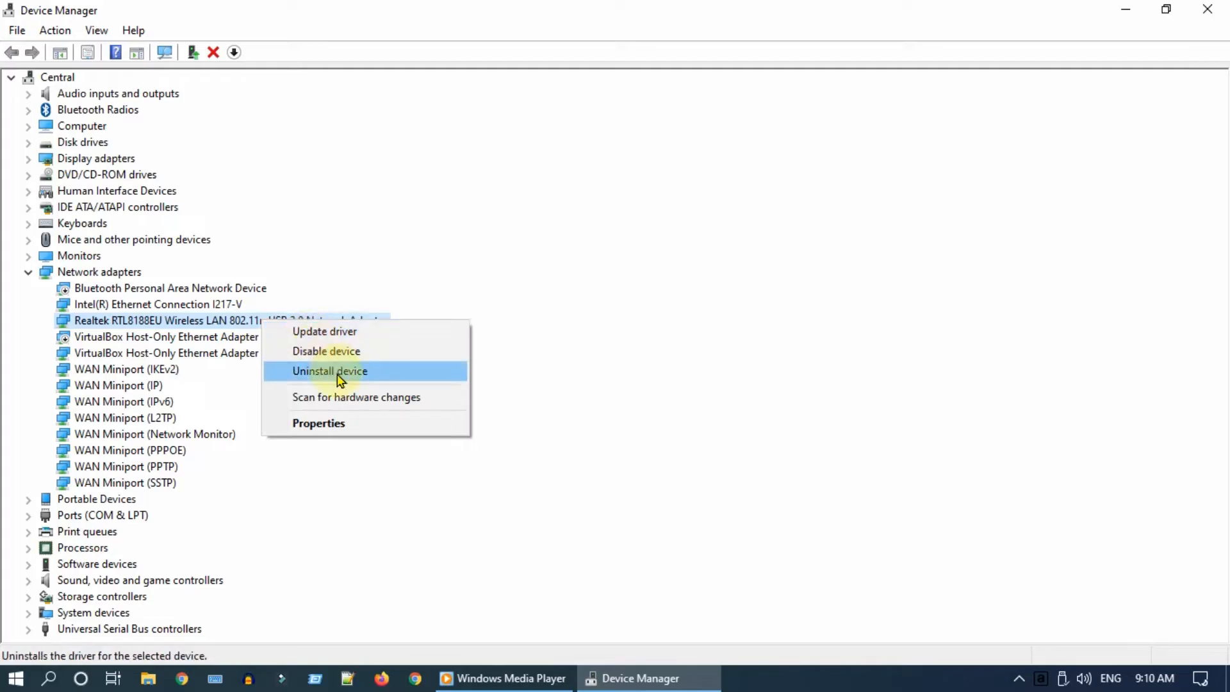
pyautogui.click(329, 370)
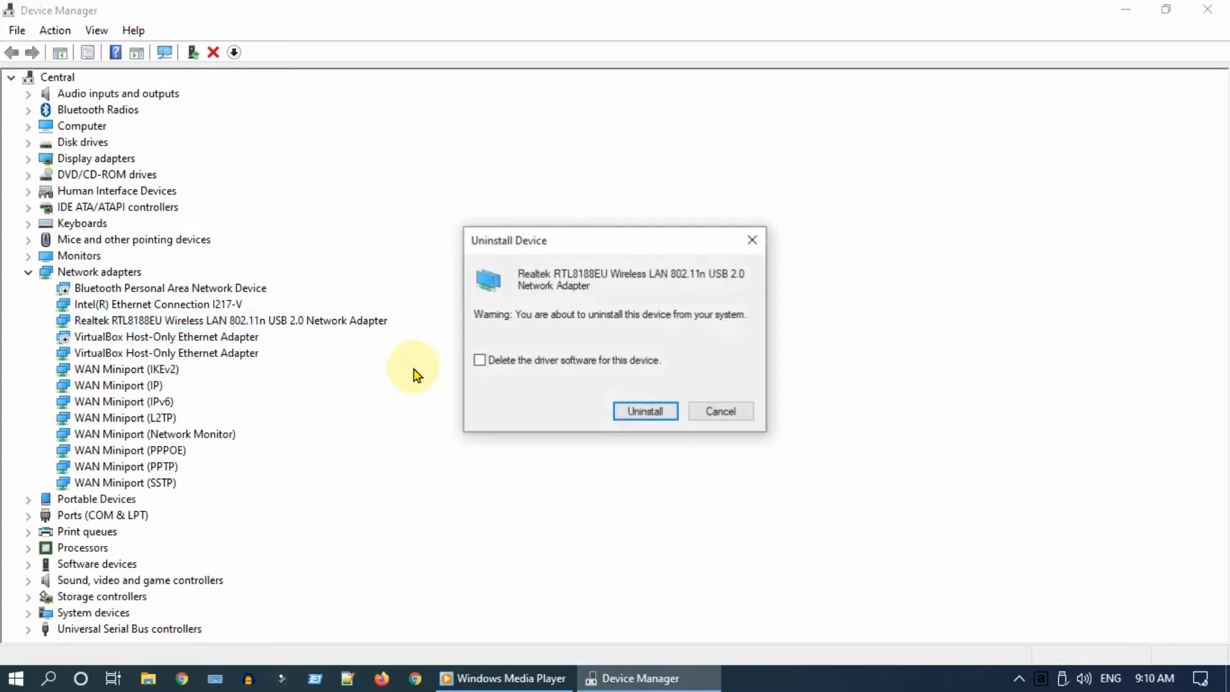
pyautogui.click(644, 410)
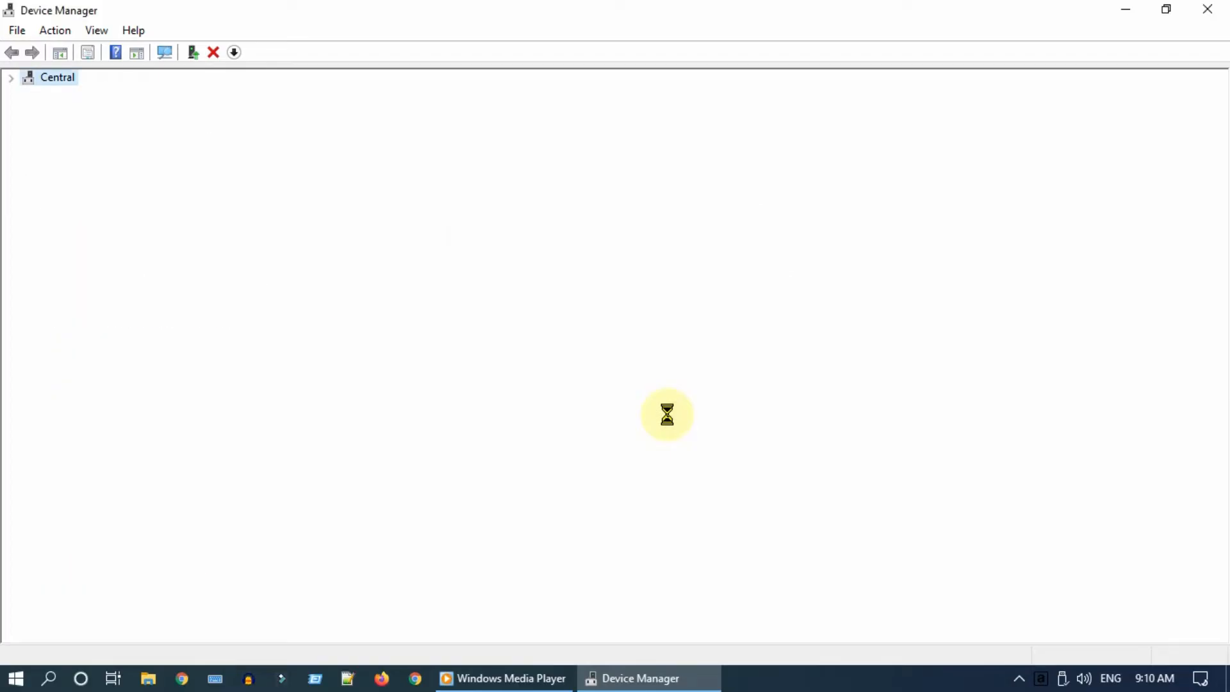
pyautogui.click(136, 52)
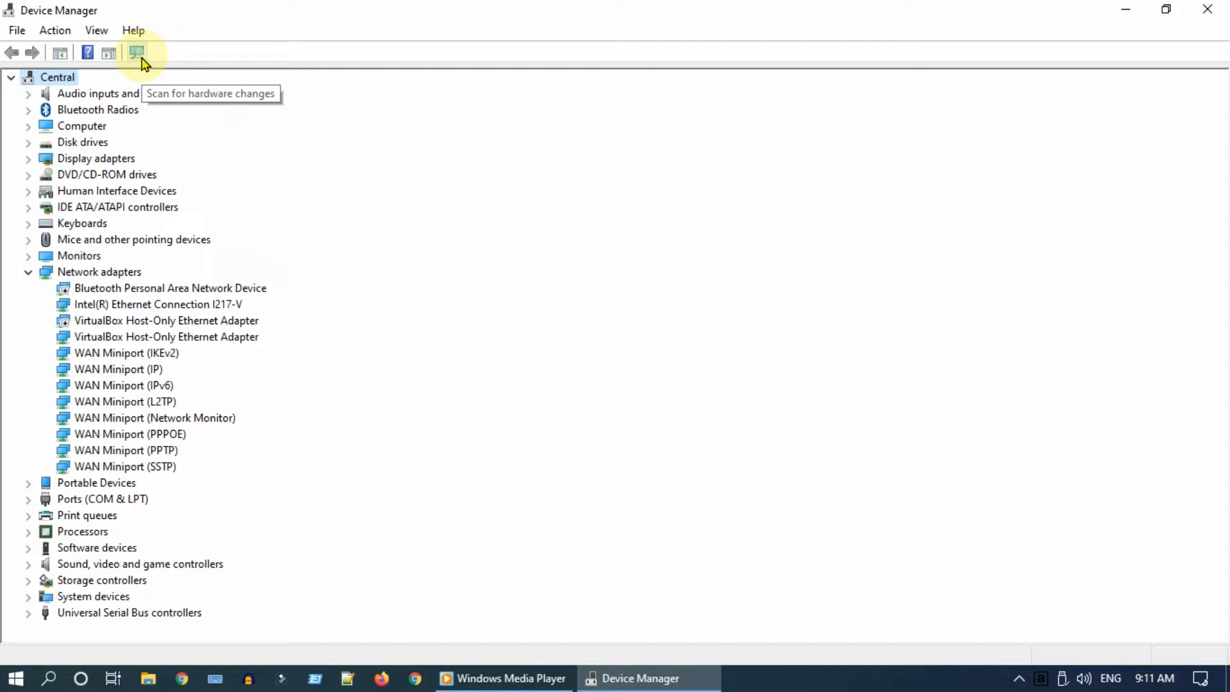
pyautogui.click(134, 53)
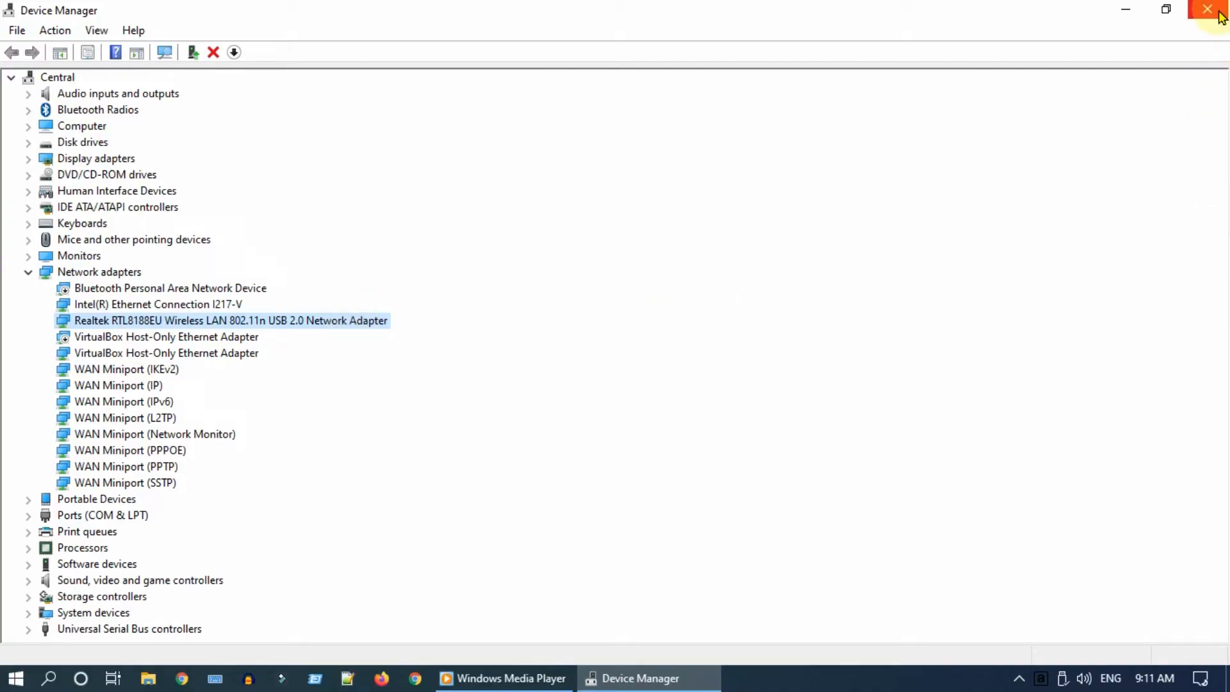
pyautogui.click(1207, 9)
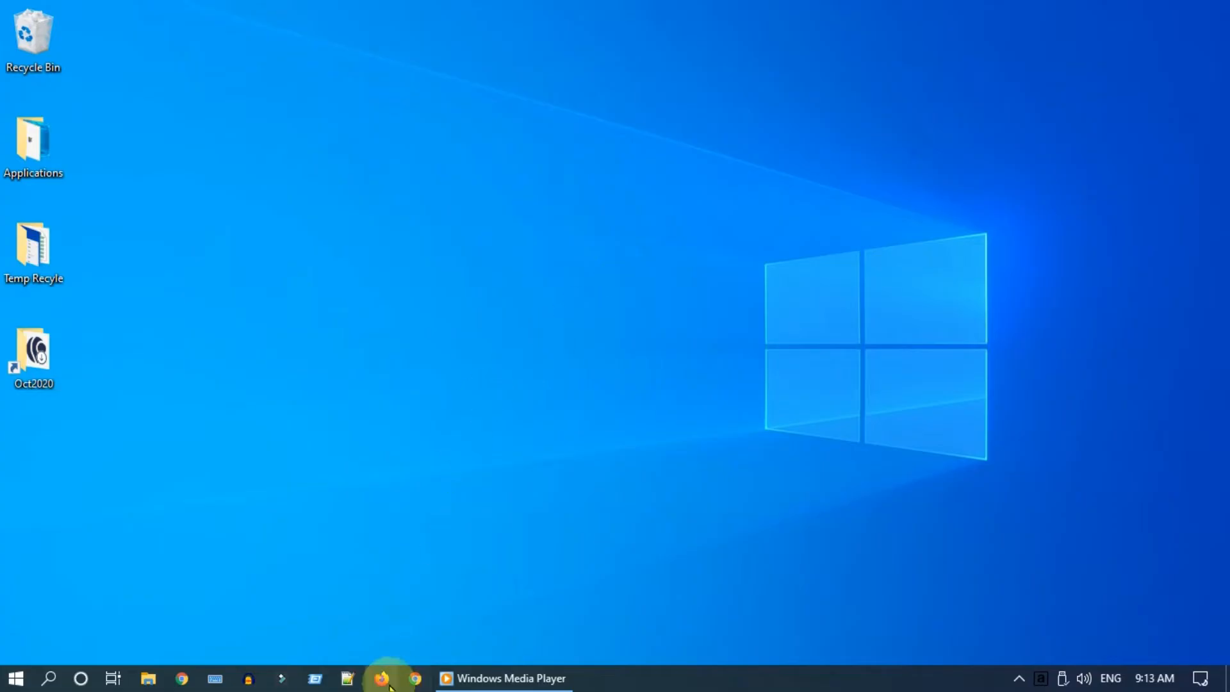
# - In Firefox, open TP-Link's TL-WN725N V3 download page and show its Driver section with the Win10 driver
pyautogui.click(383, 678)
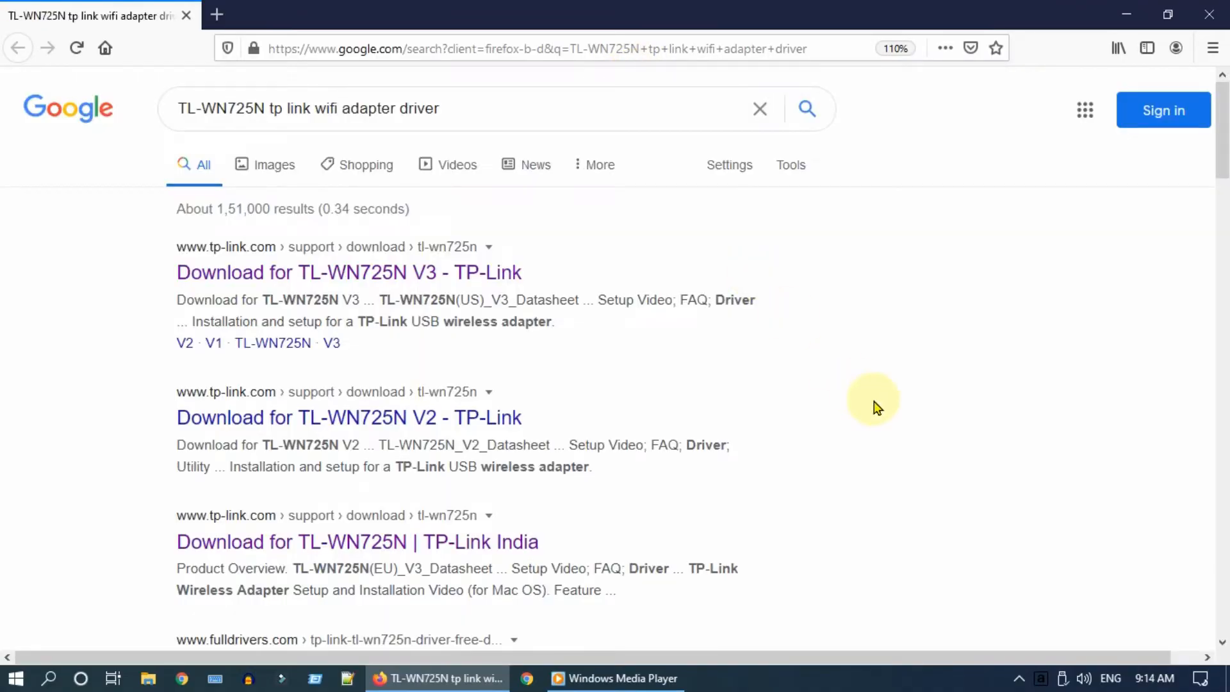
pyautogui.moveTo(1085, 388)
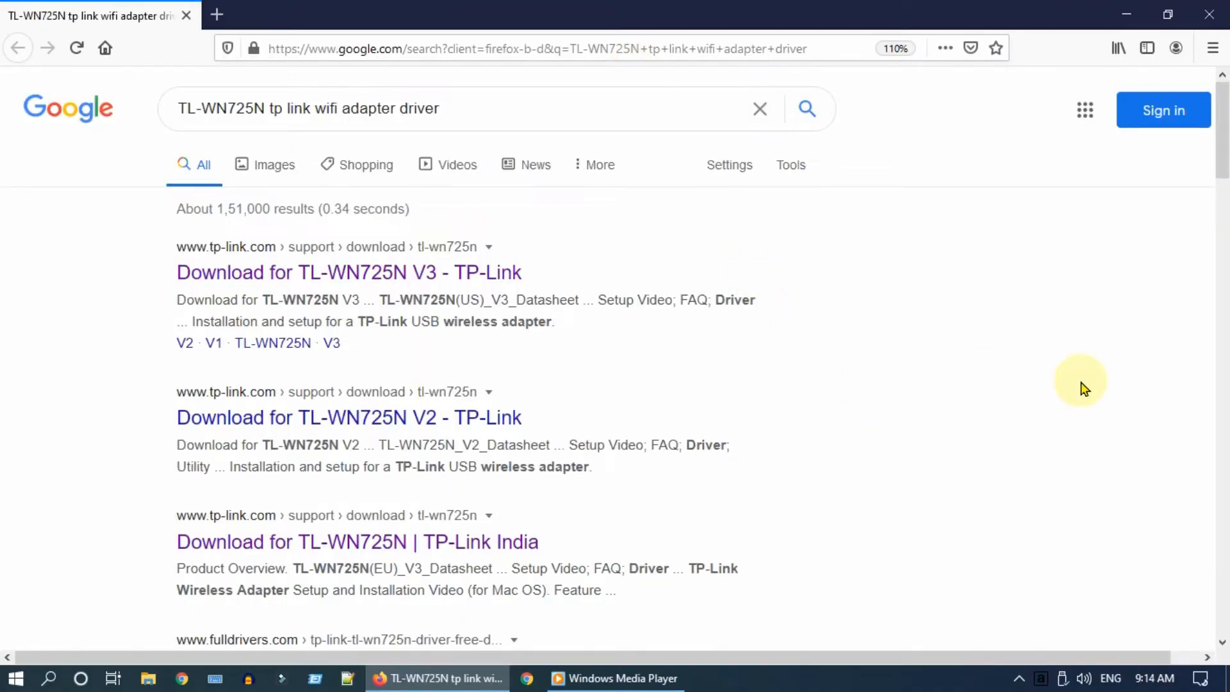
pyautogui.click(348, 271)
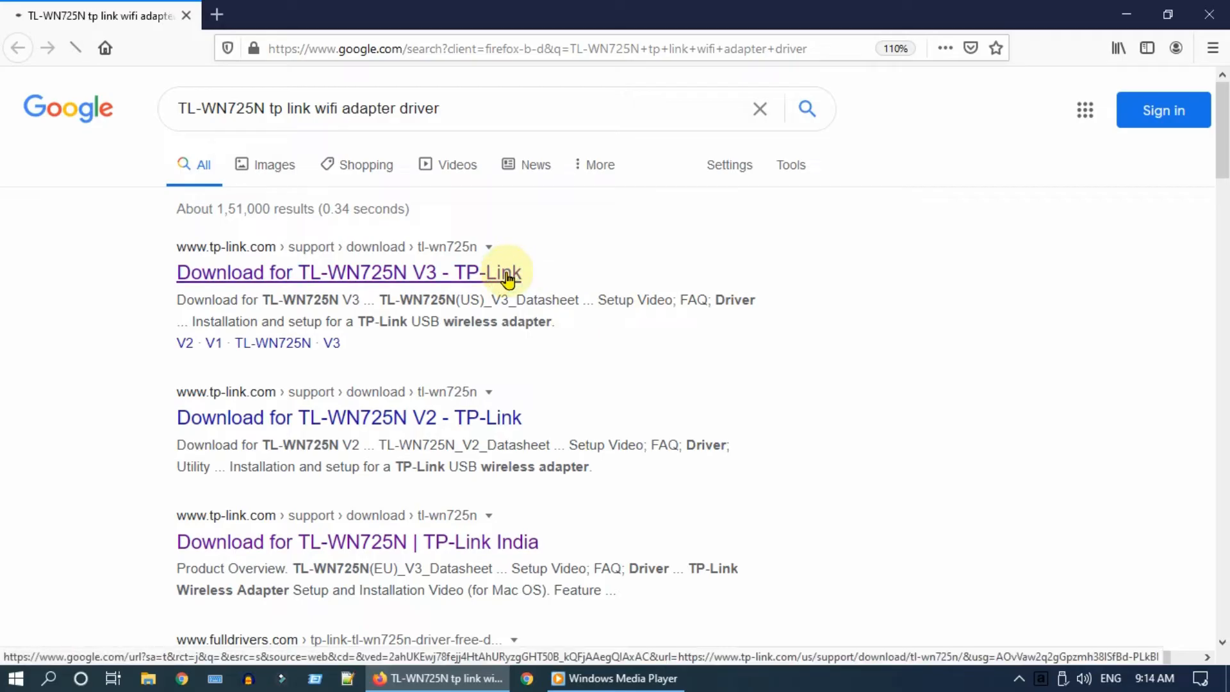
pyautogui.click(349, 271)
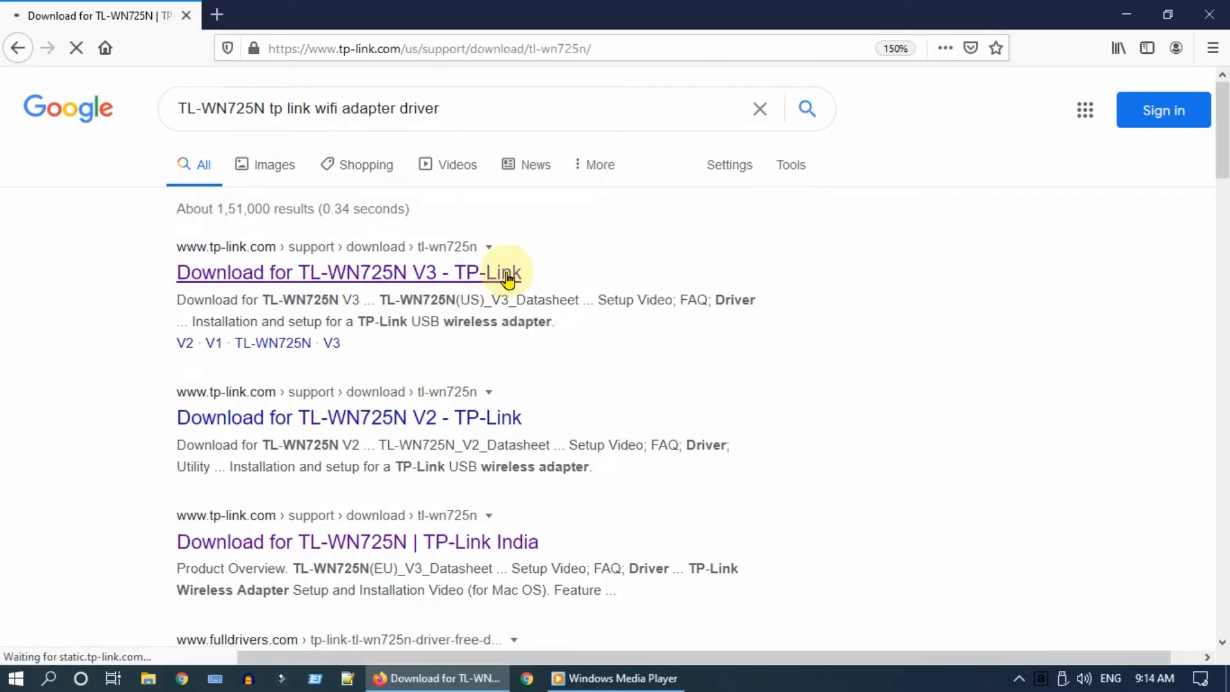
pyautogui.click(348, 271)
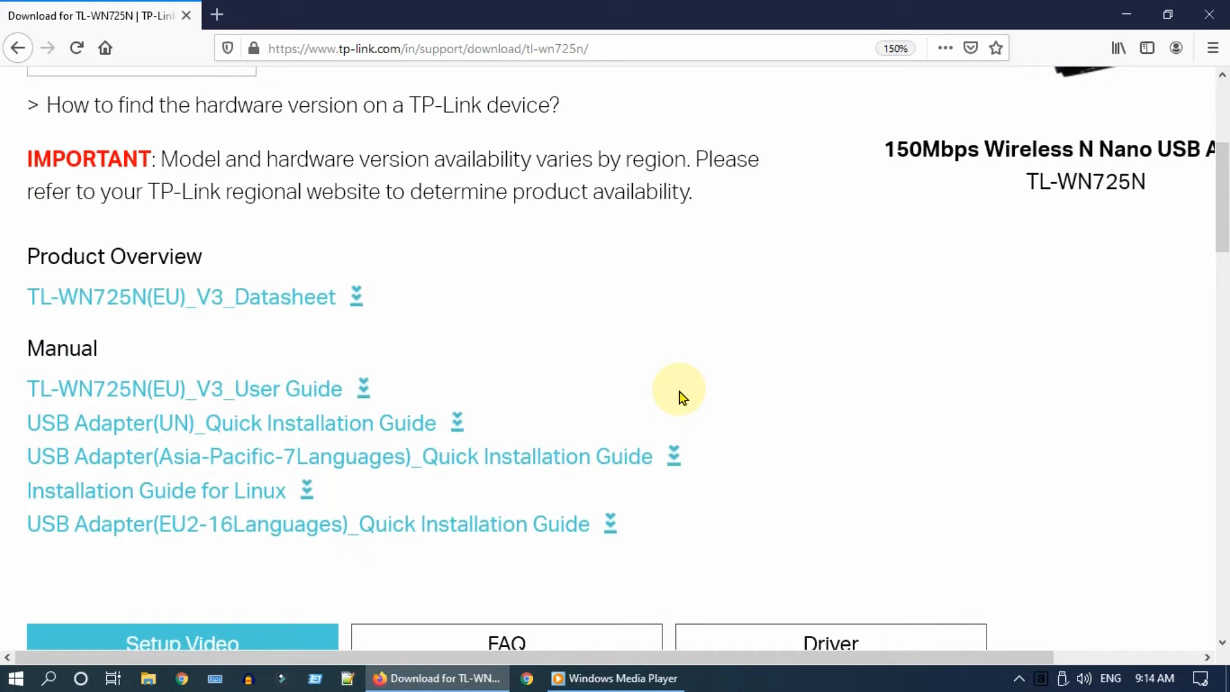
pyautogui.click(830, 642)
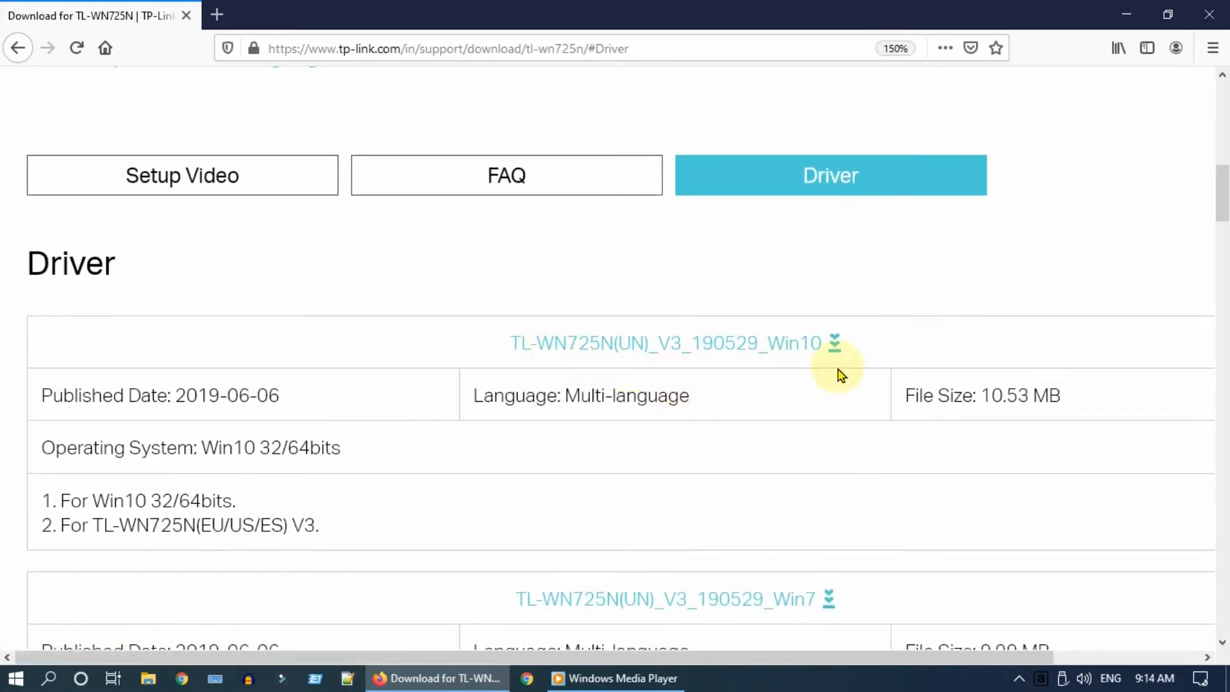
pyautogui.scroll(-3)
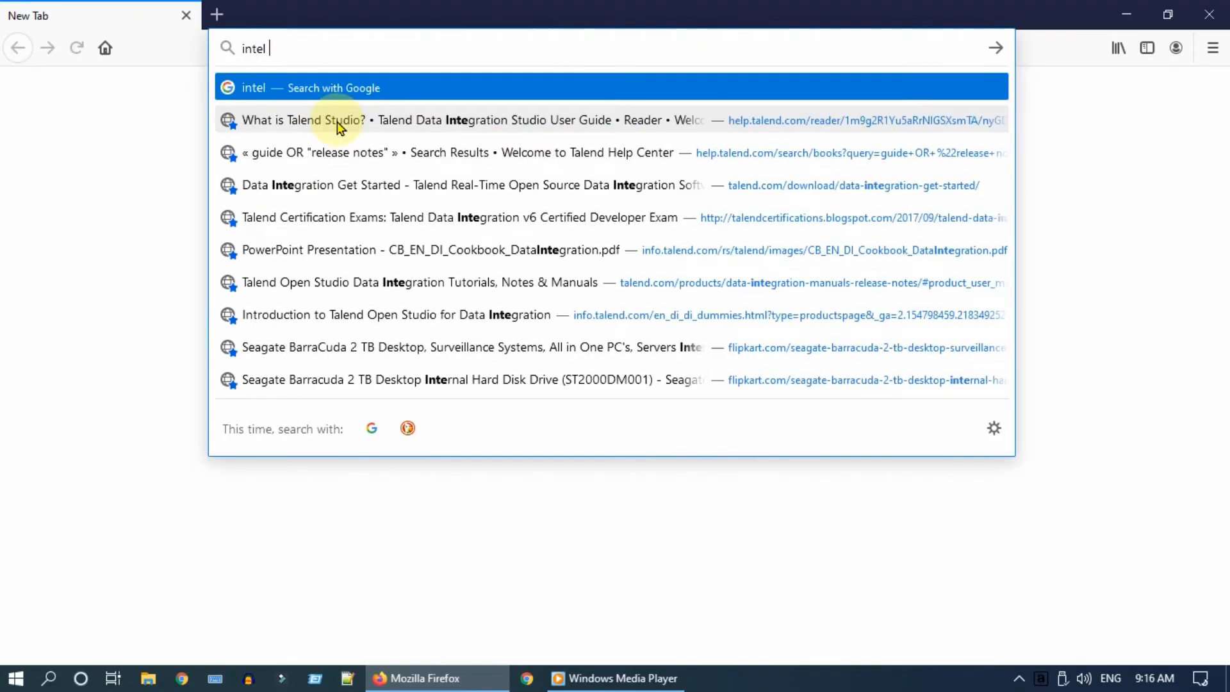
# - Search 'intel driver update', open Intel's DSA page and download the Driver & Support Assistant installer
pyautogui.write('driver')
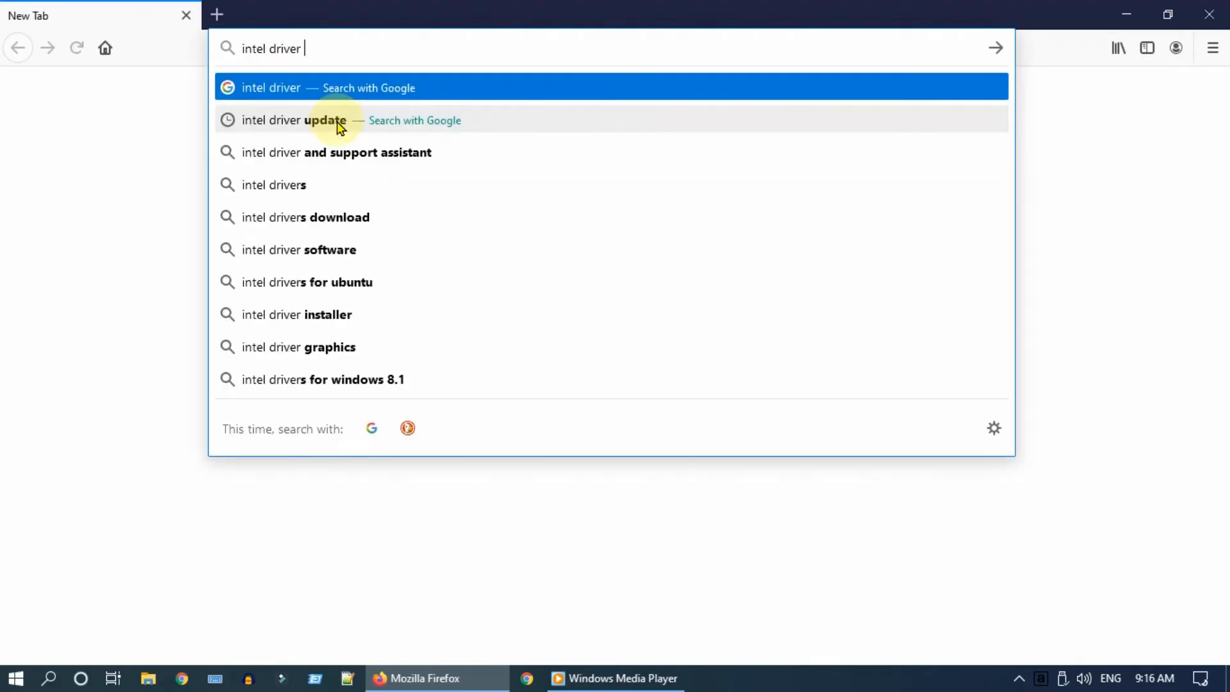
pyautogui.write('update')
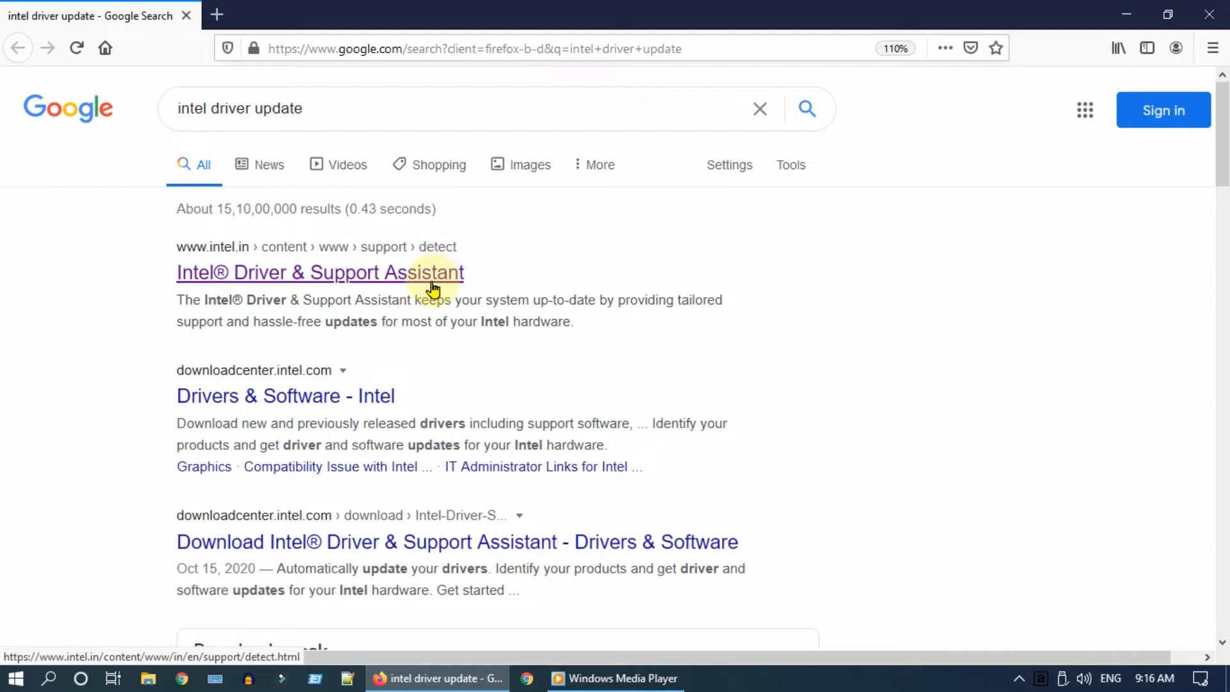
pyautogui.click(319, 271)
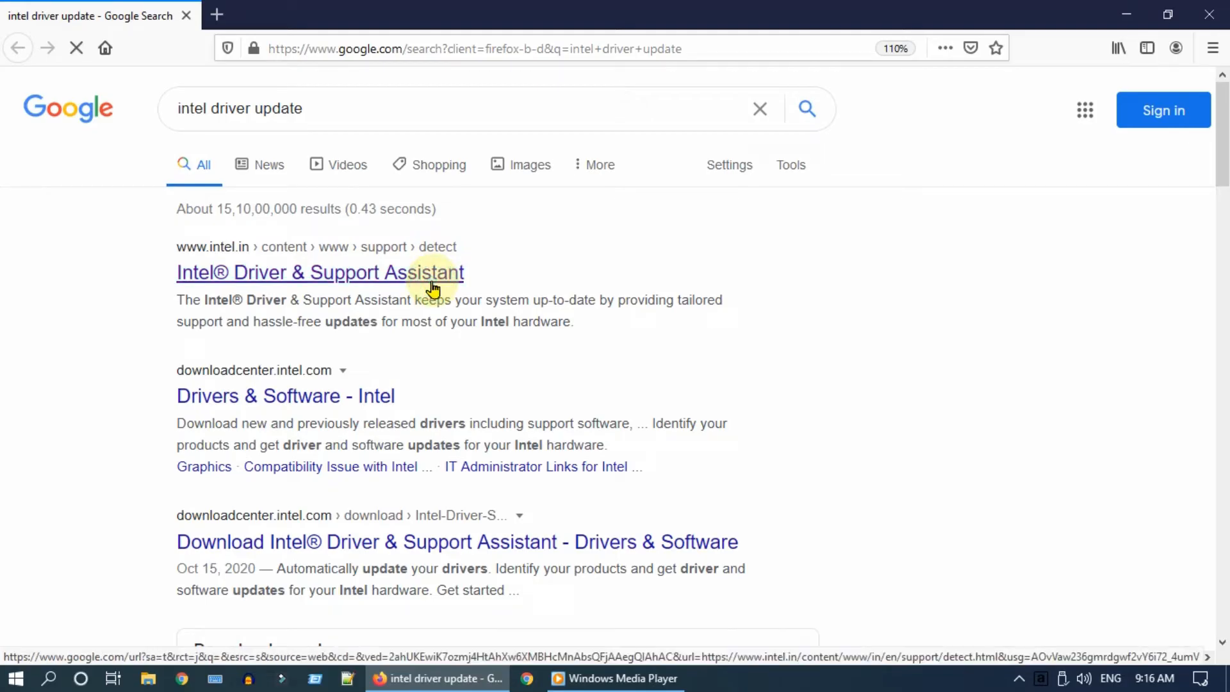
pyautogui.click(319, 271)
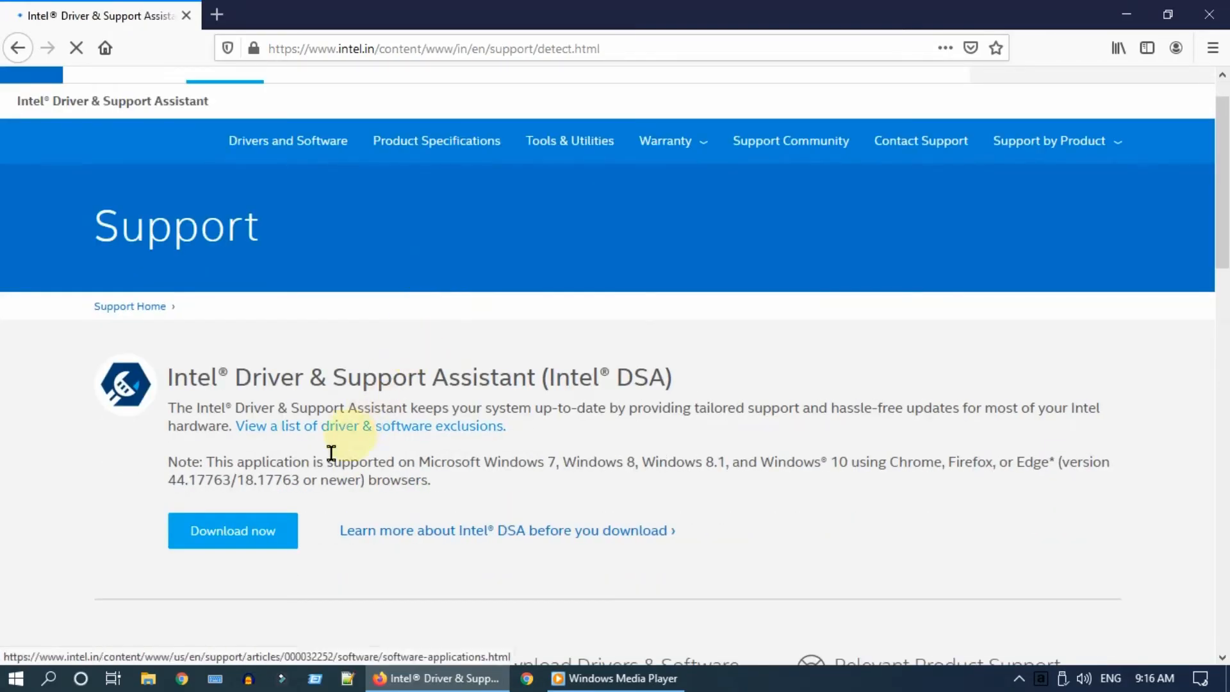
pyautogui.click(232, 530)
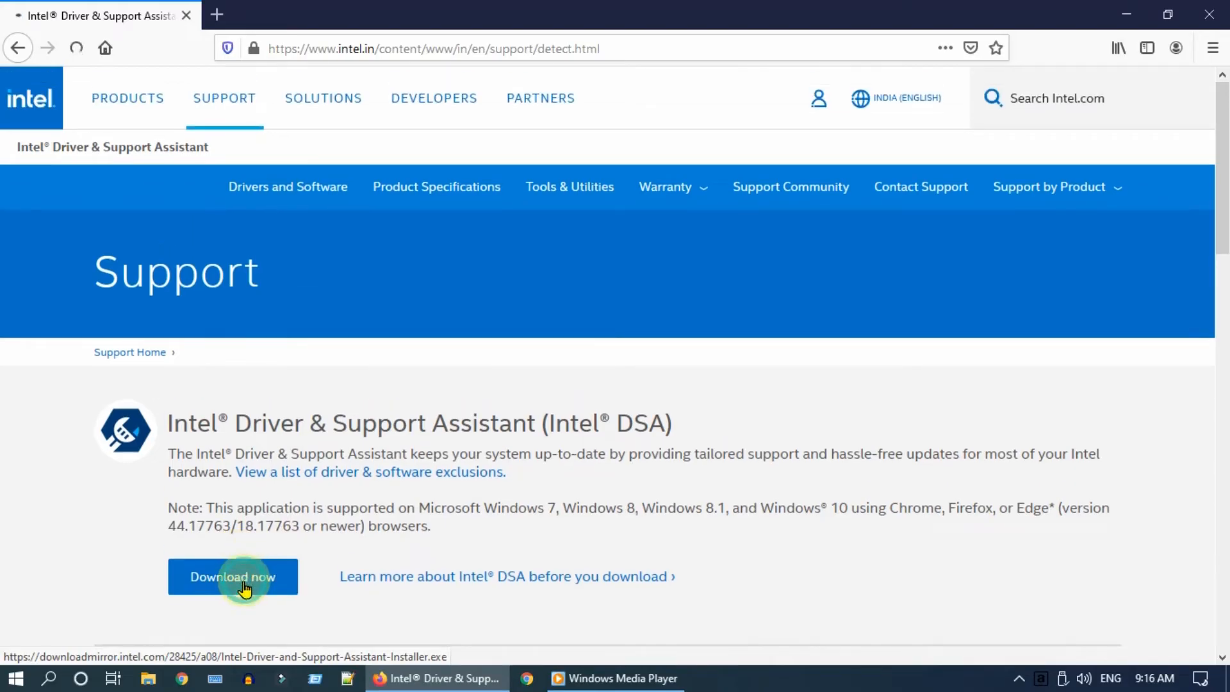
pyautogui.click(232, 576)
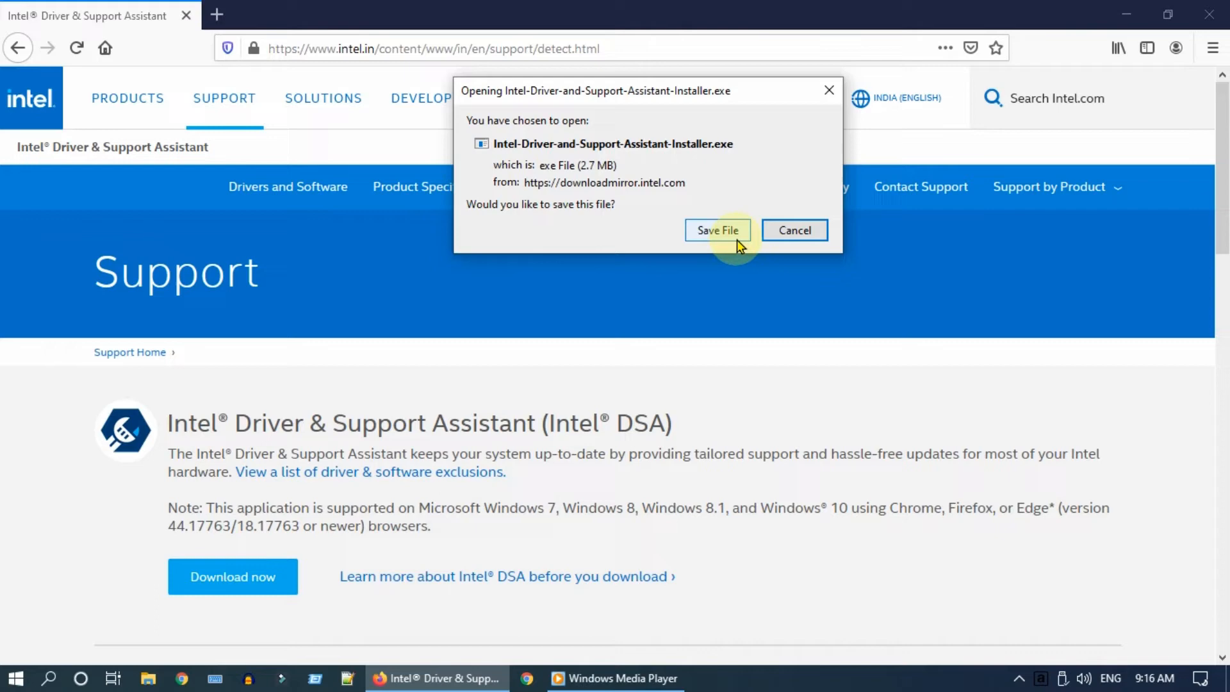
pyautogui.click(716, 229)
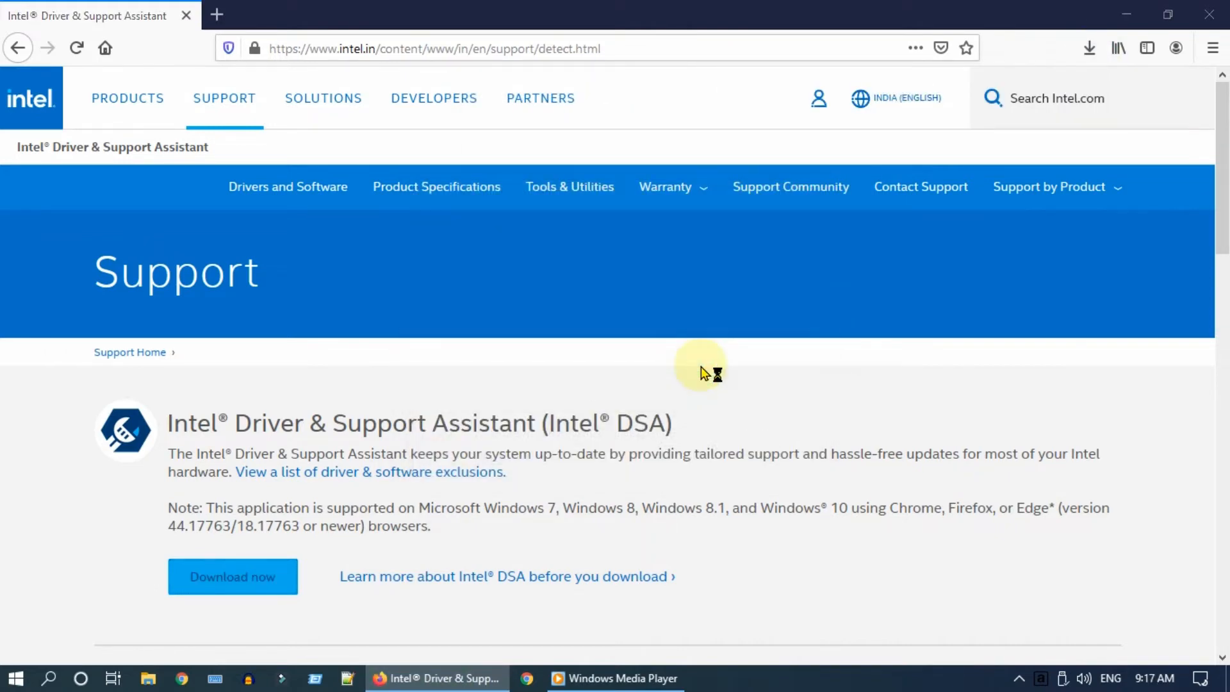
pyautogui.click(232, 576)
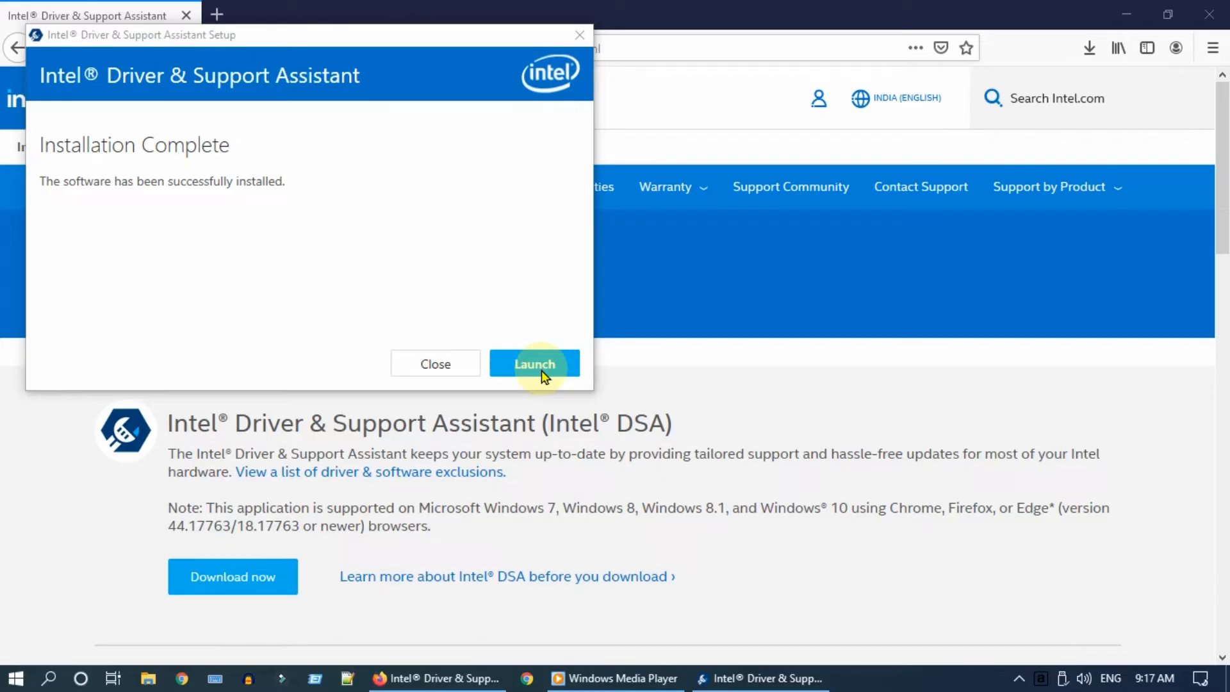
# - Install all Intel DSA updates, stepping through the Graphics Driver setup to Finish and restart
pyautogui.click(534, 362)
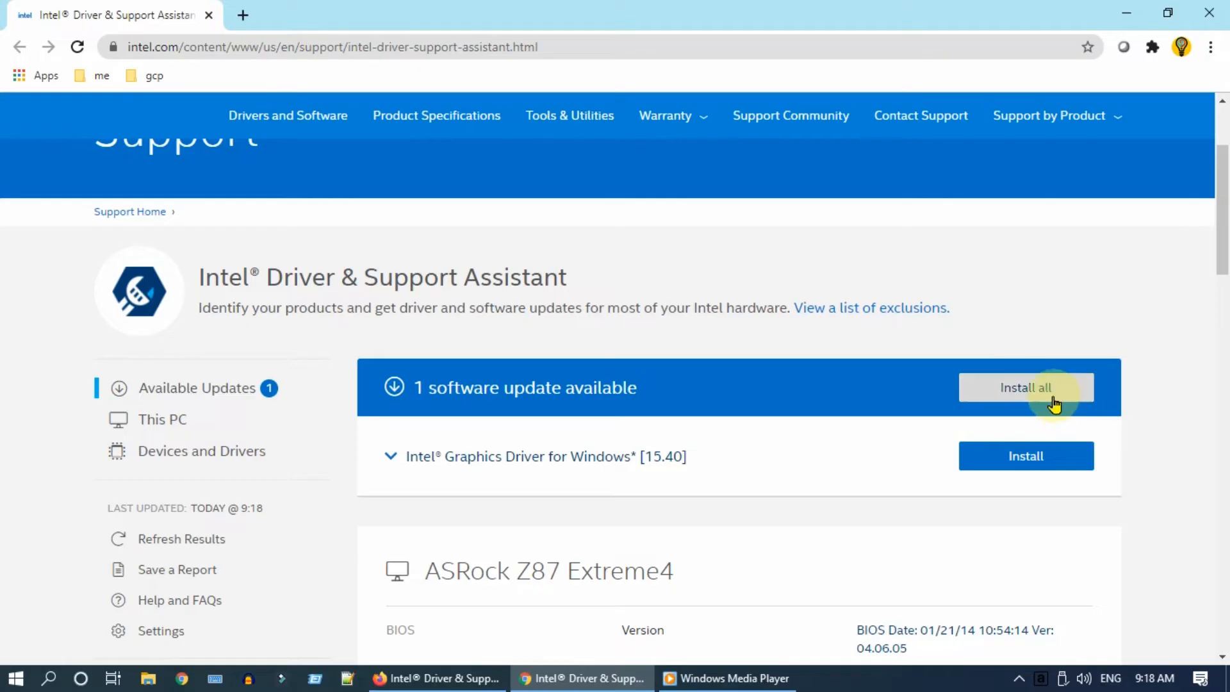
pyautogui.click(1025, 387)
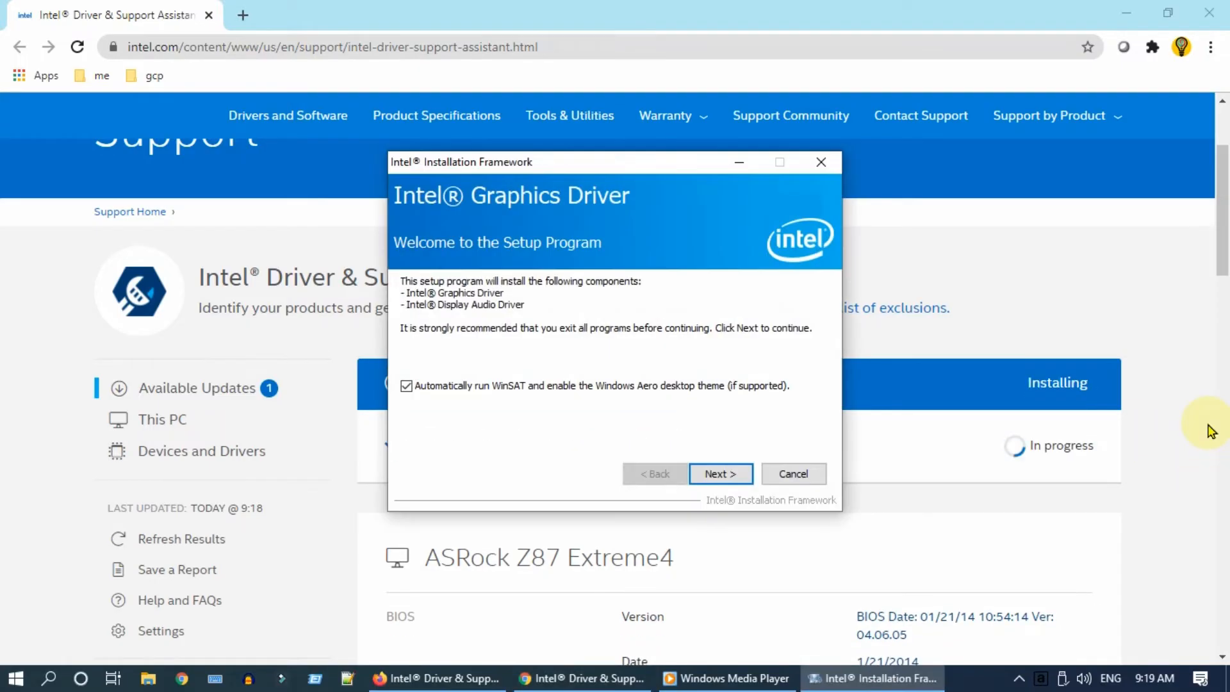
pyautogui.click(719, 473)
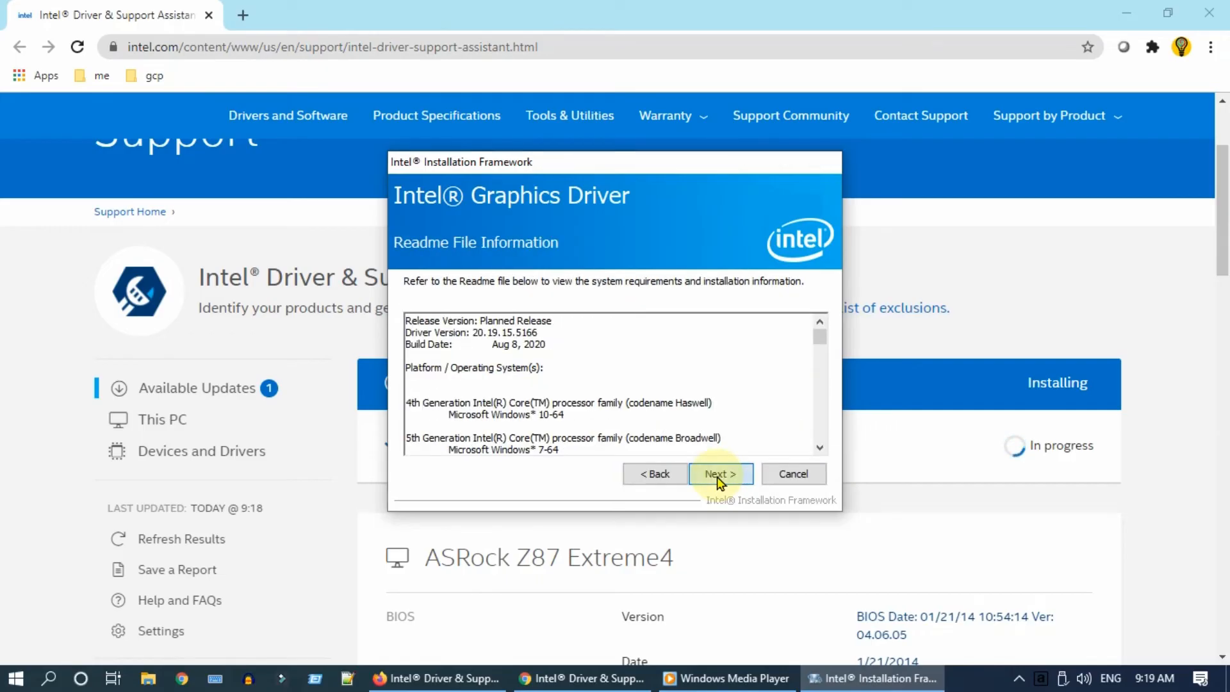
pyautogui.click(719, 474)
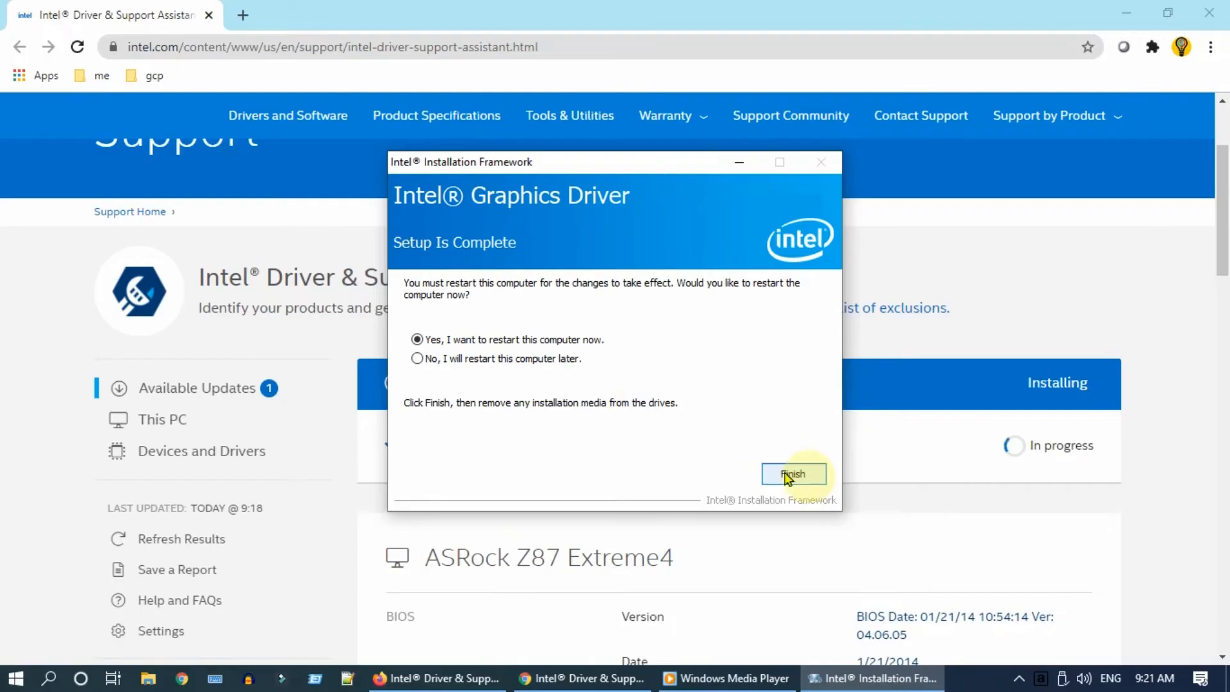
pyautogui.moveTo(524, 369)
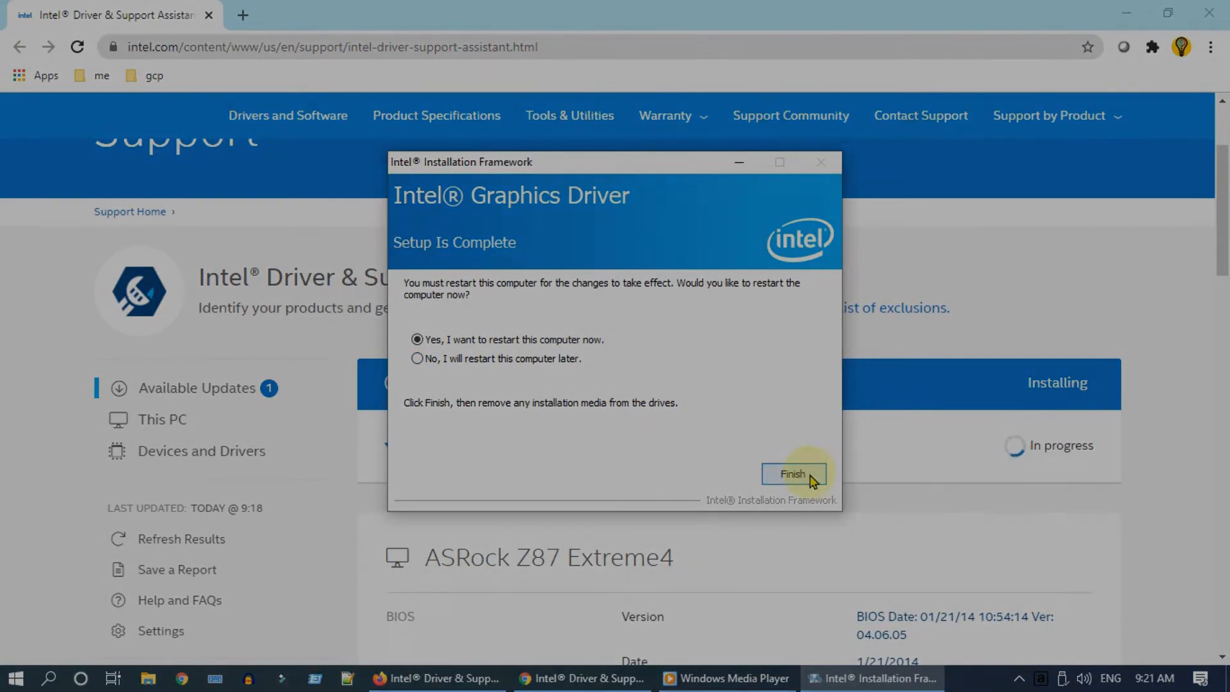
pyautogui.click(792, 474)
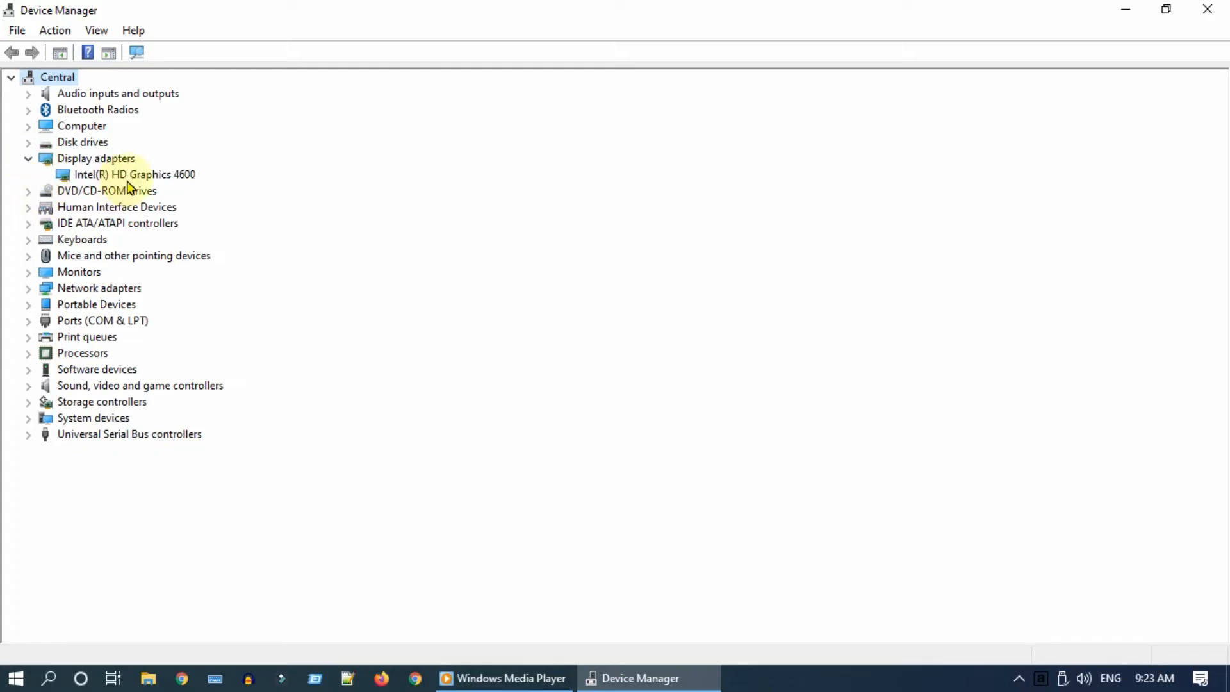
# - Search automatically for an Intel HD Graphics 4600 driver; Windows reports the best one is installed
pyautogui.rightClick(134, 174)
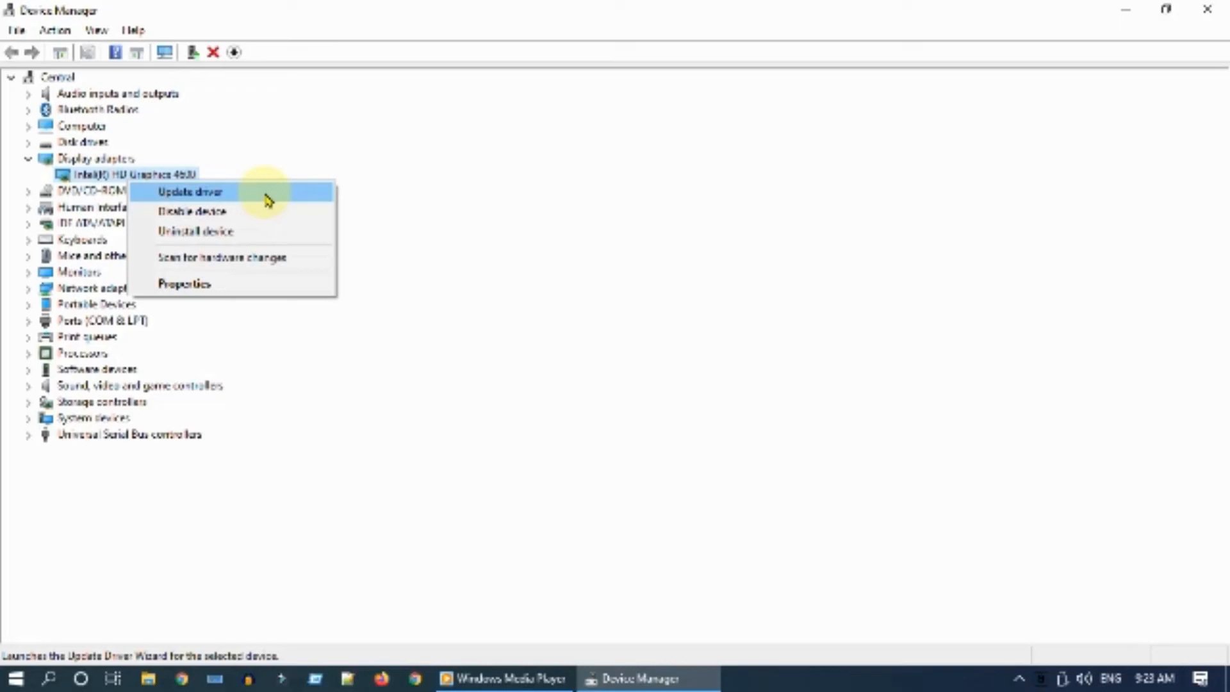
pyautogui.click(188, 191)
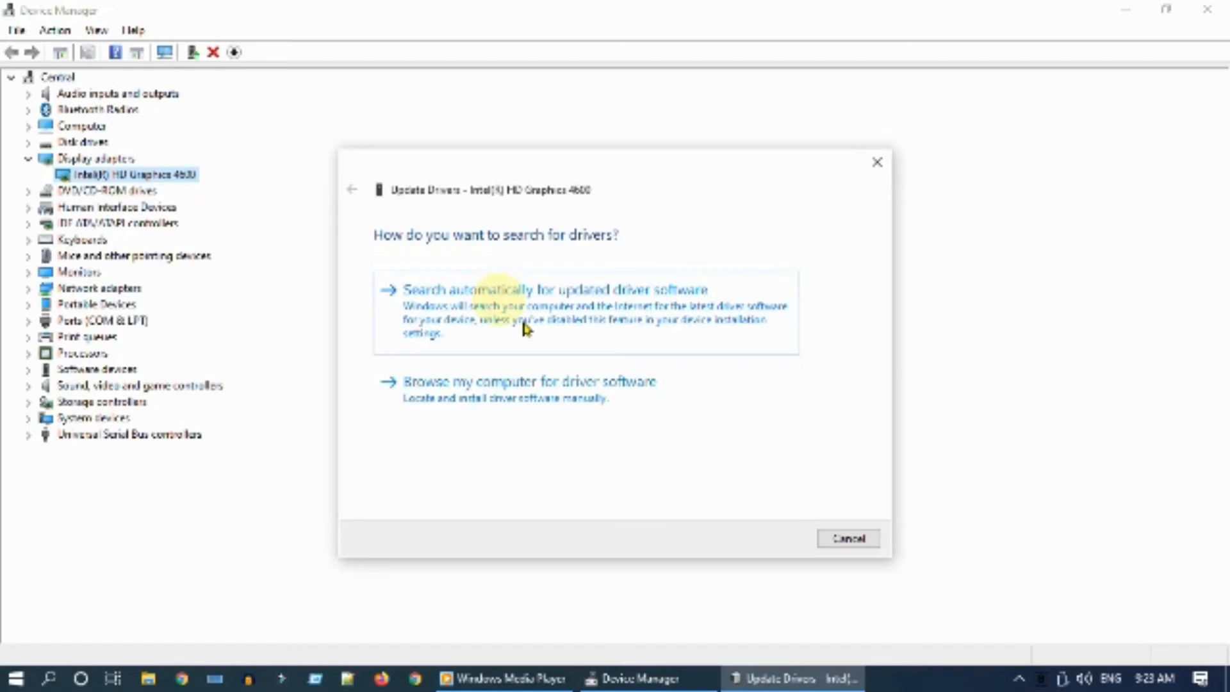
pyautogui.click(550, 289)
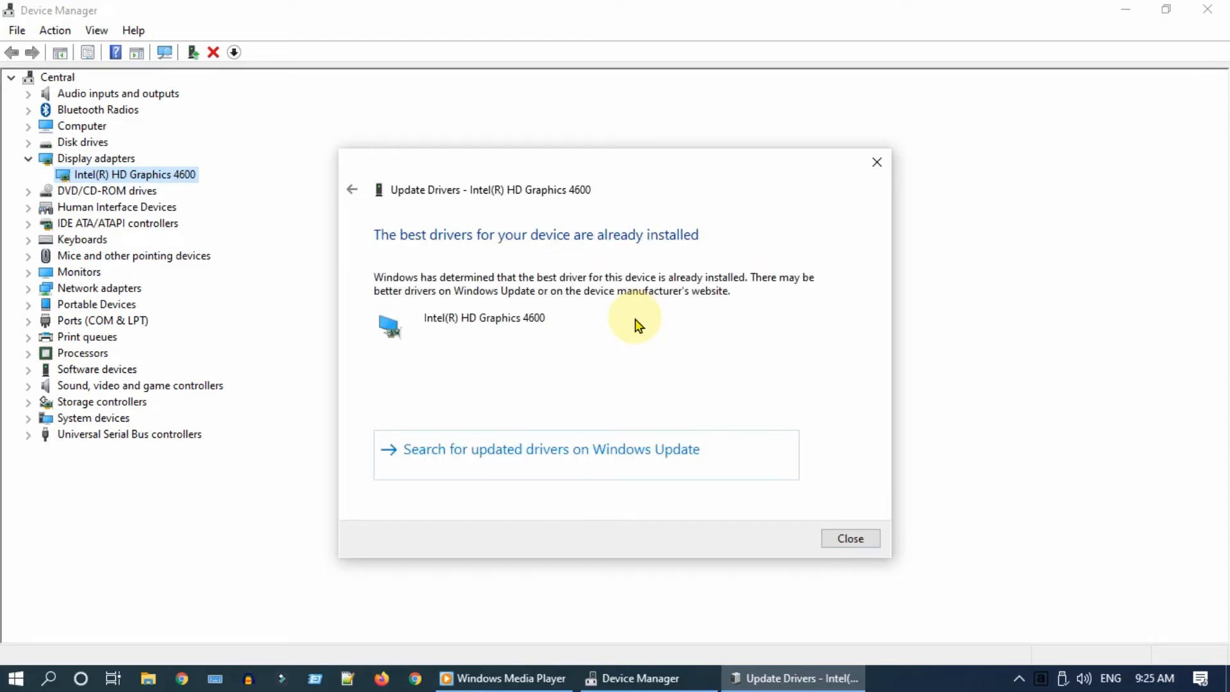
pyautogui.moveTo(839, 491)
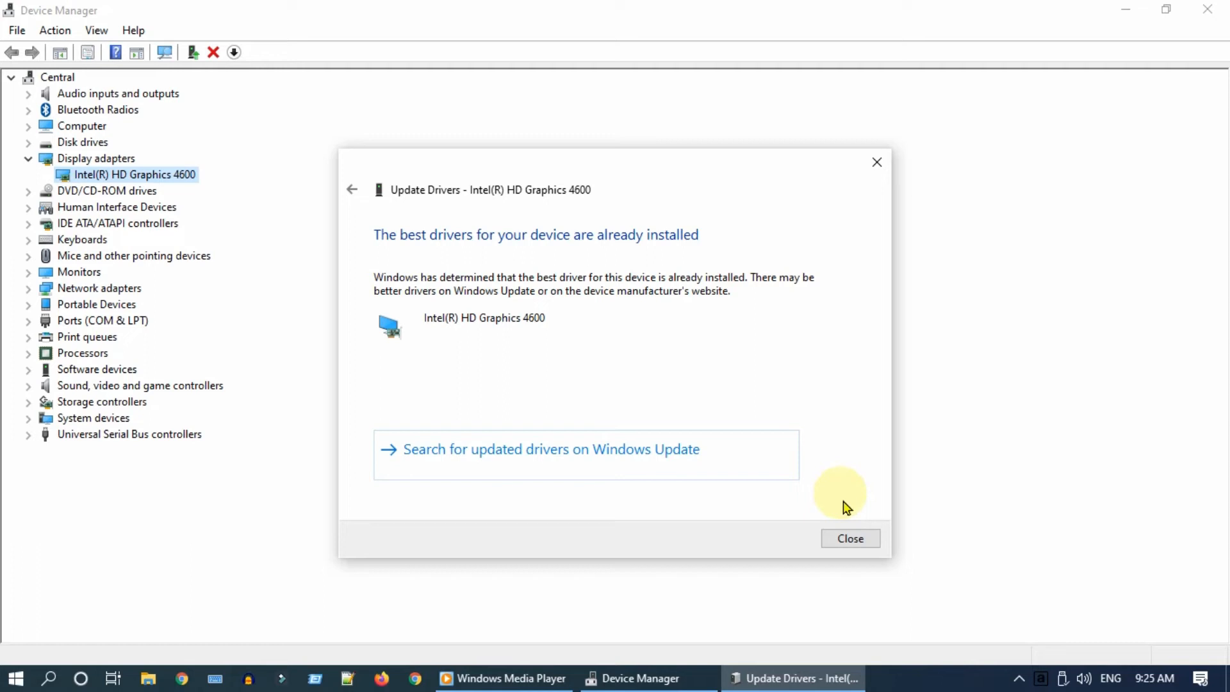
pyautogui.click(849, 538)
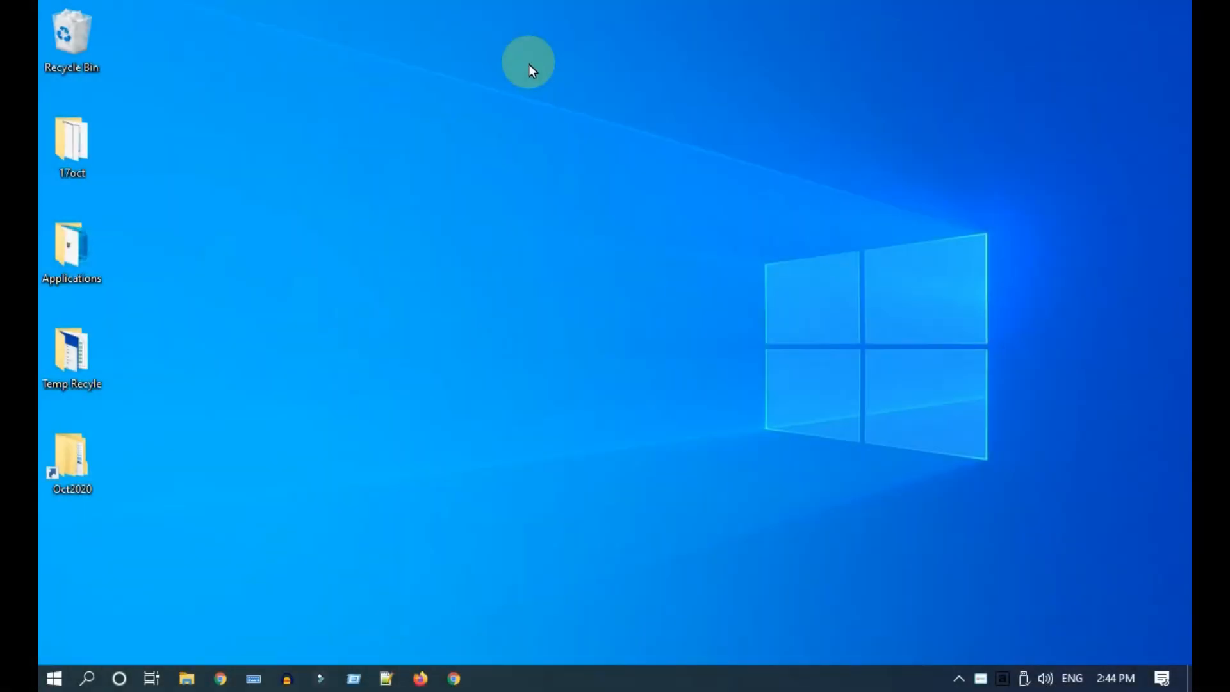
pyautogui.moveTo(88, 677)
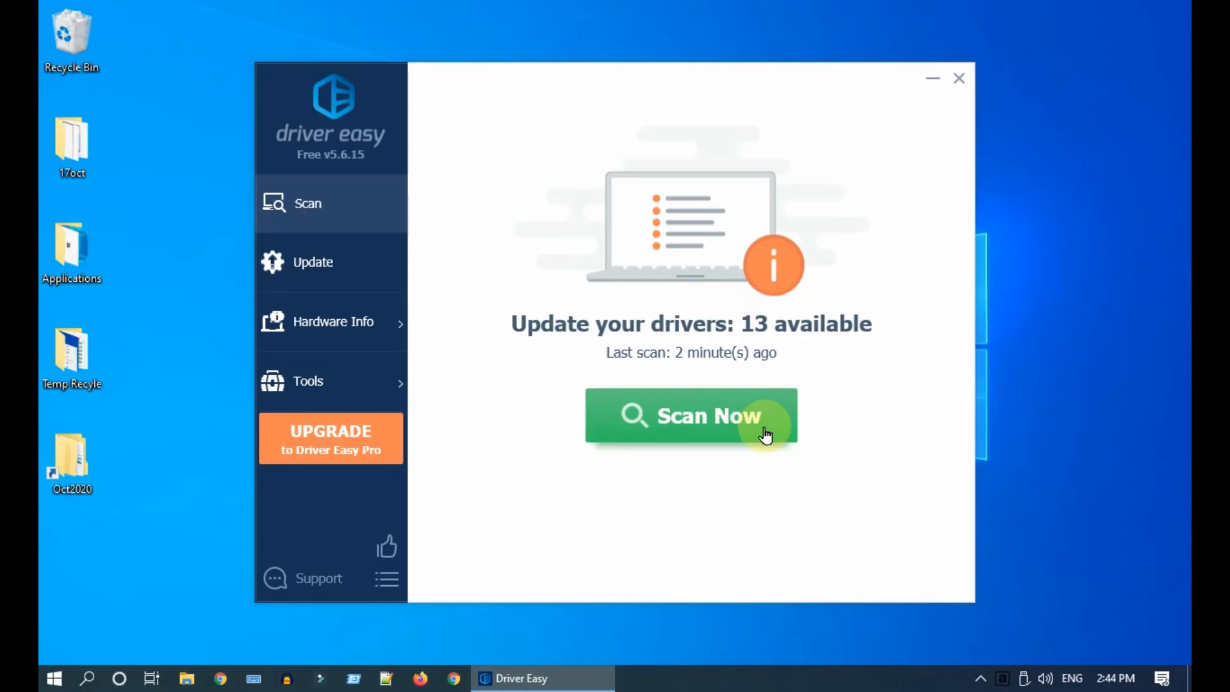
# - Scan for outdated drivers and untick all results from the batch update list
pyautogui.click(691, 415)
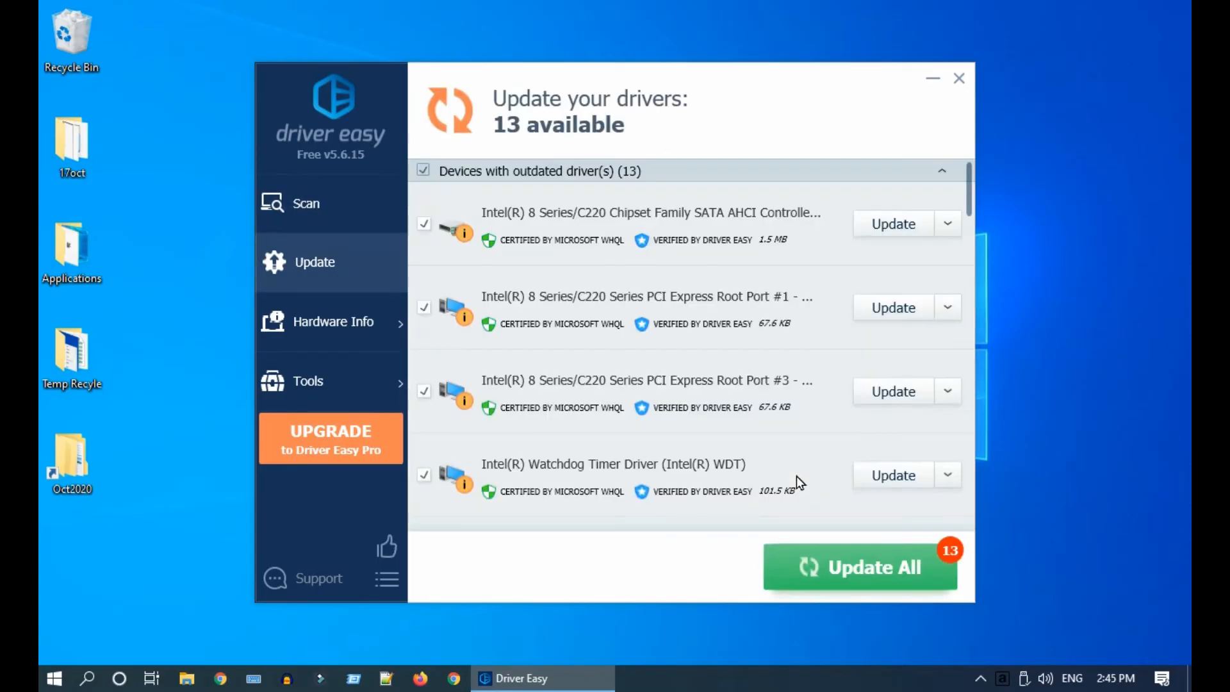
pyautogui.moveTo(780, 449)
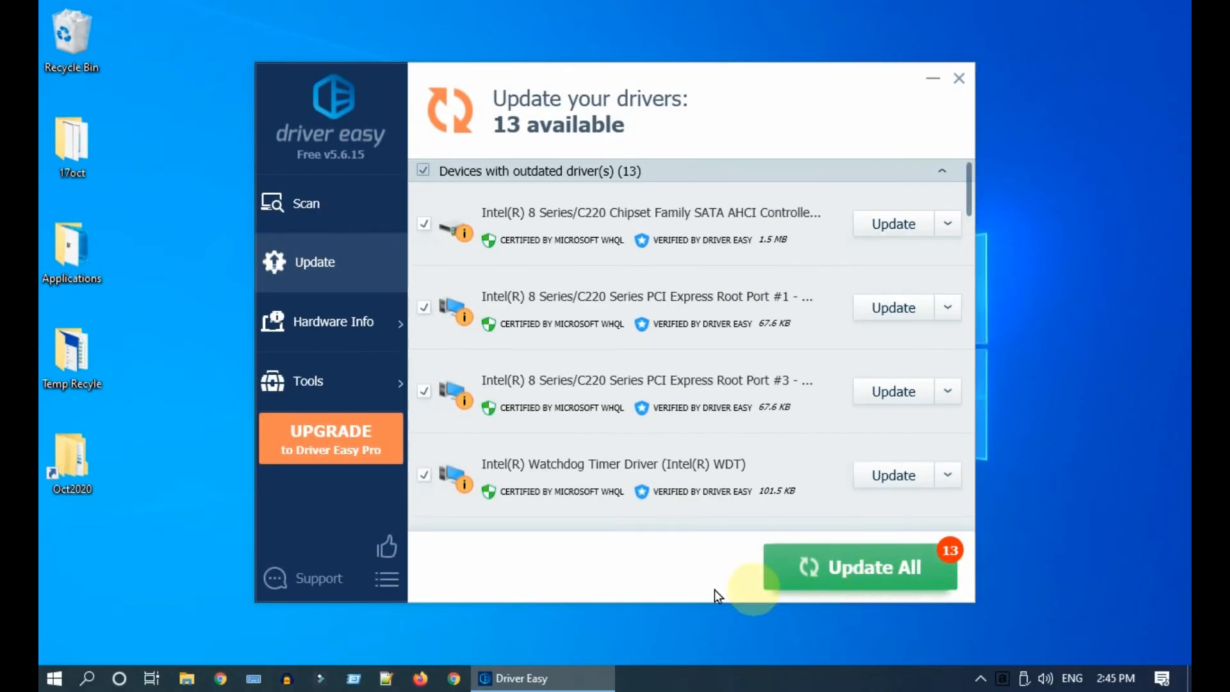
pyautogui.click(423, 170)
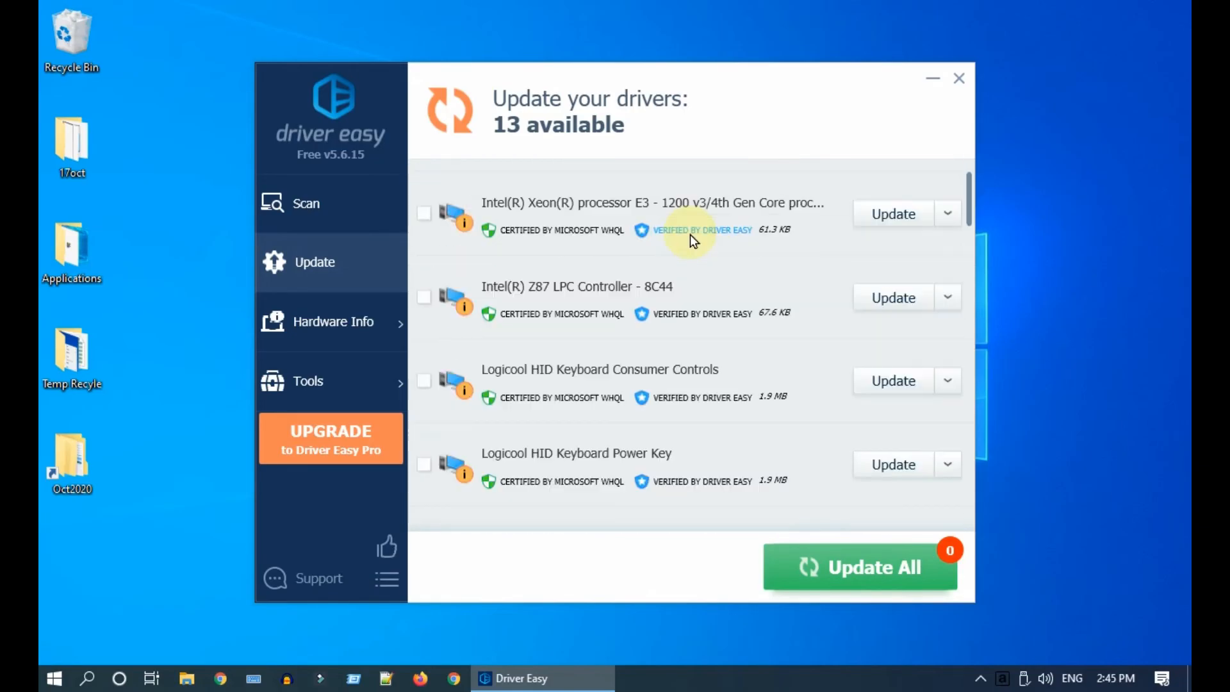
pyautogui.scroll(-3)
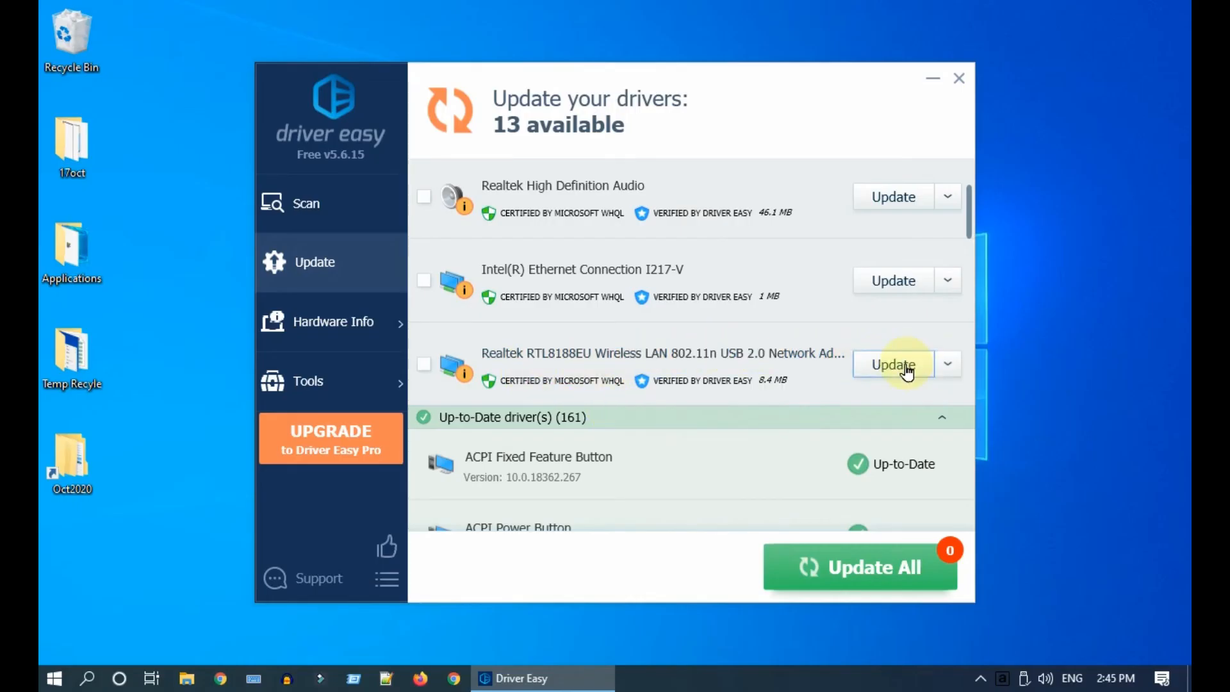
# - Download the Realtek RTL8188EU wireless driver with a manual restore point for manual installation
pyautogui.click(892, 363)
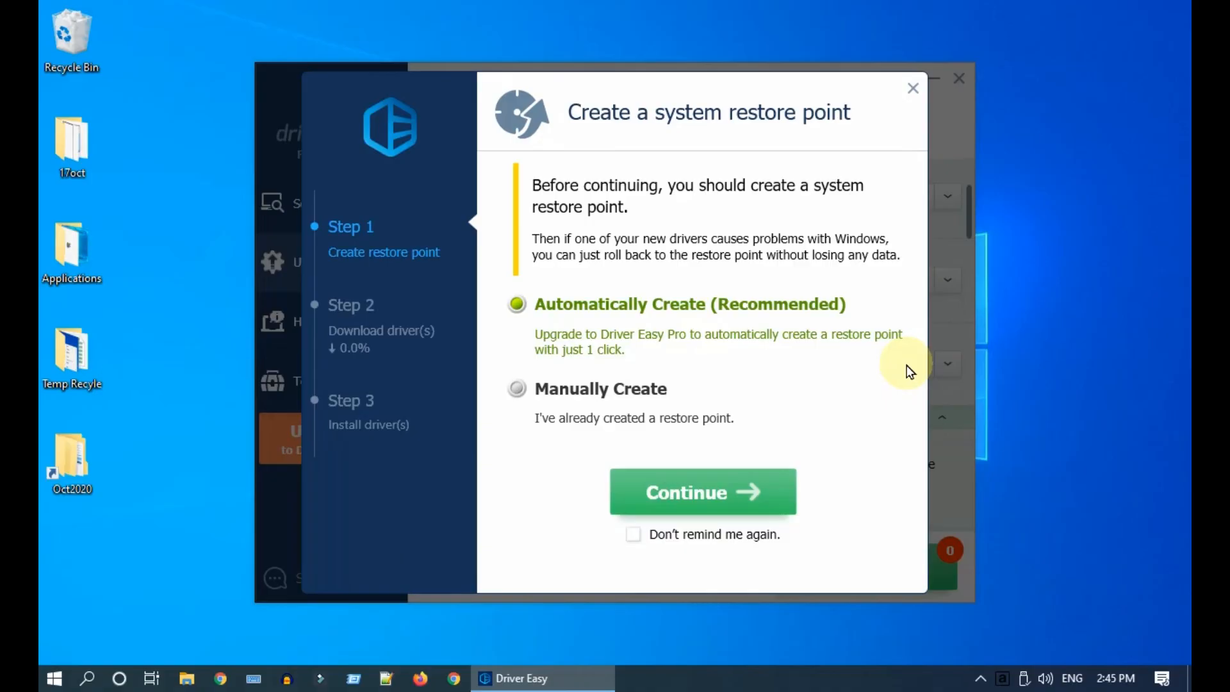
pyautogui.click(517, 389)
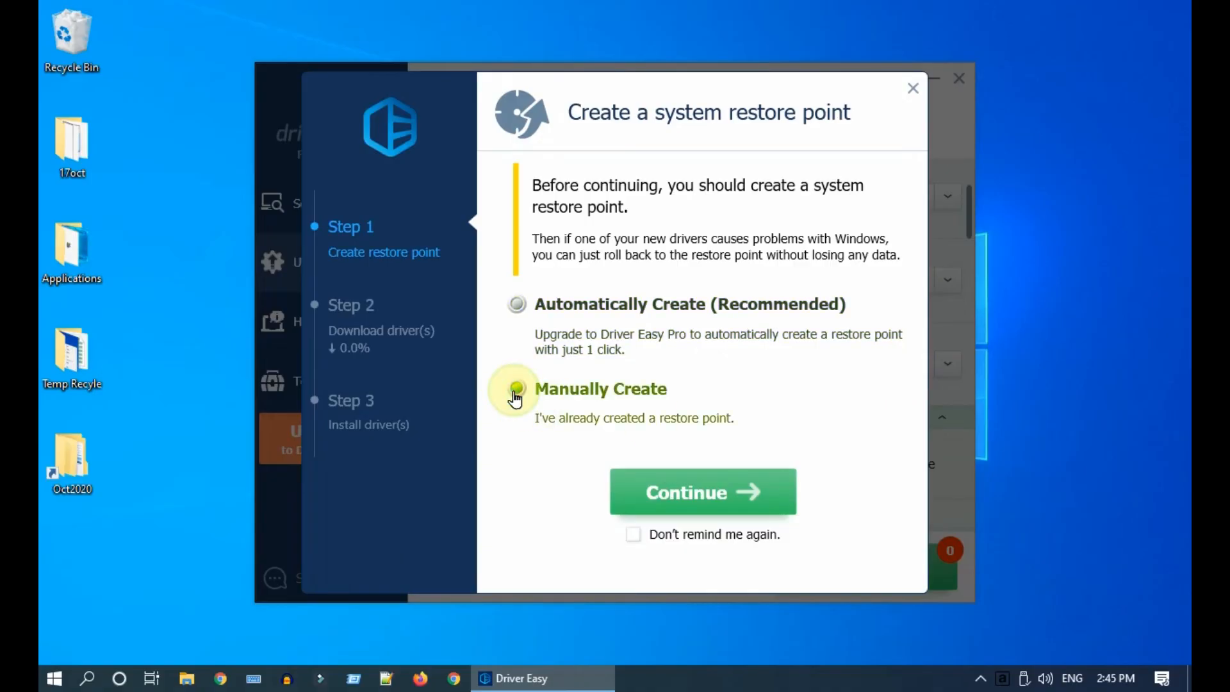
pyautogui.click(701, 492)
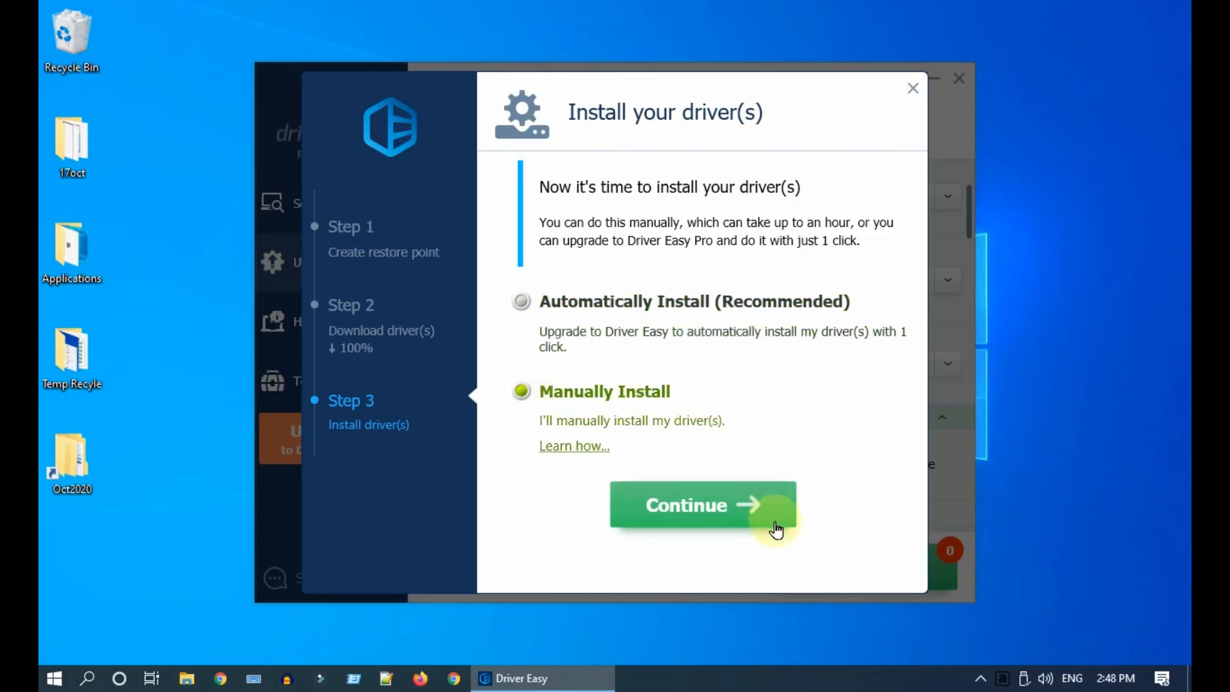
pyautogui.click(701, 505)
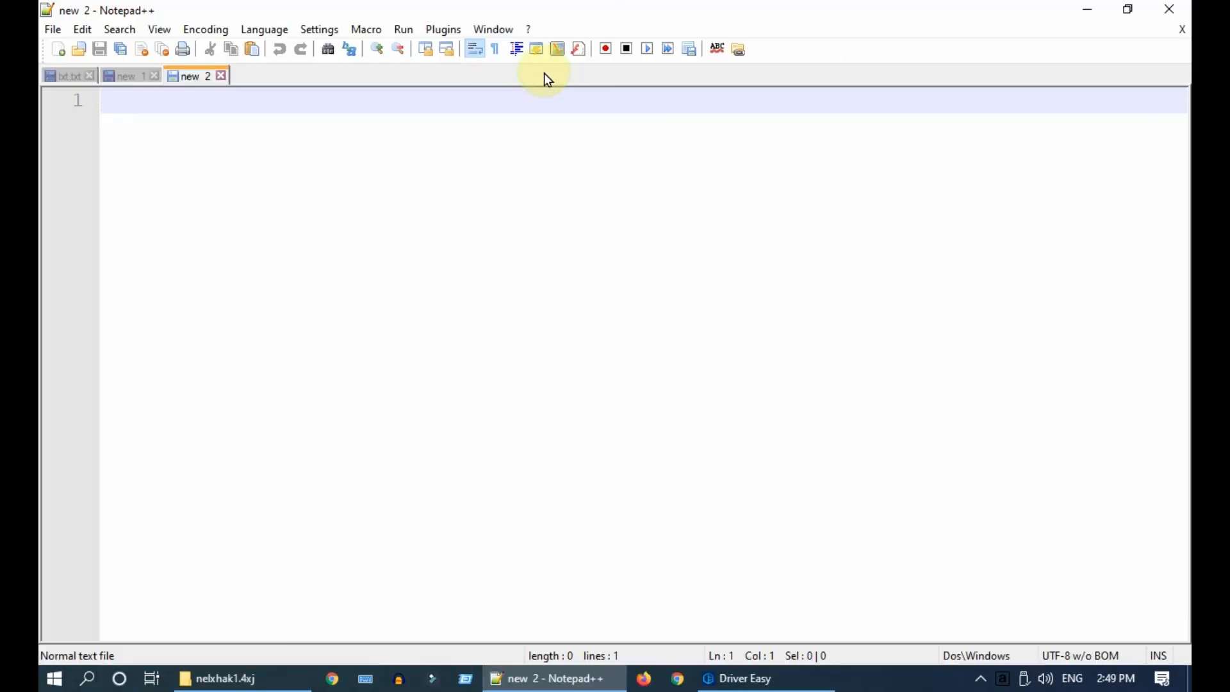
# - Return to Driver Easy after noting the download path and close it
pyautogui.click(743, 678)
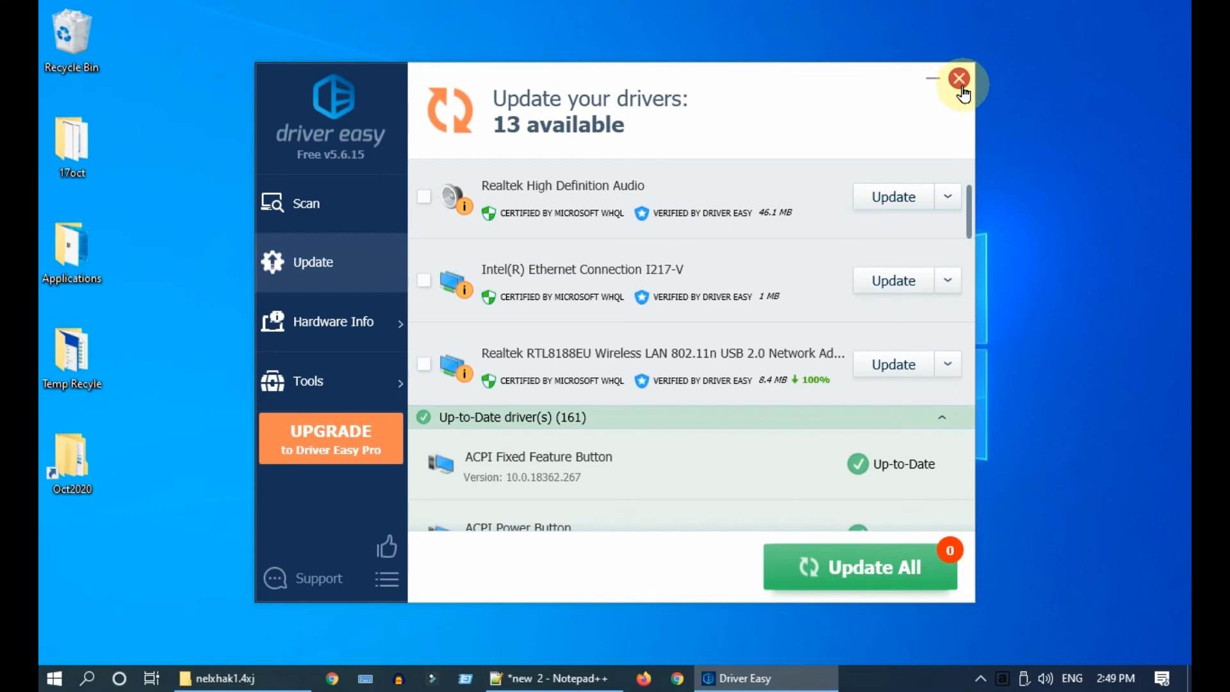
pyautogui.click(959, 78)
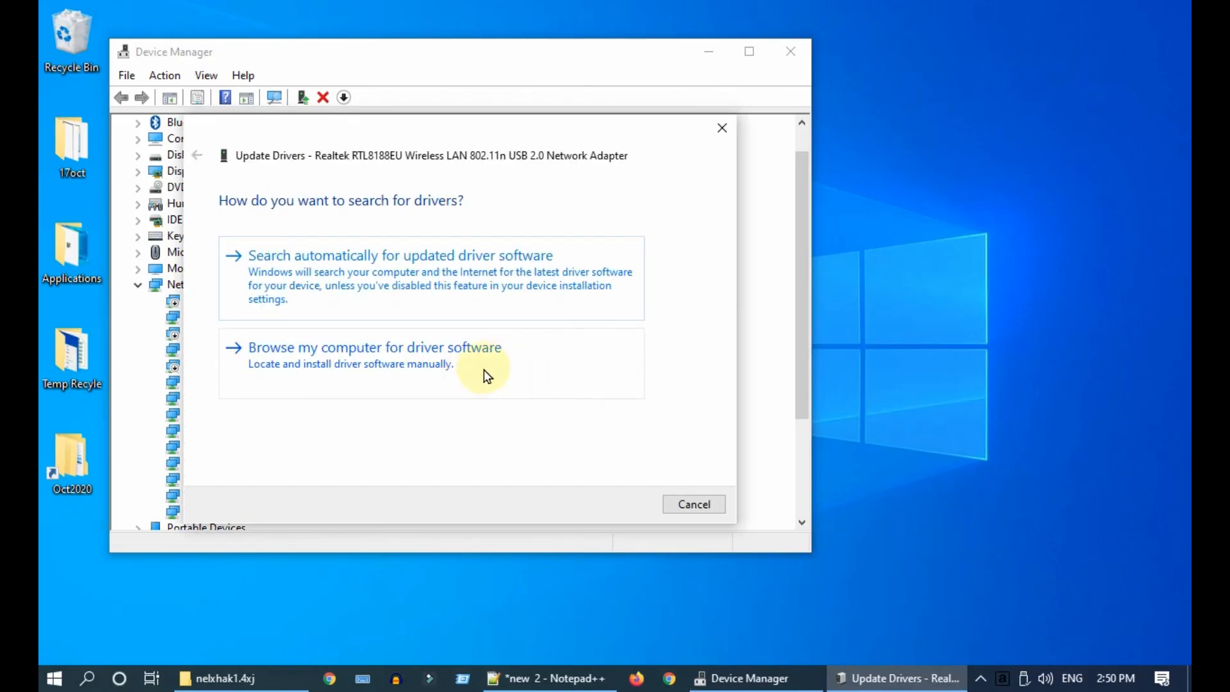
# - Install the Realtek RTL8188EU driver from the DriverEasy drivers folder, then close Device Manager
pyautogui.click(376, 347)
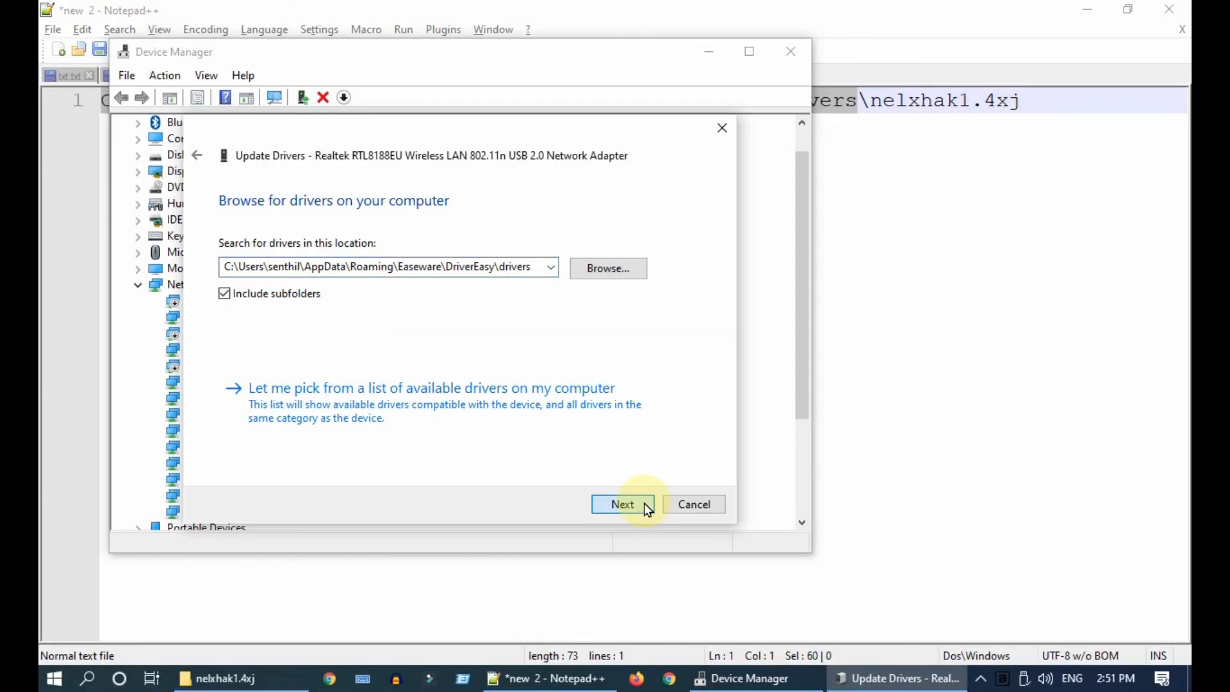
pyautogui.click(623, 503)
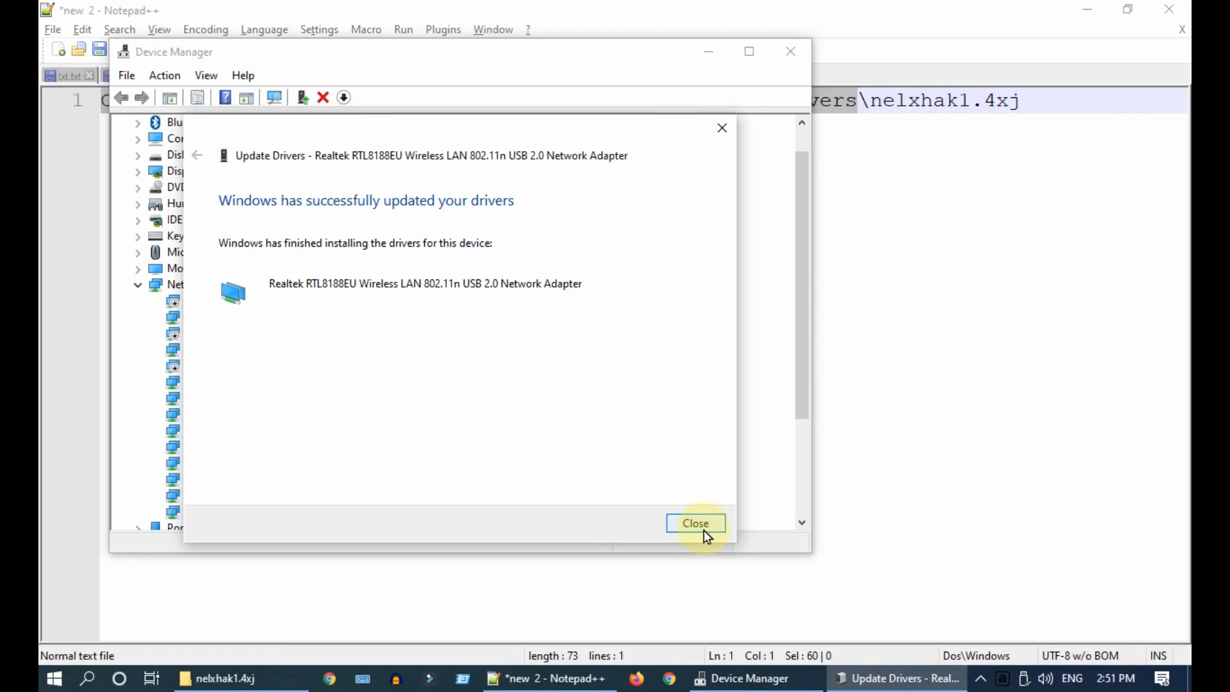
pyautogui.click(695, 523)
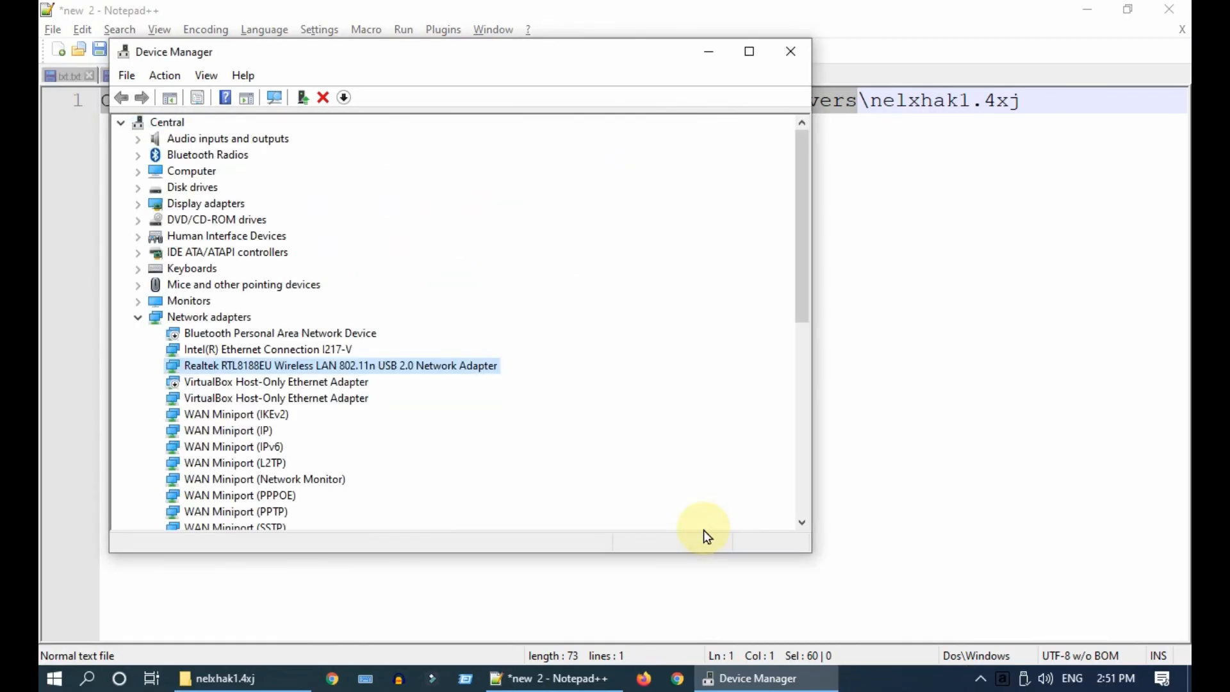
pyautogui.moveTo(791, 51)
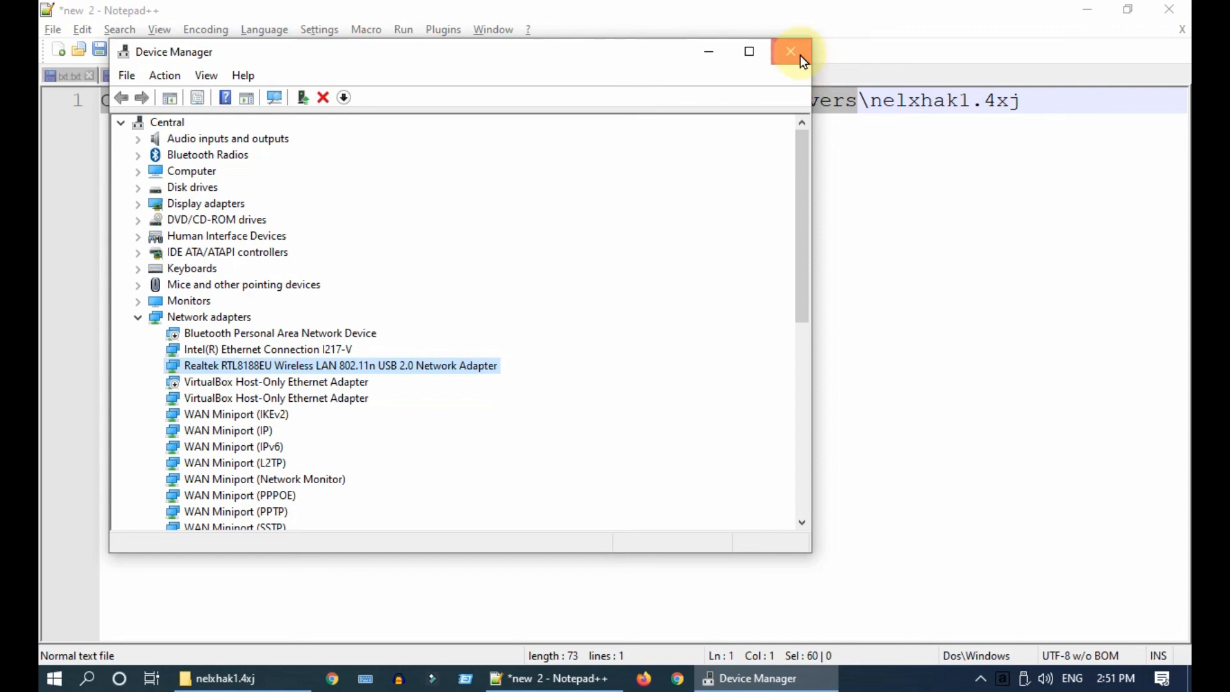
pyautogui.click(791, 51)
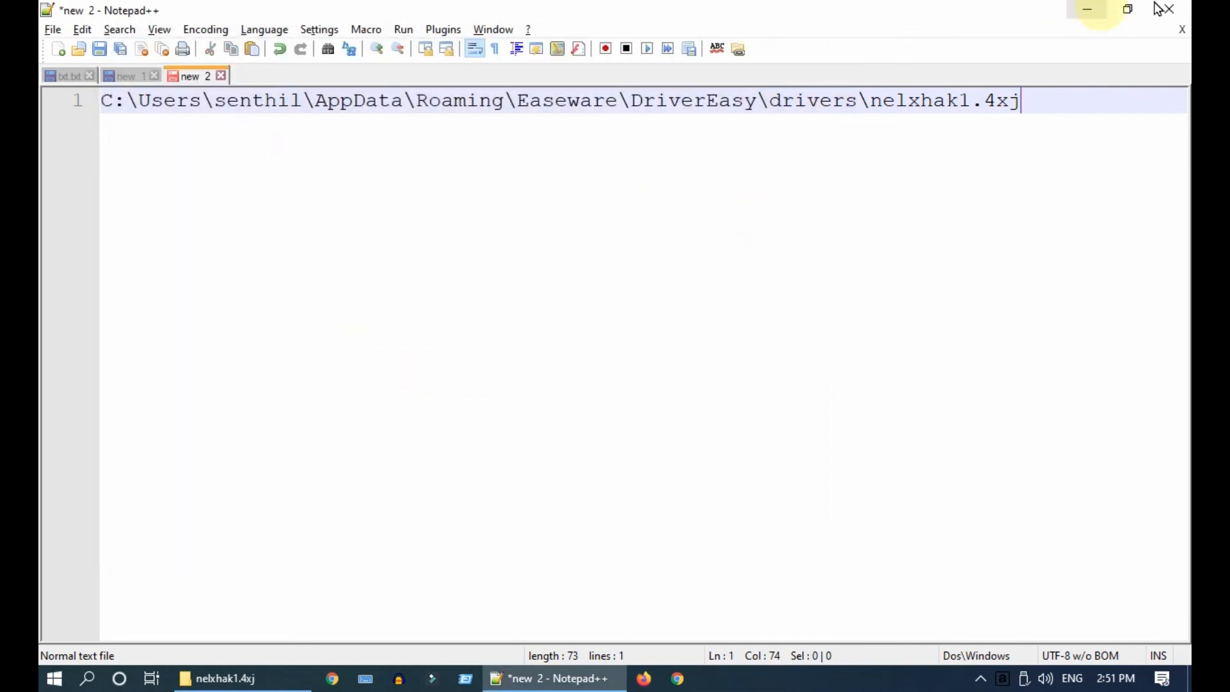